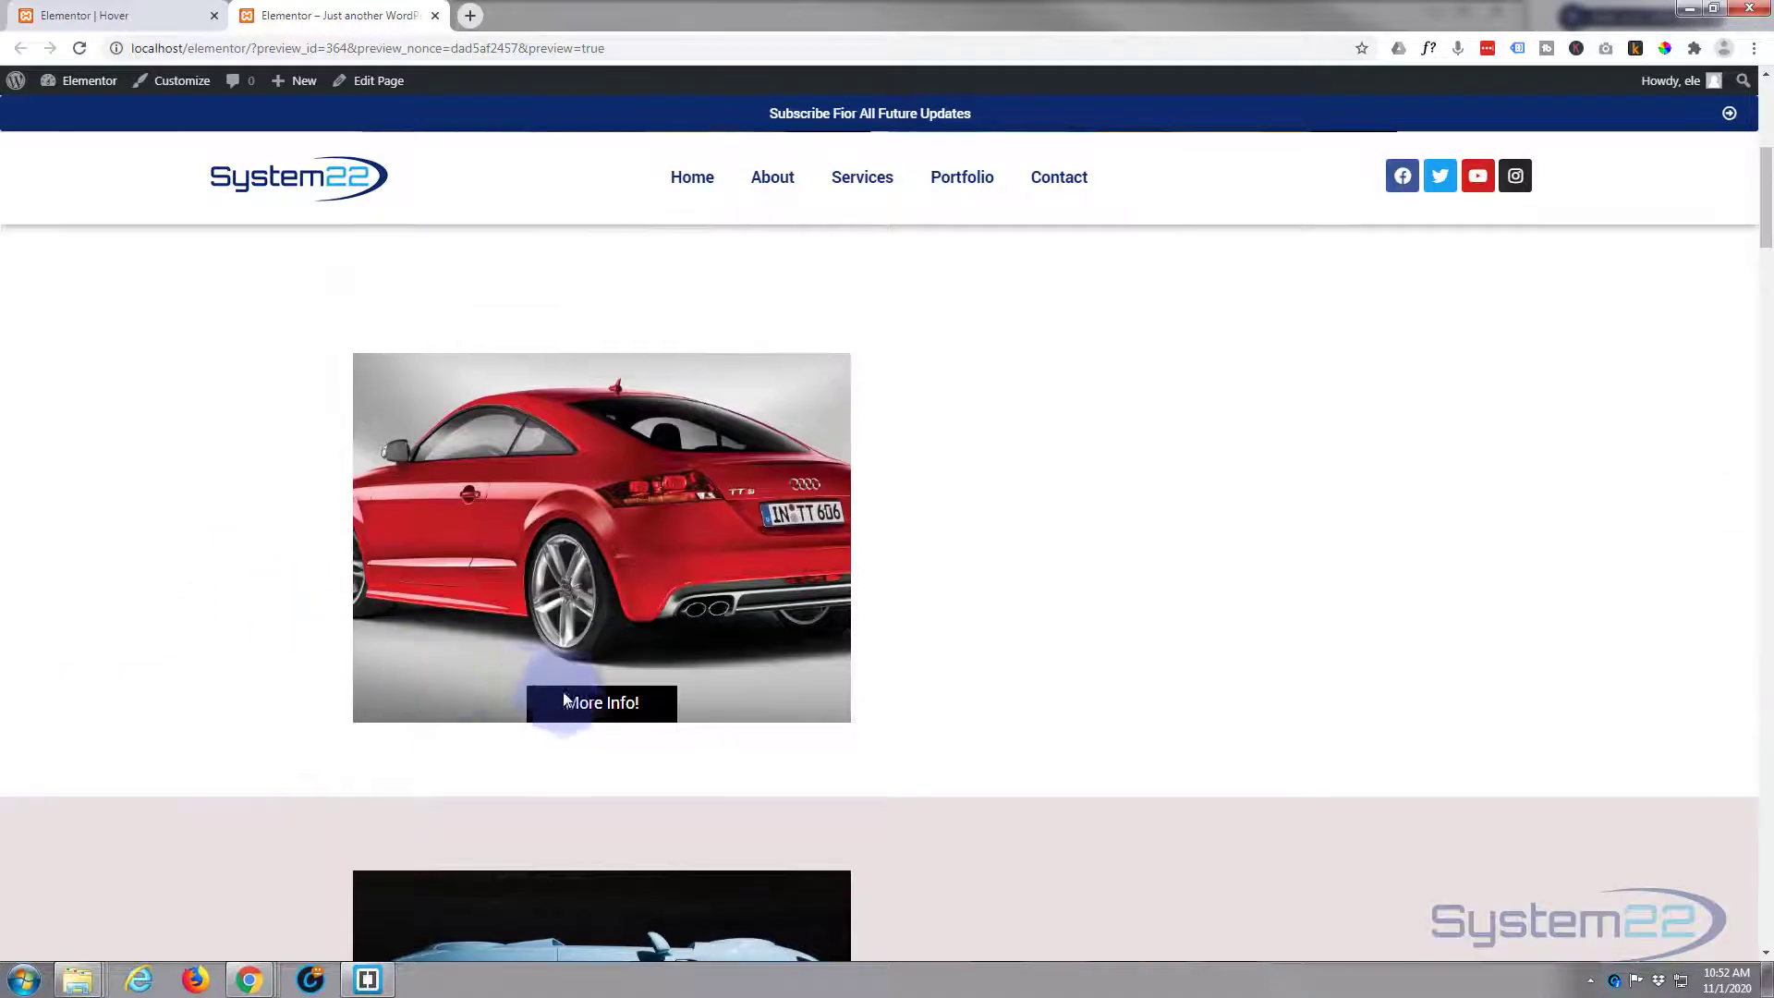
Step: Add a new section with an Image widget and a second empty column beside it
scroll("down", 3)
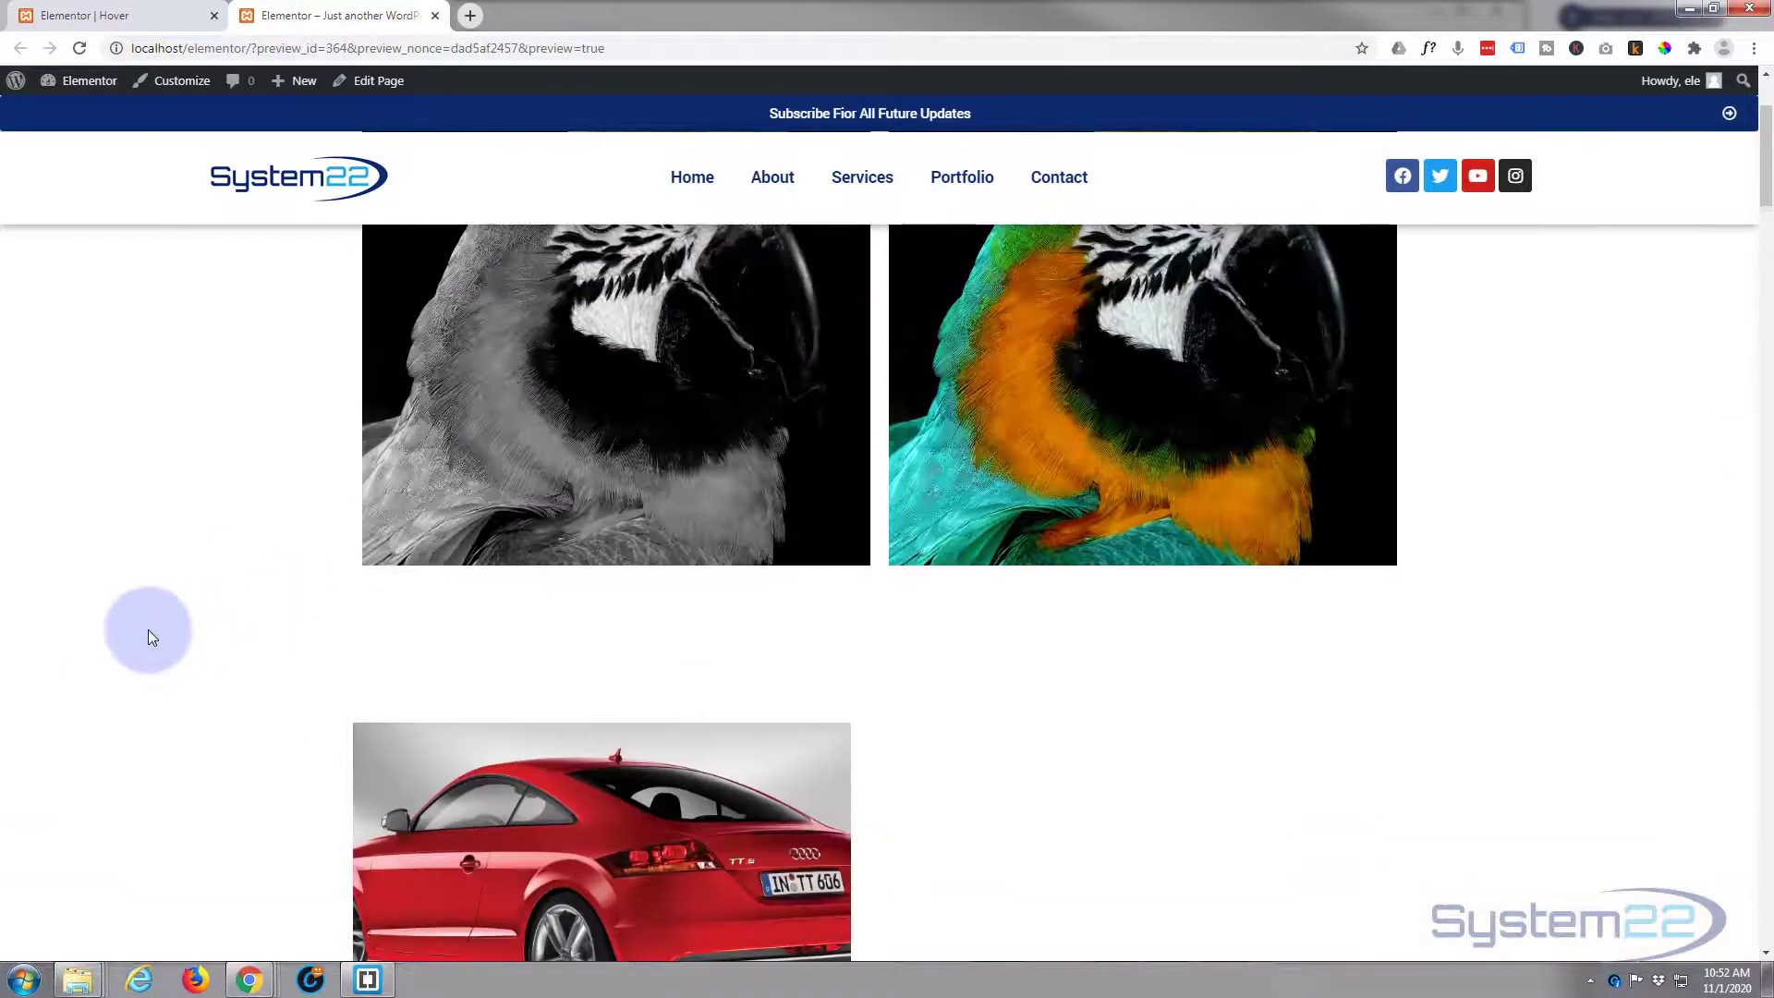
scroll("up", 3)
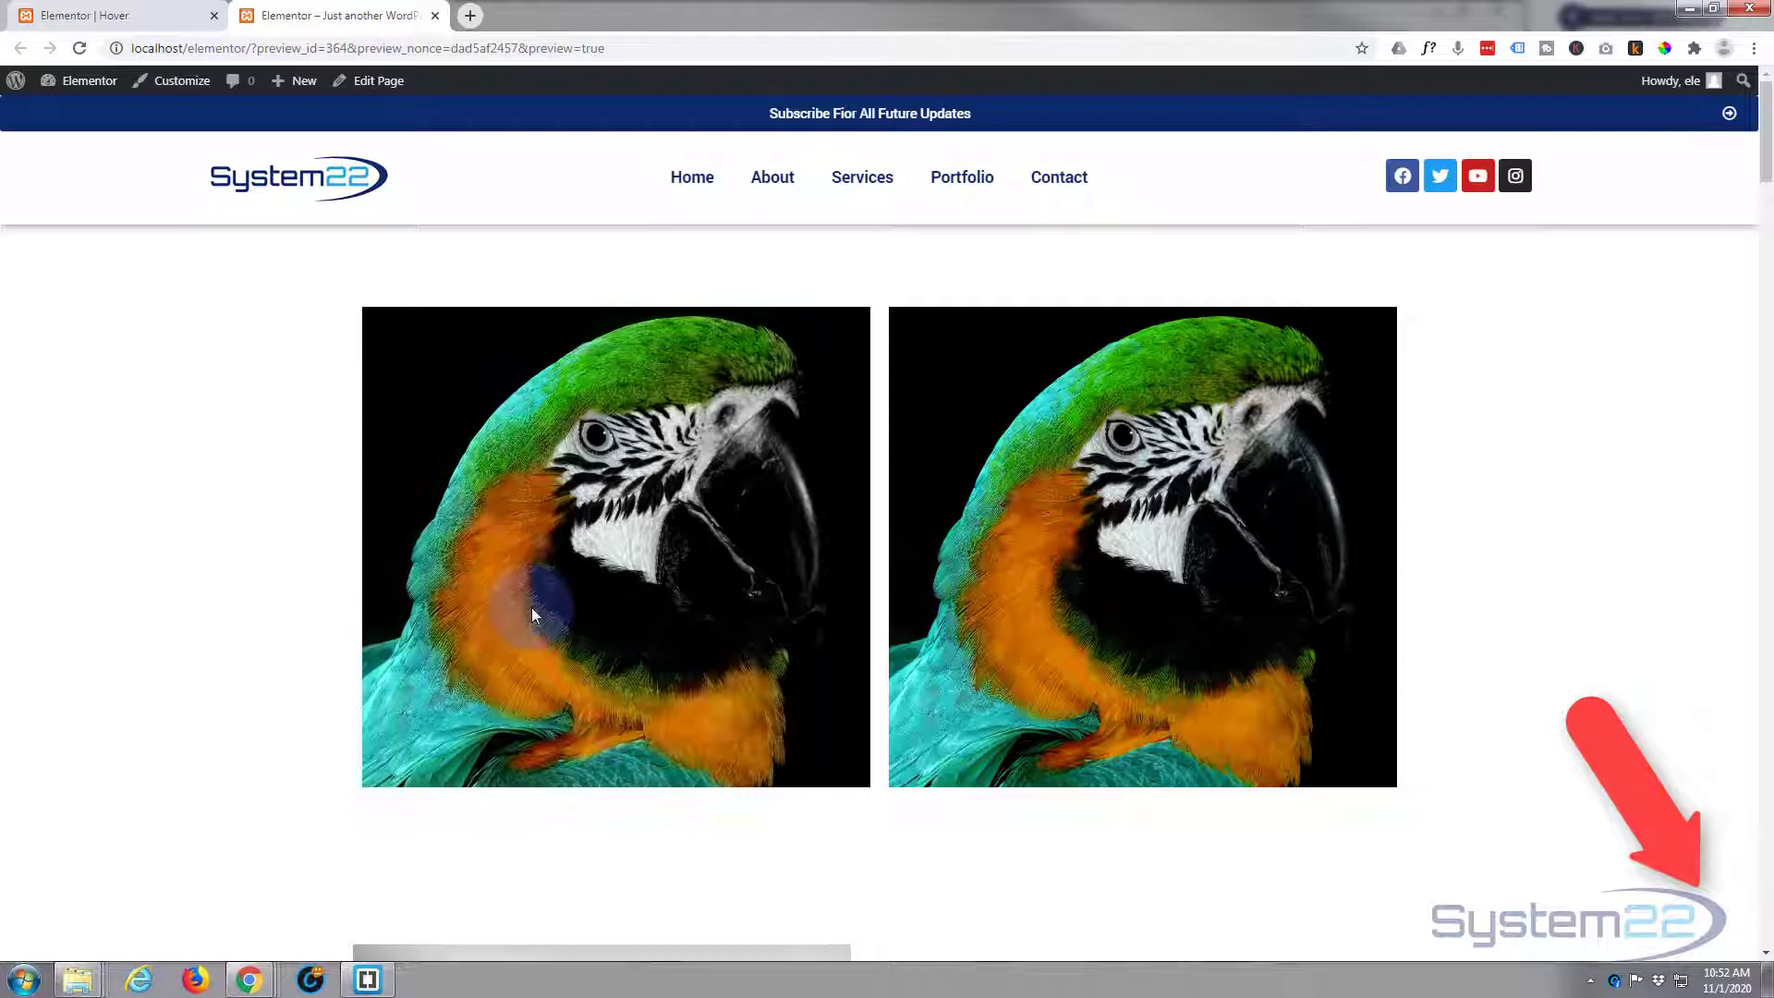
mouse_move(950, 922)
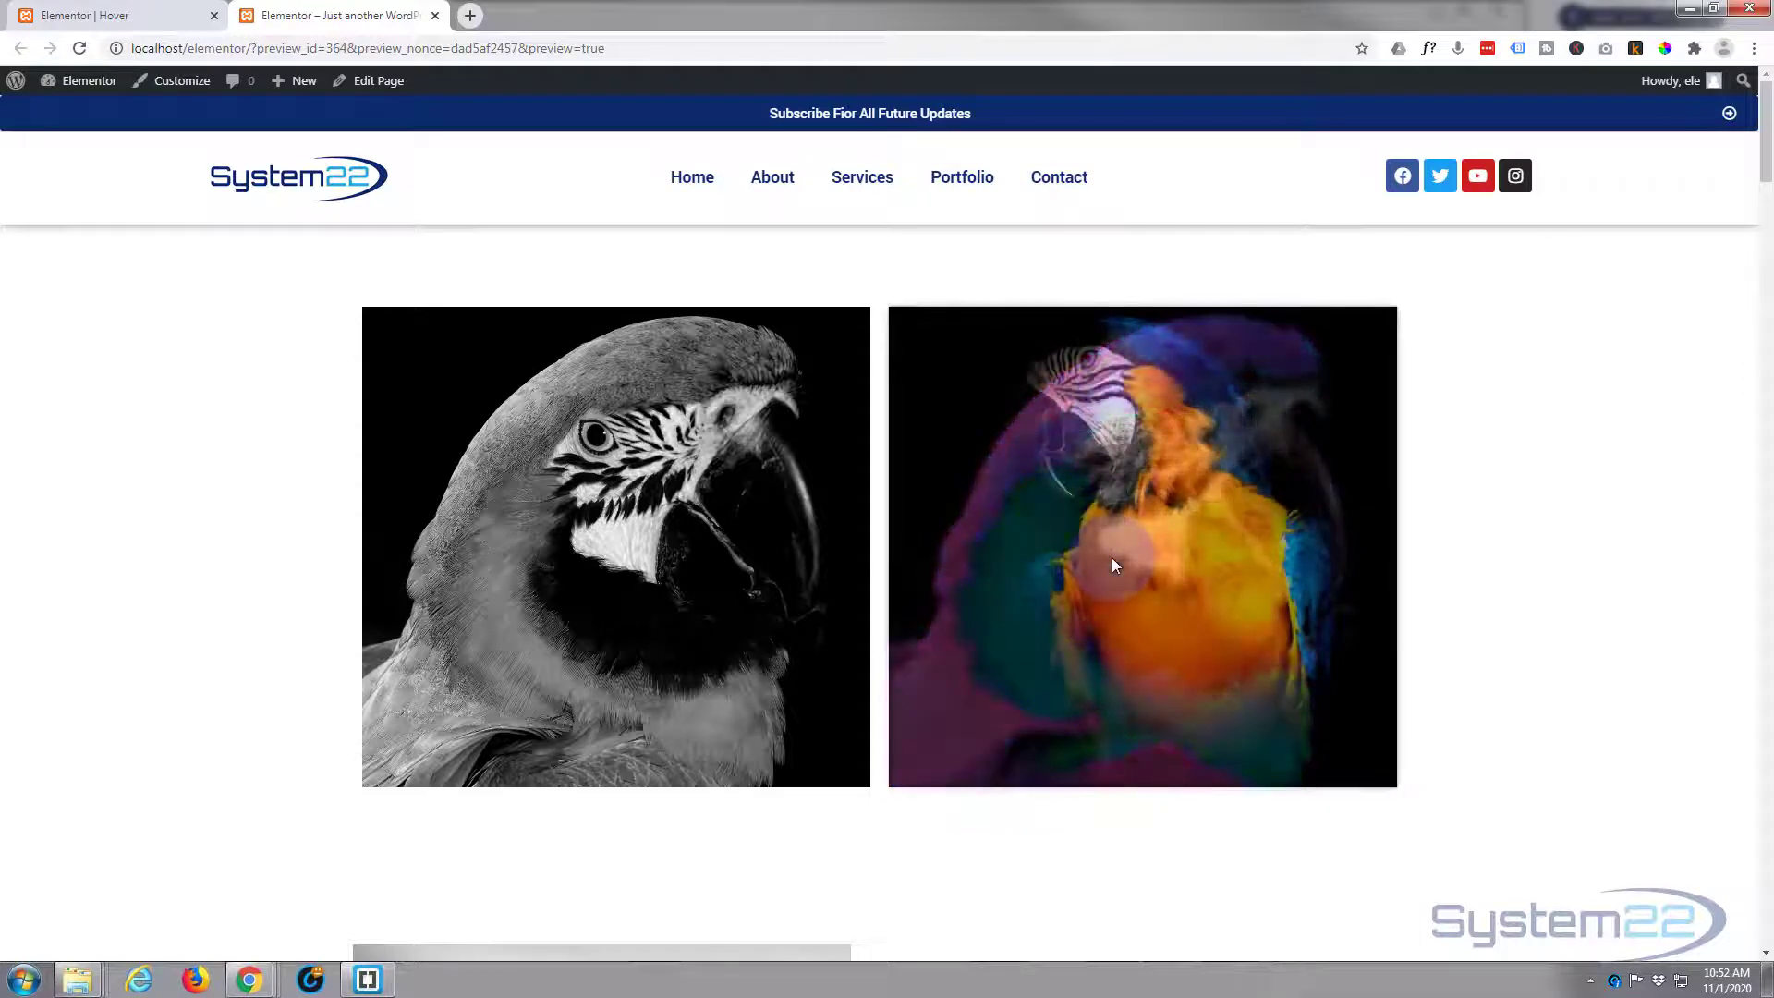
mouse_move(1567, 558)
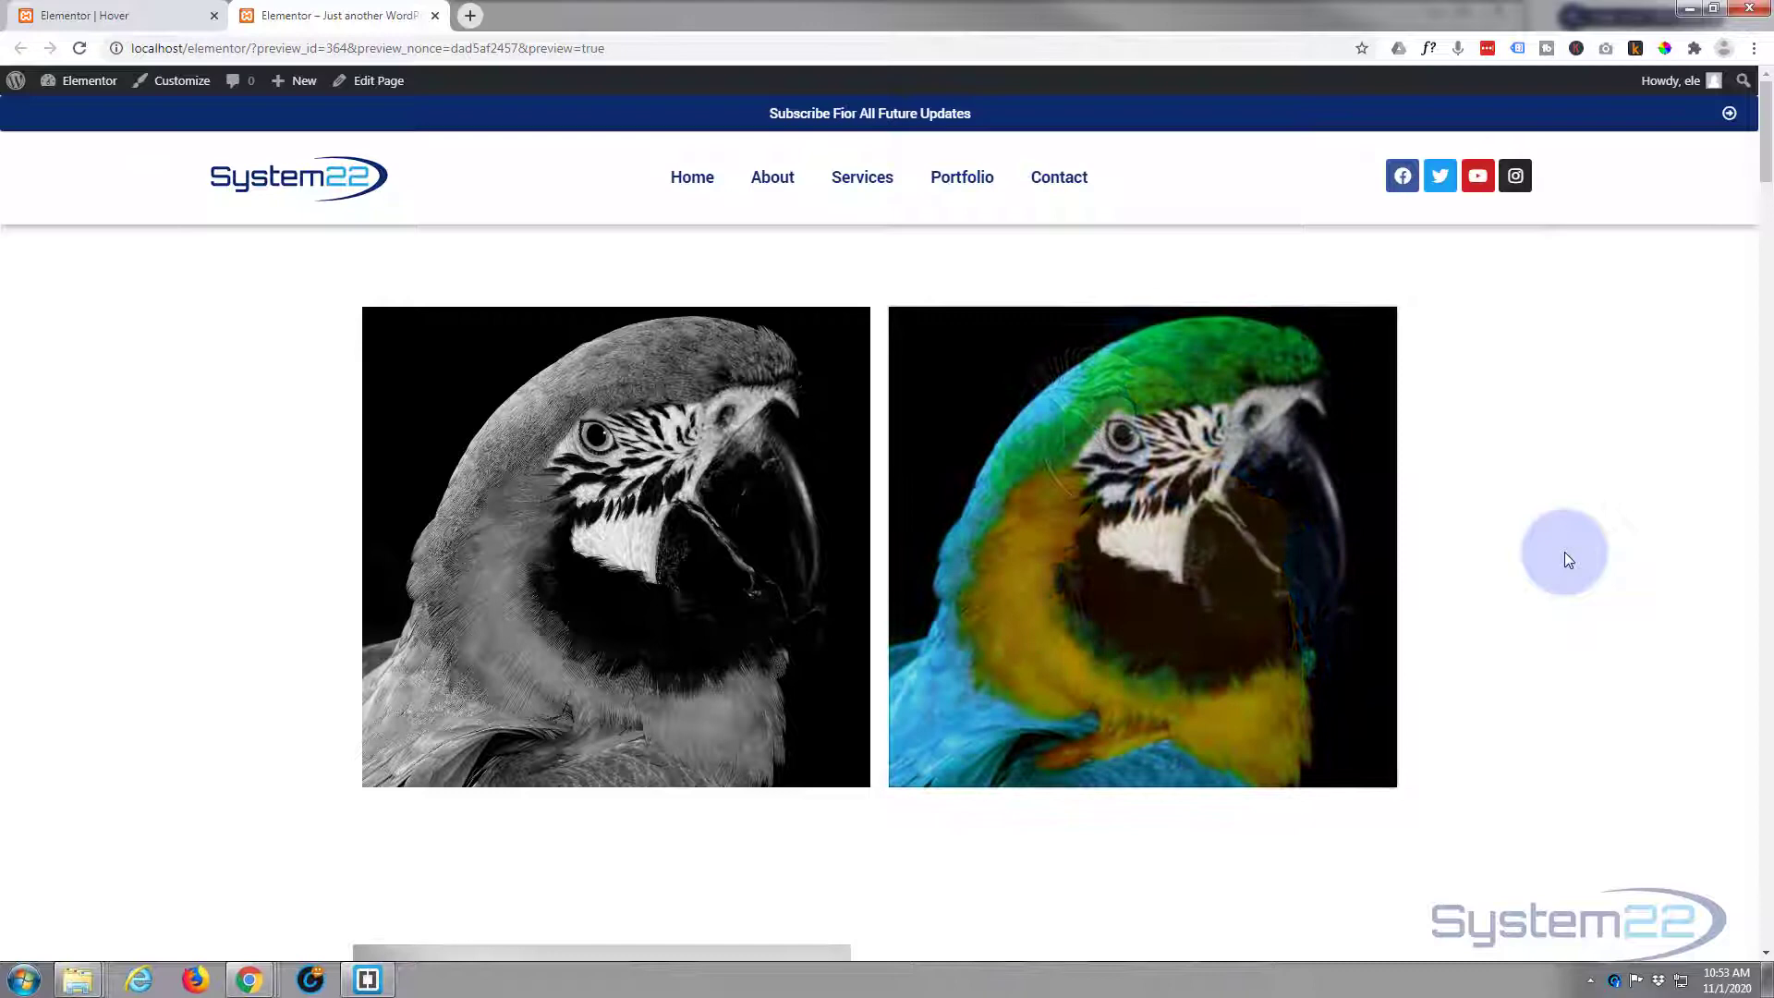
mouse_move(1578, 535)
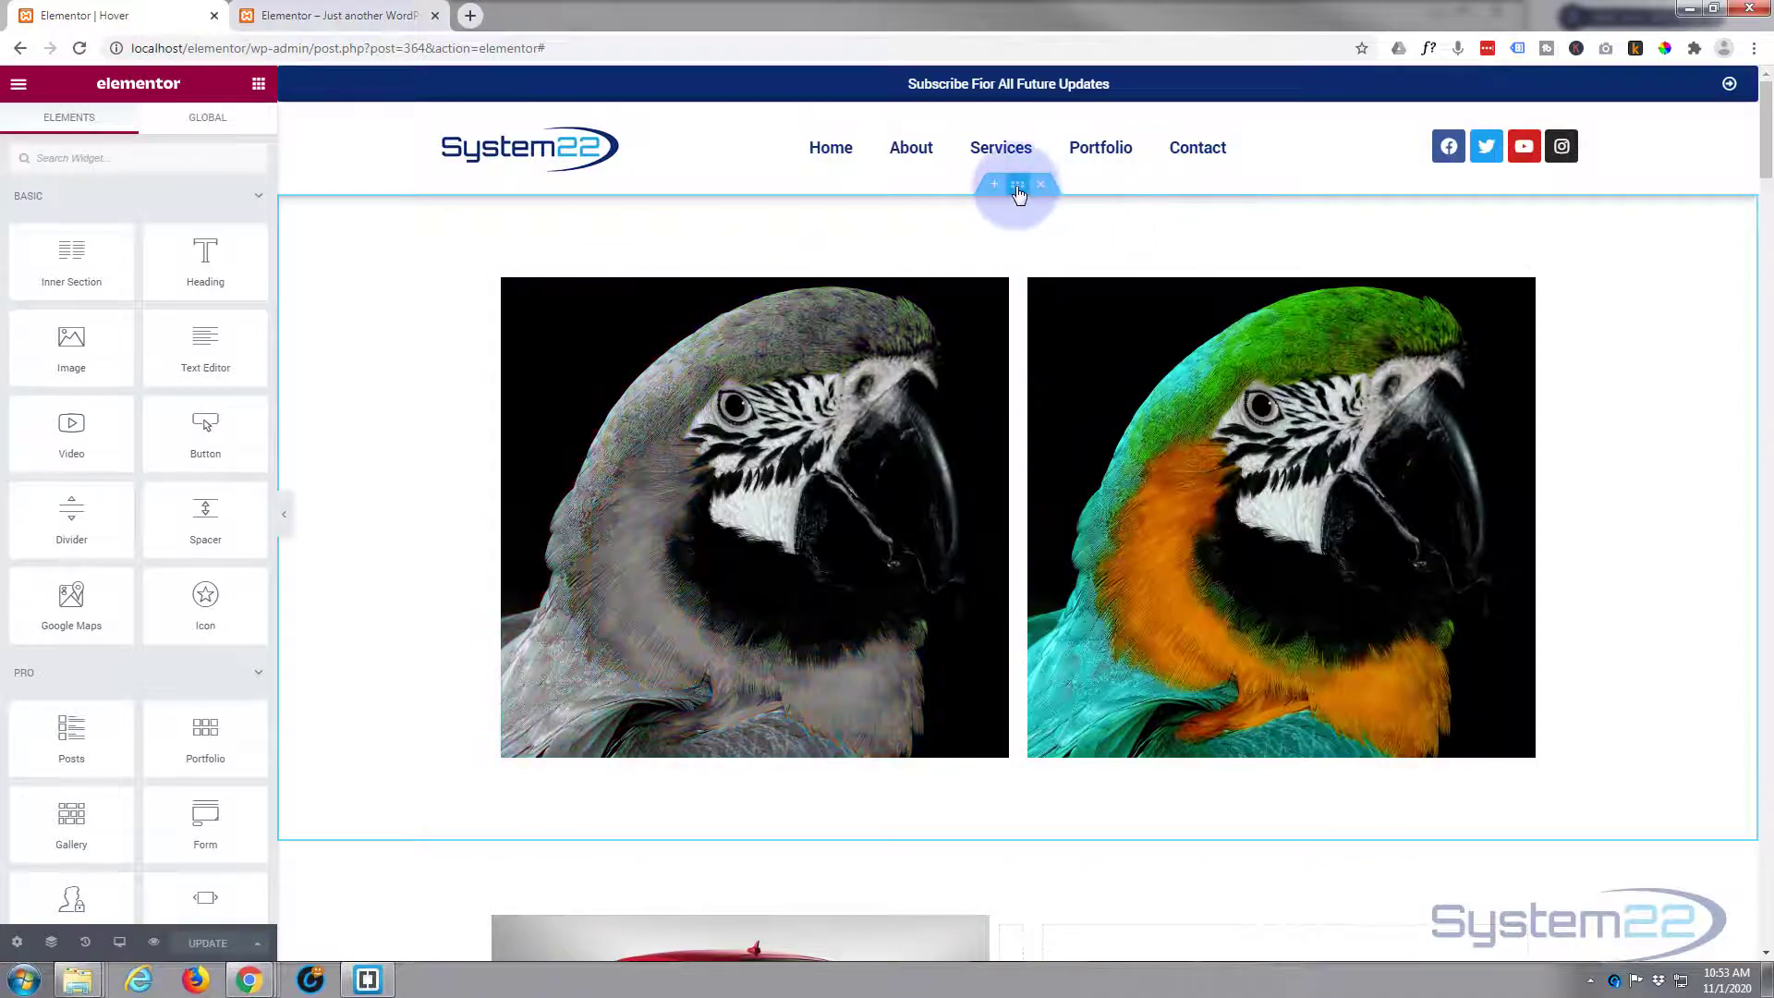
left_click(993, 185)
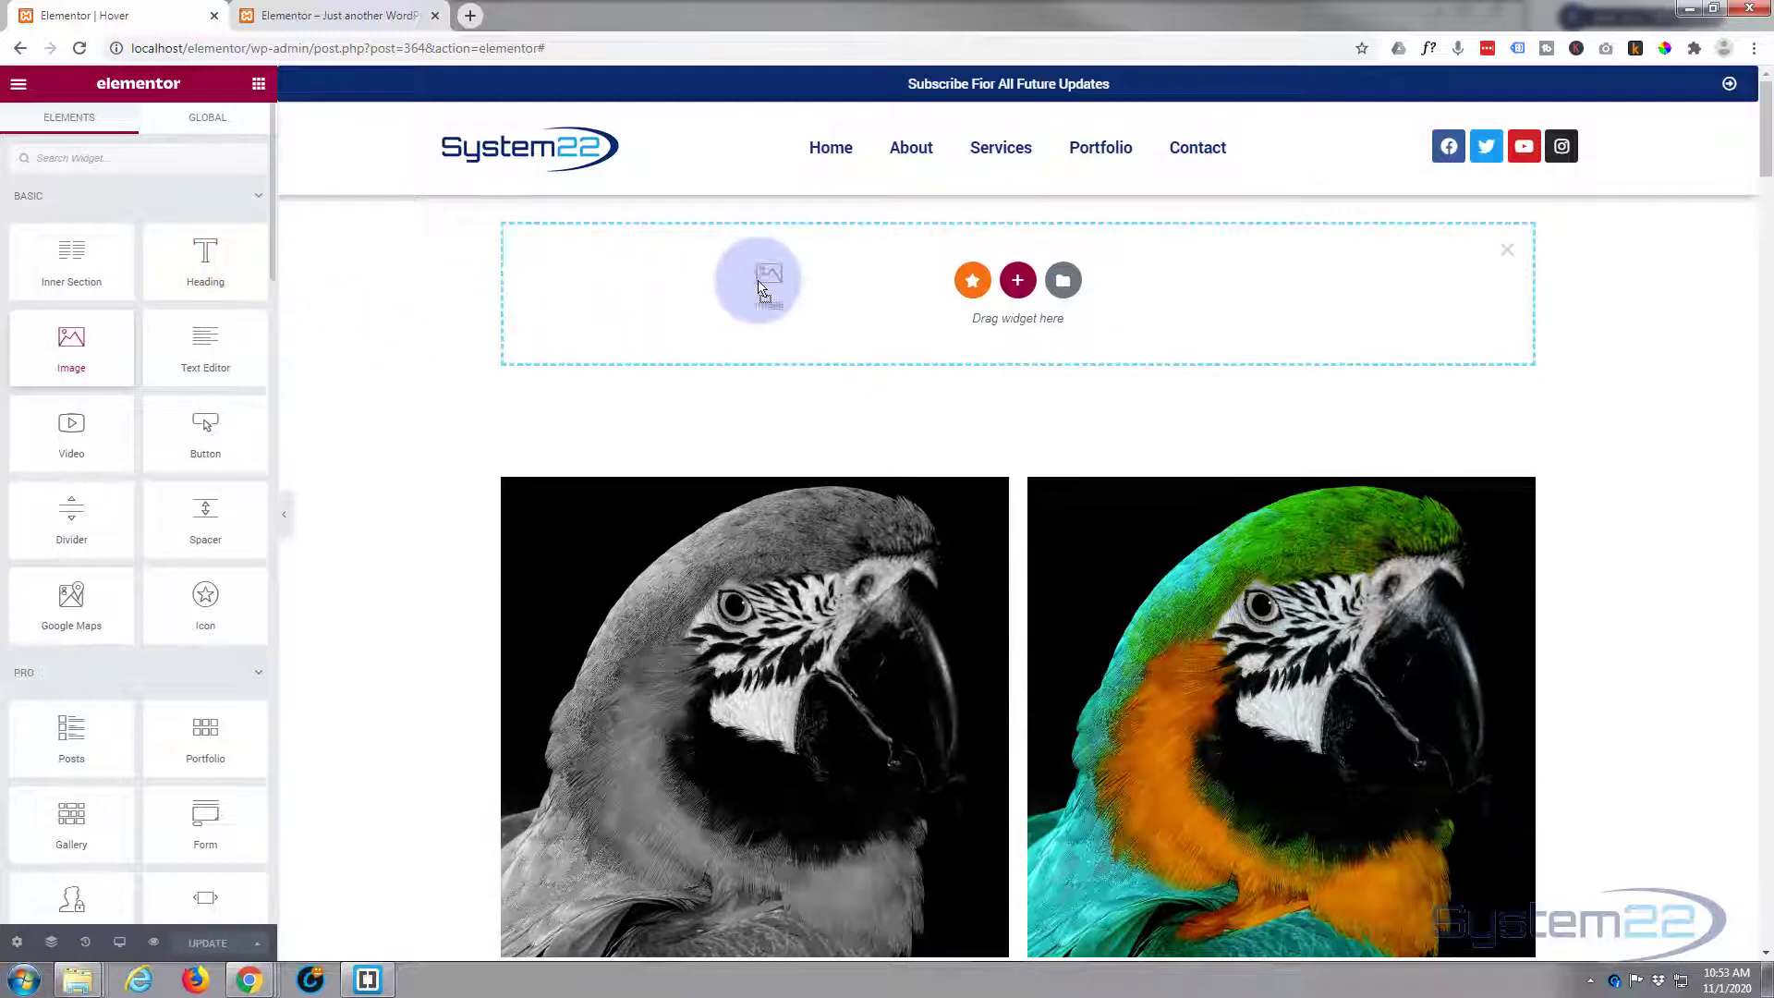
left_click(757, 279)
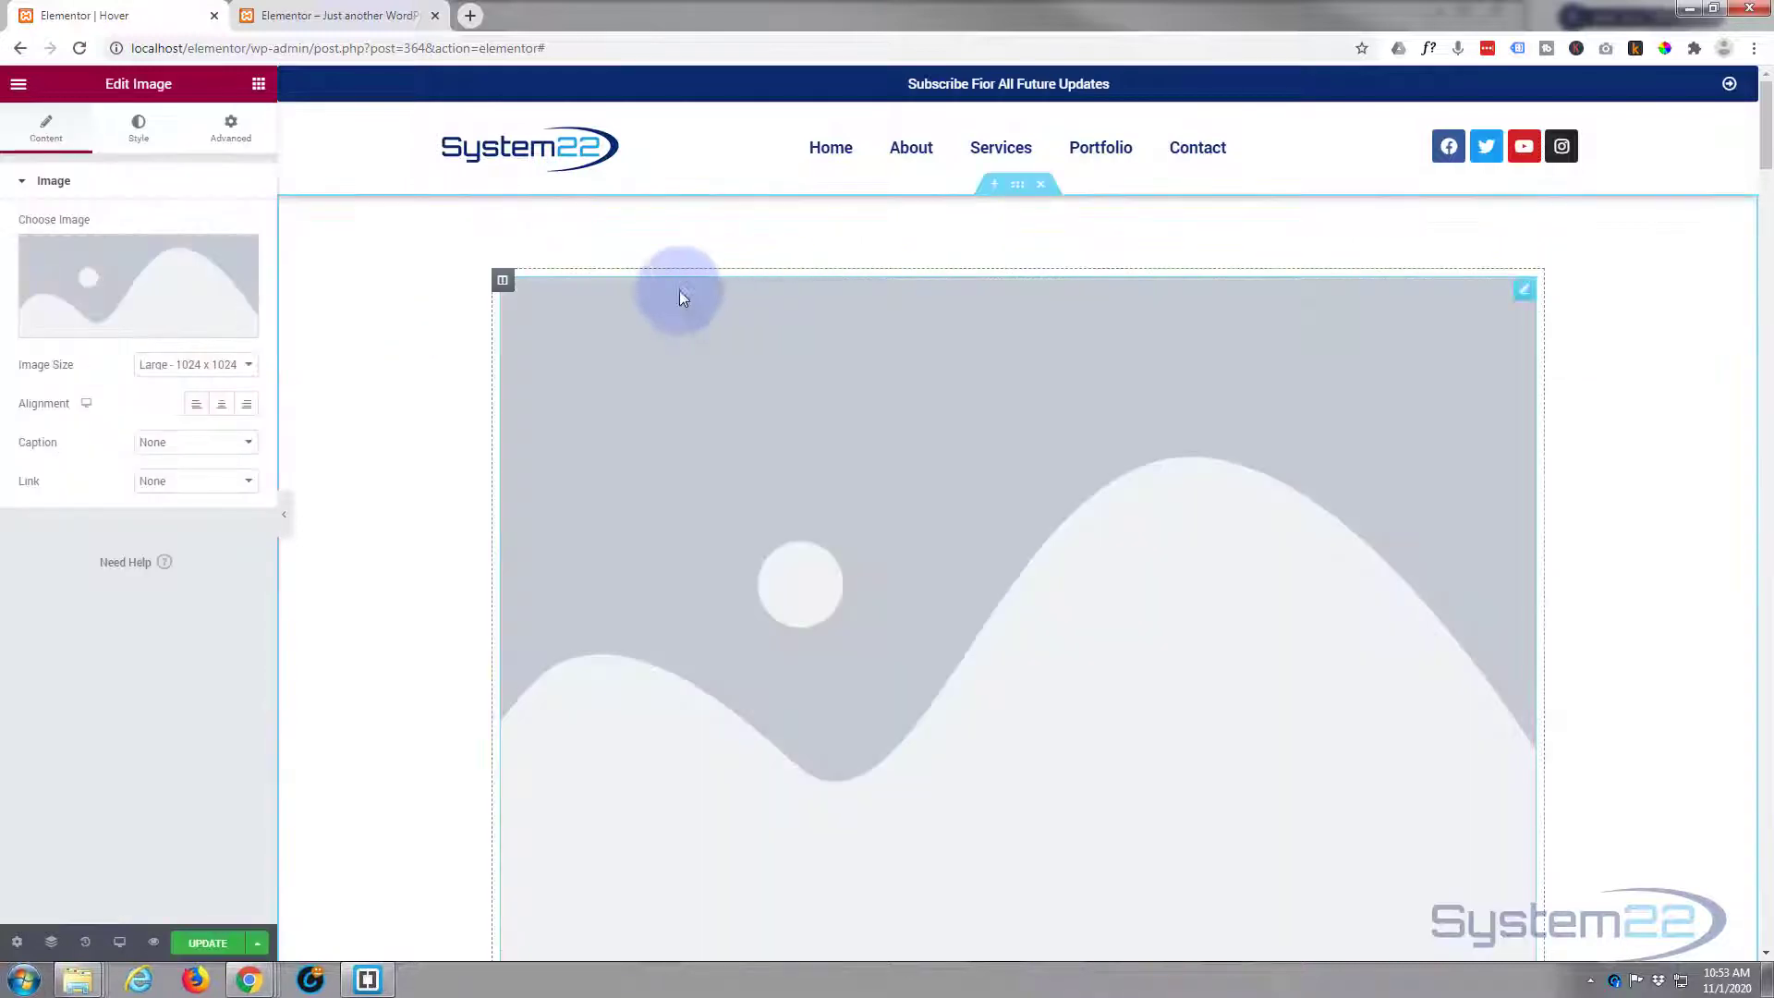
right_click(503, 279)
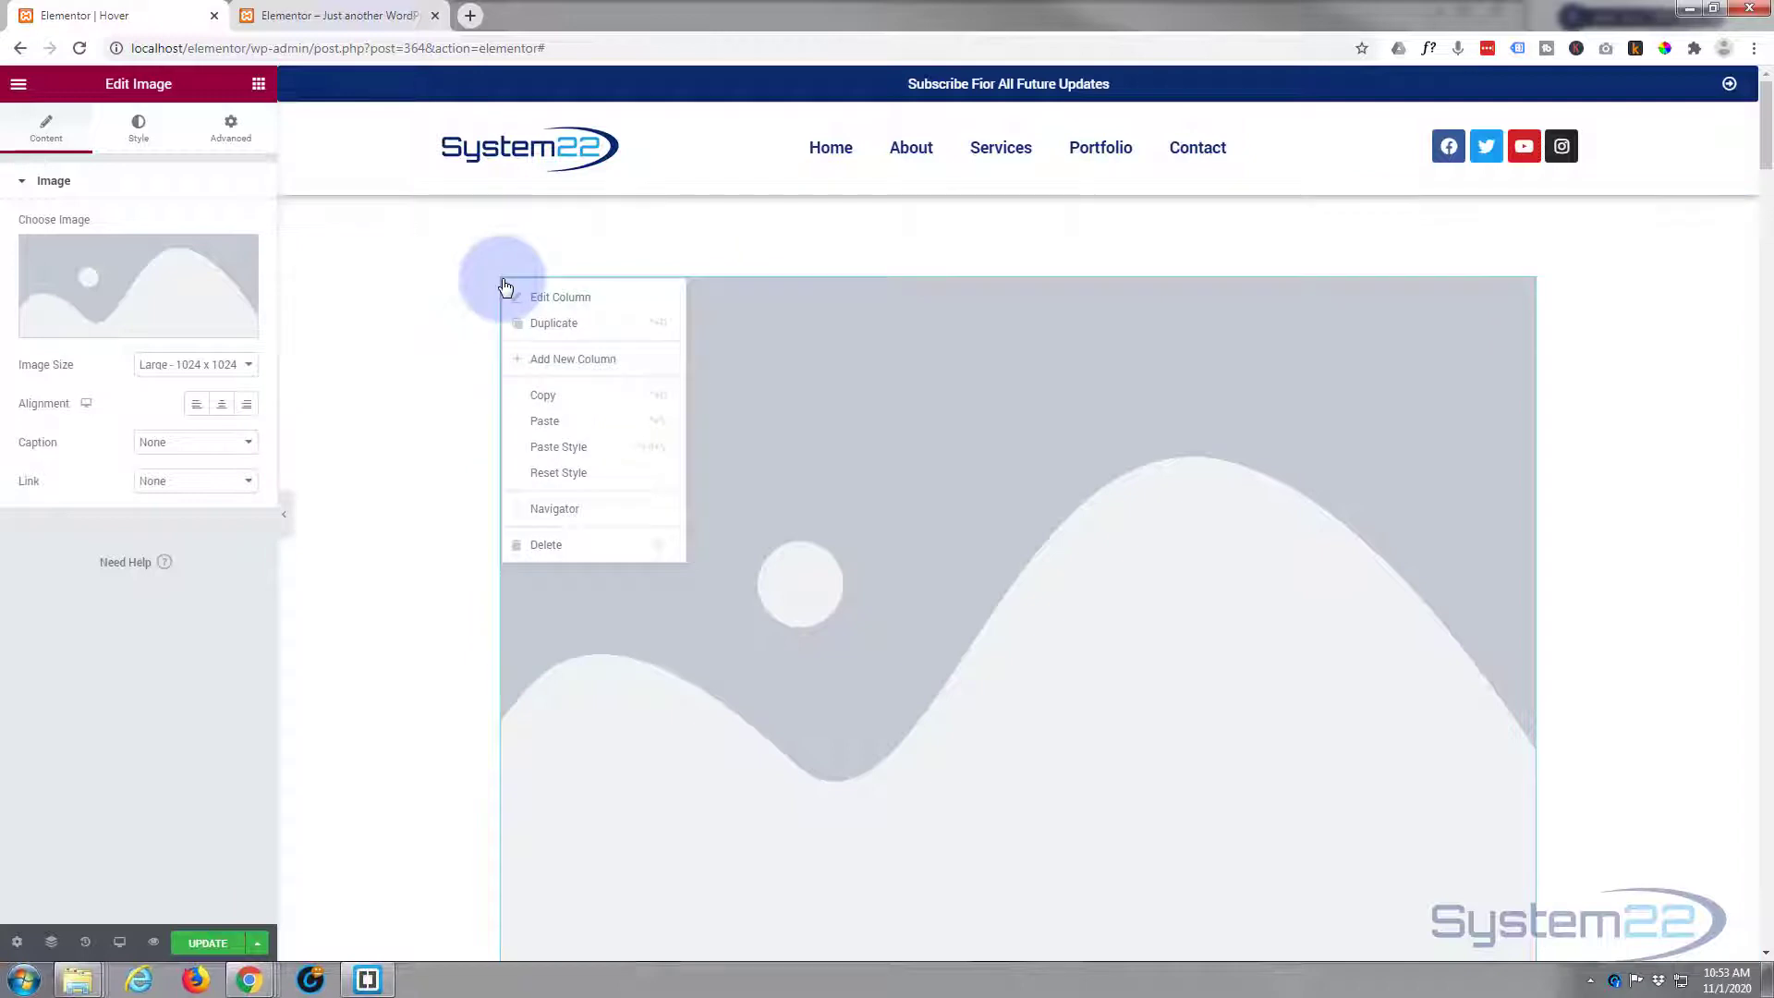
mouse_move(586, 366)
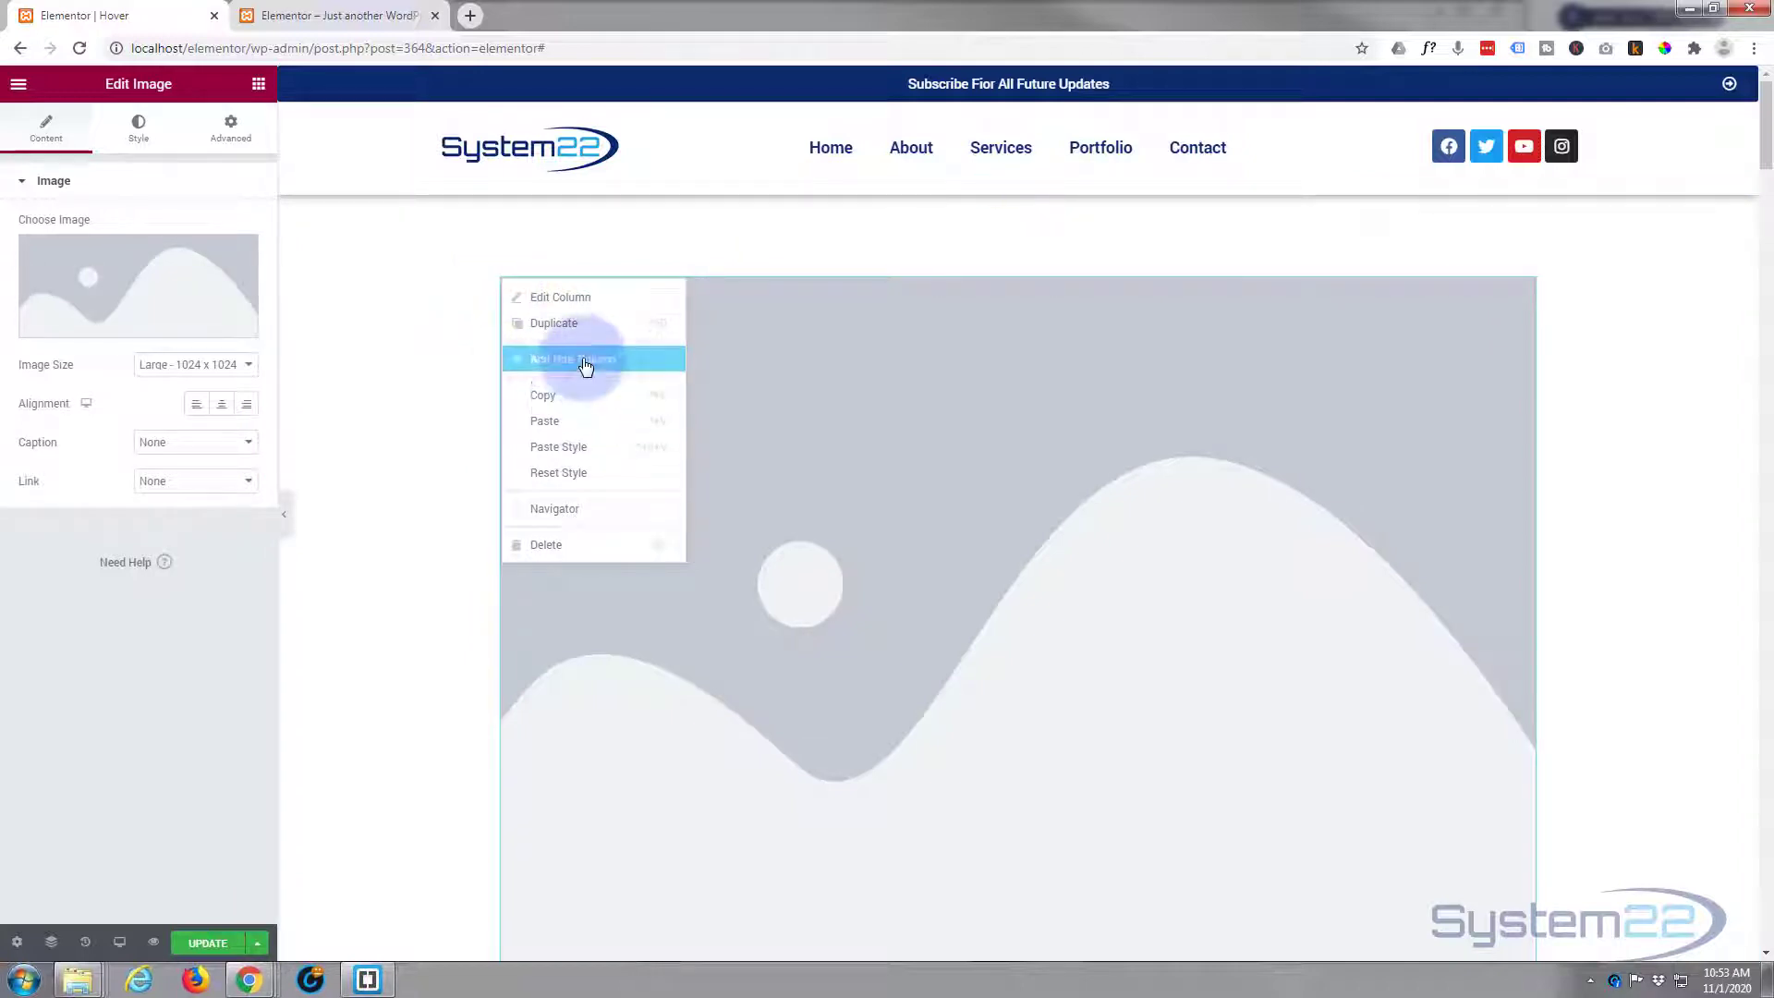
left_click(558, 296)
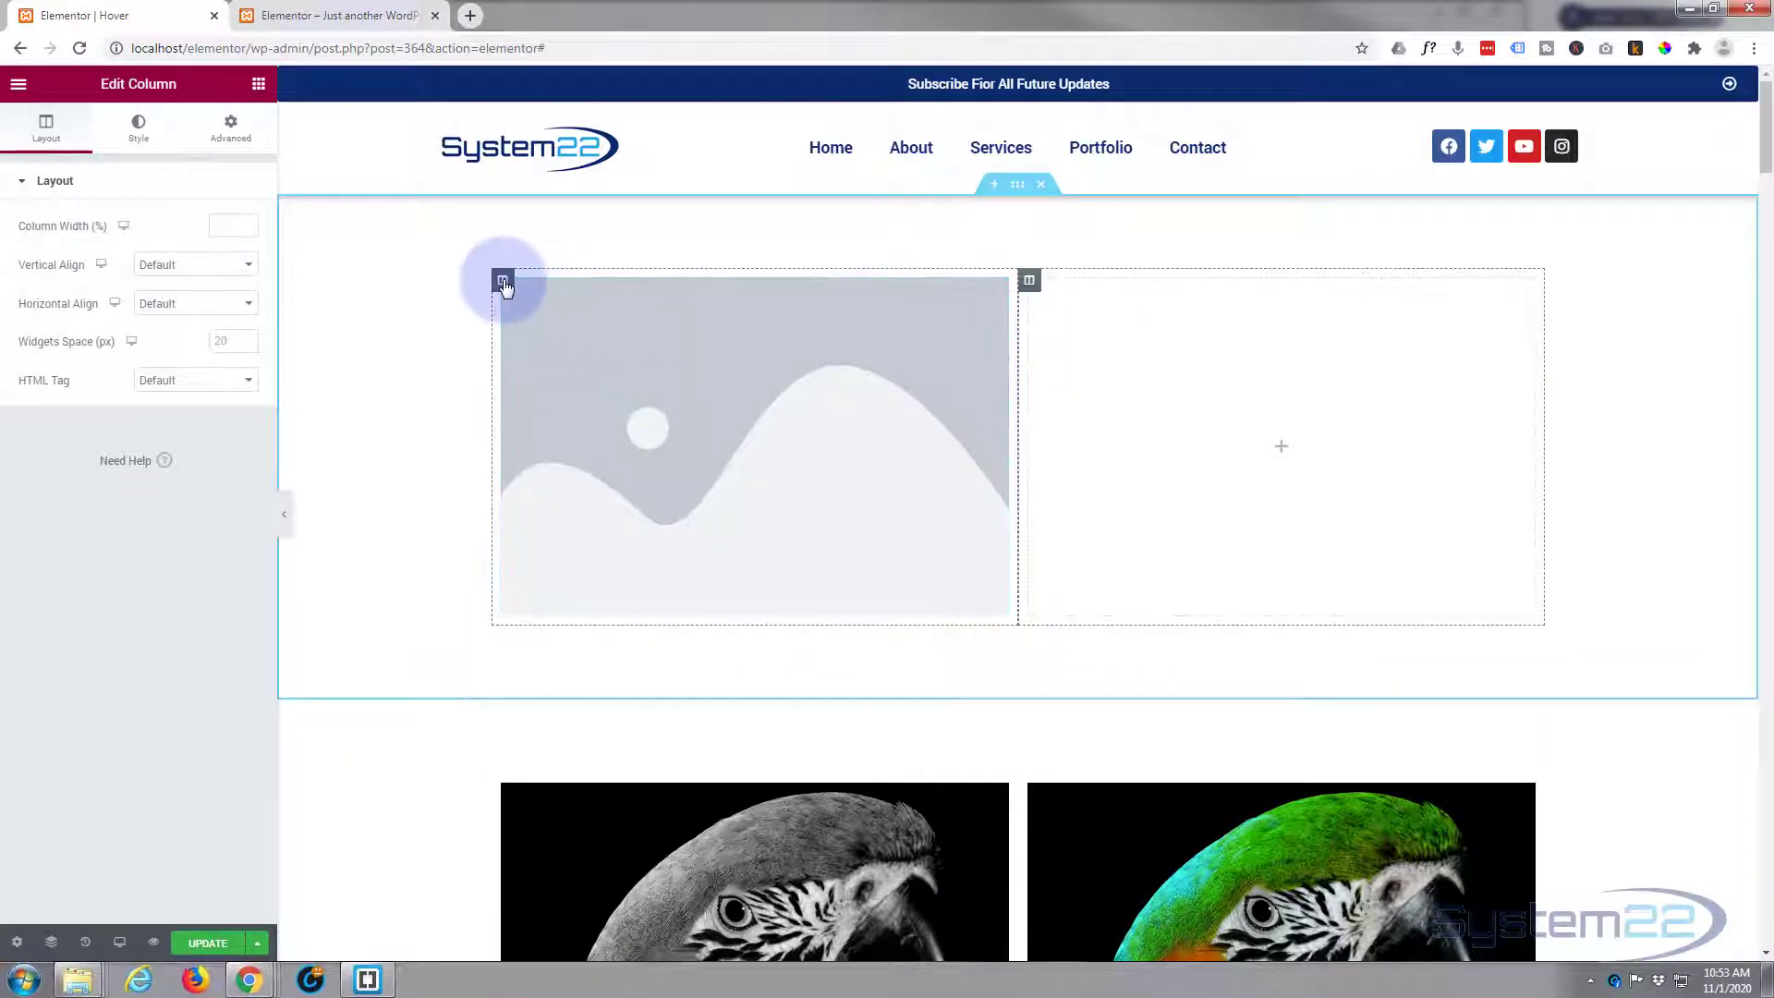
mouse_move(502, 281)
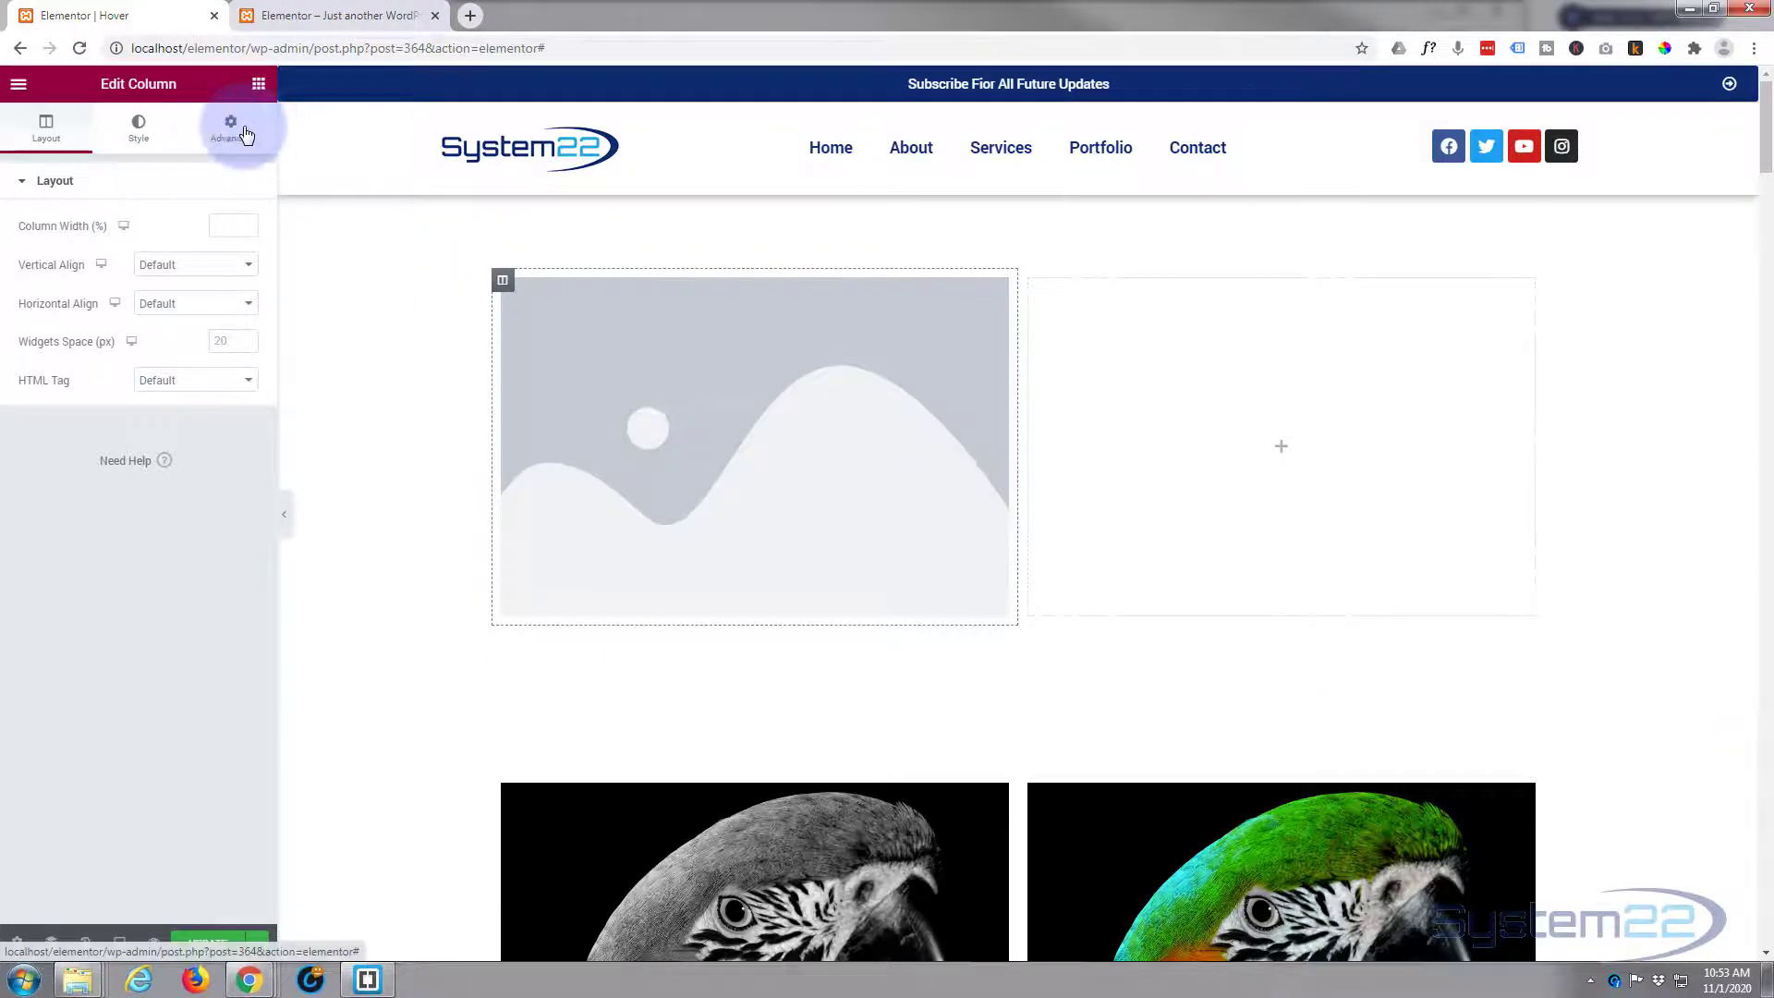
Step: Give the image's column a margin of 10 in Advanced settings
left_click(230, 124)
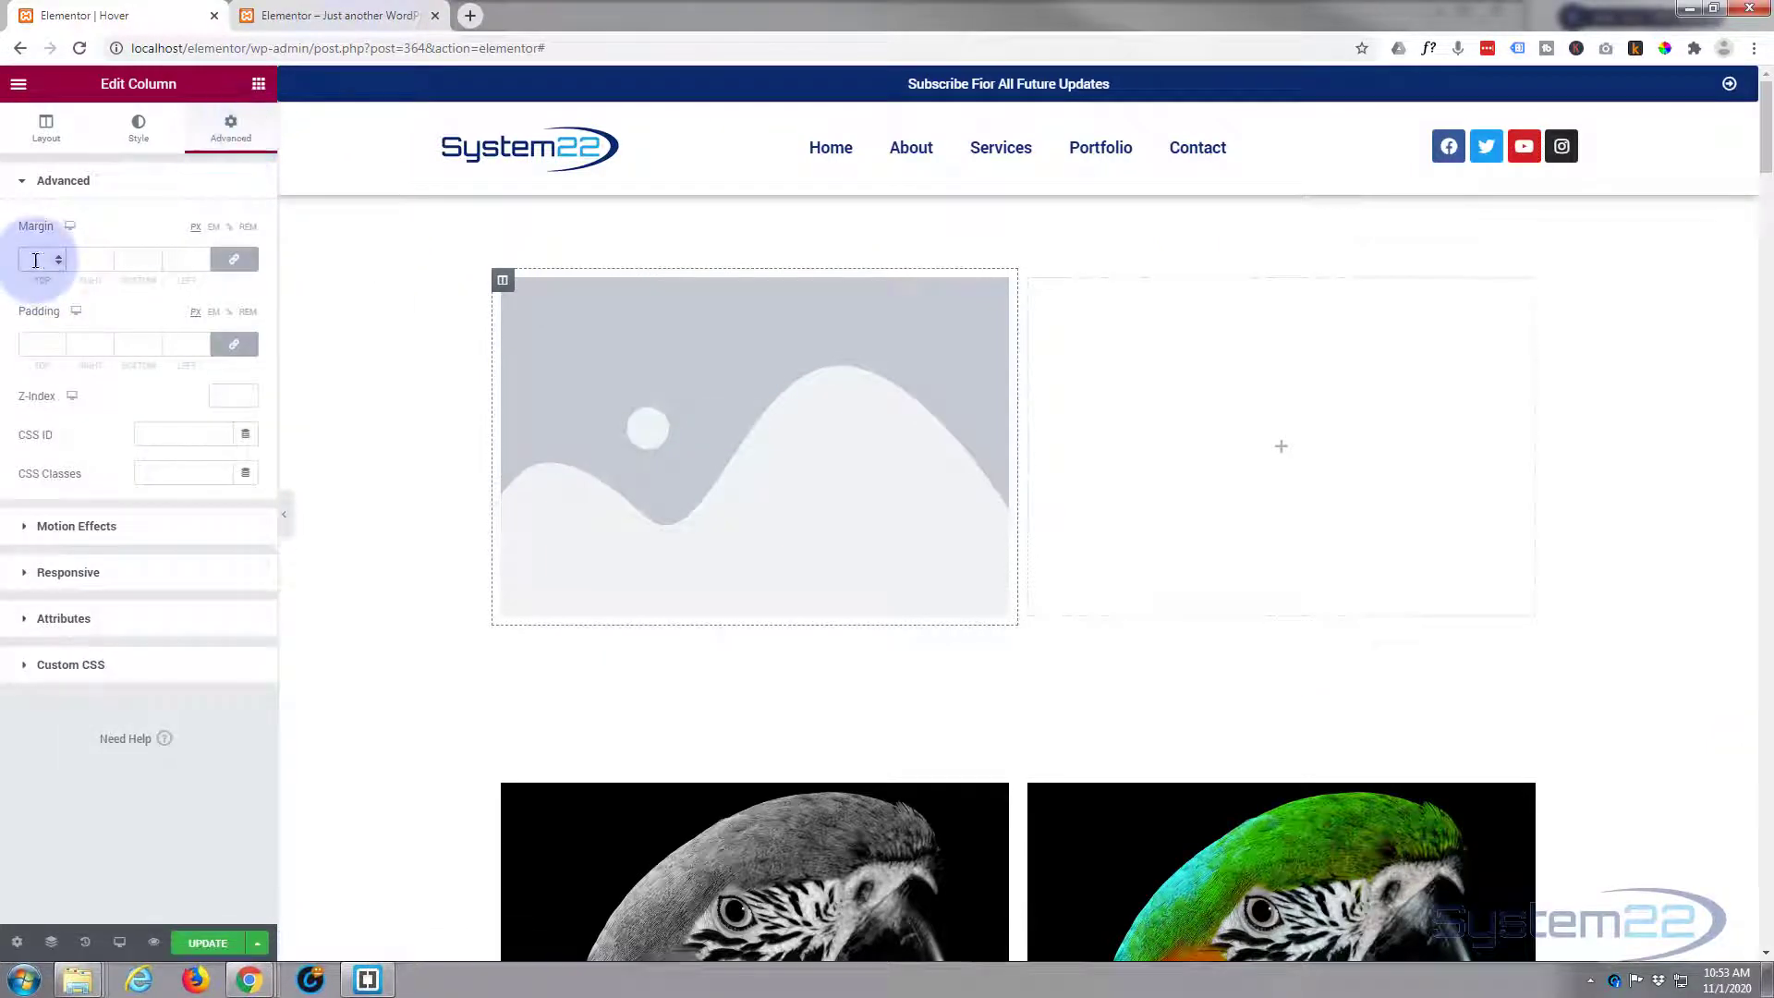
type("10")
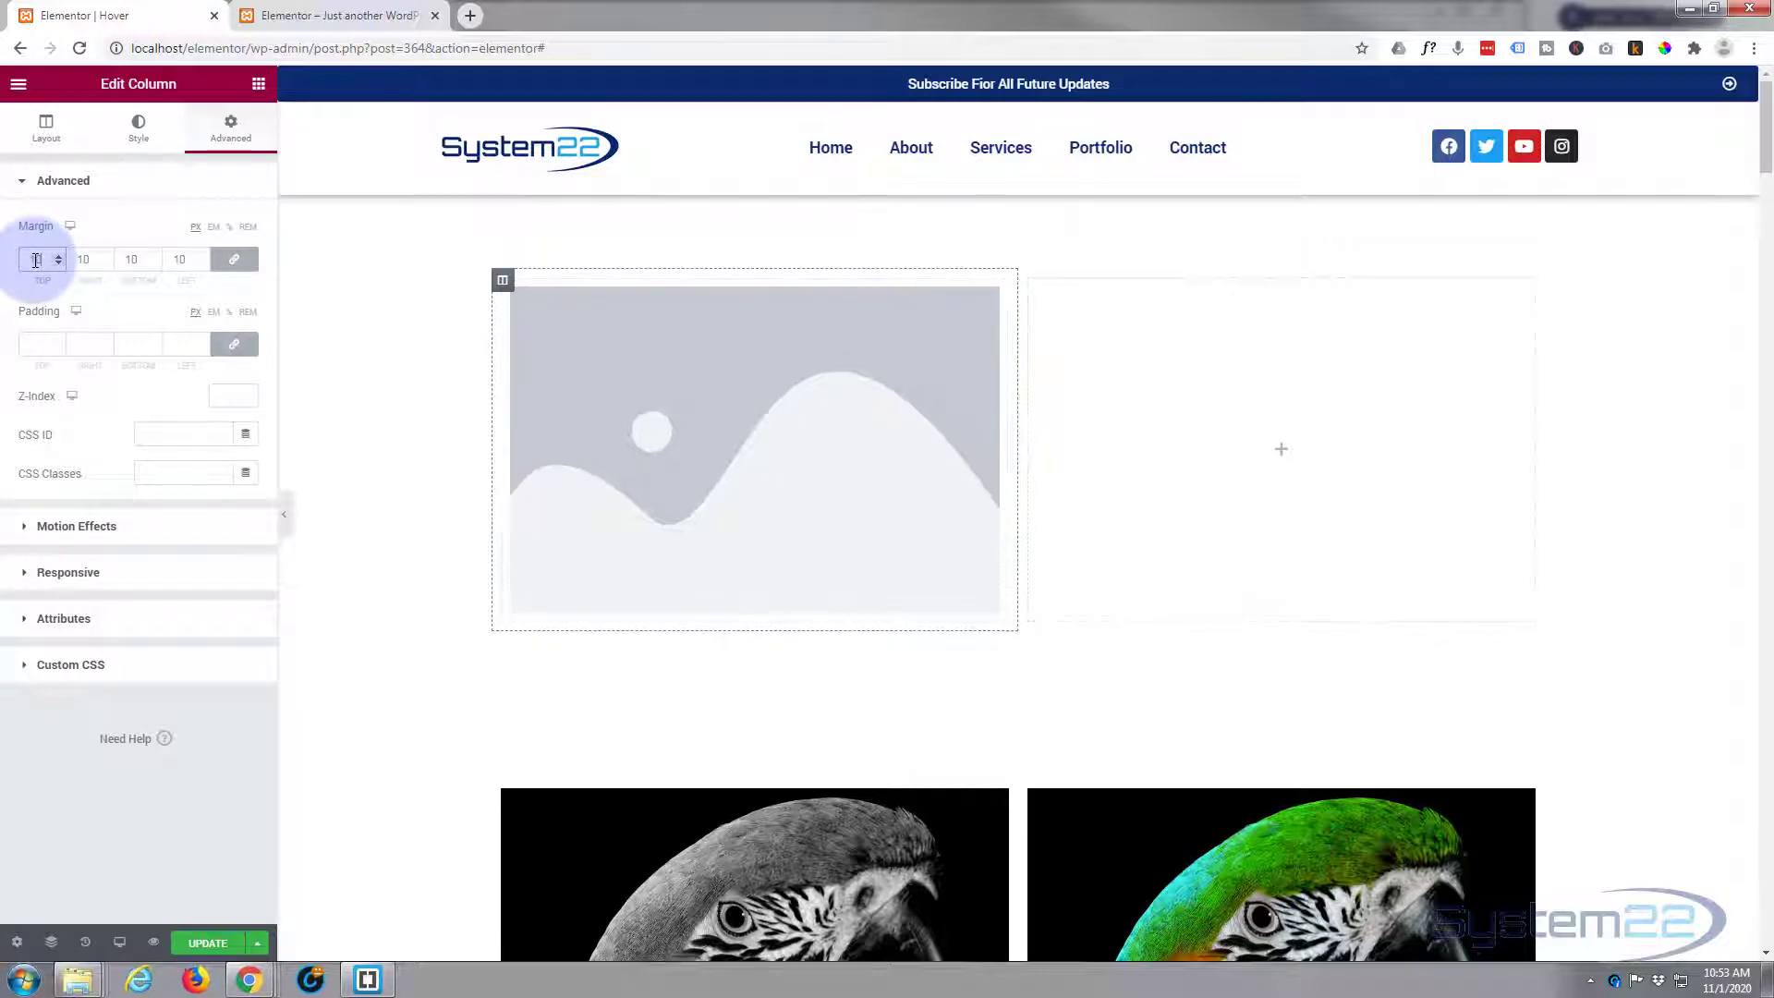
type("10")
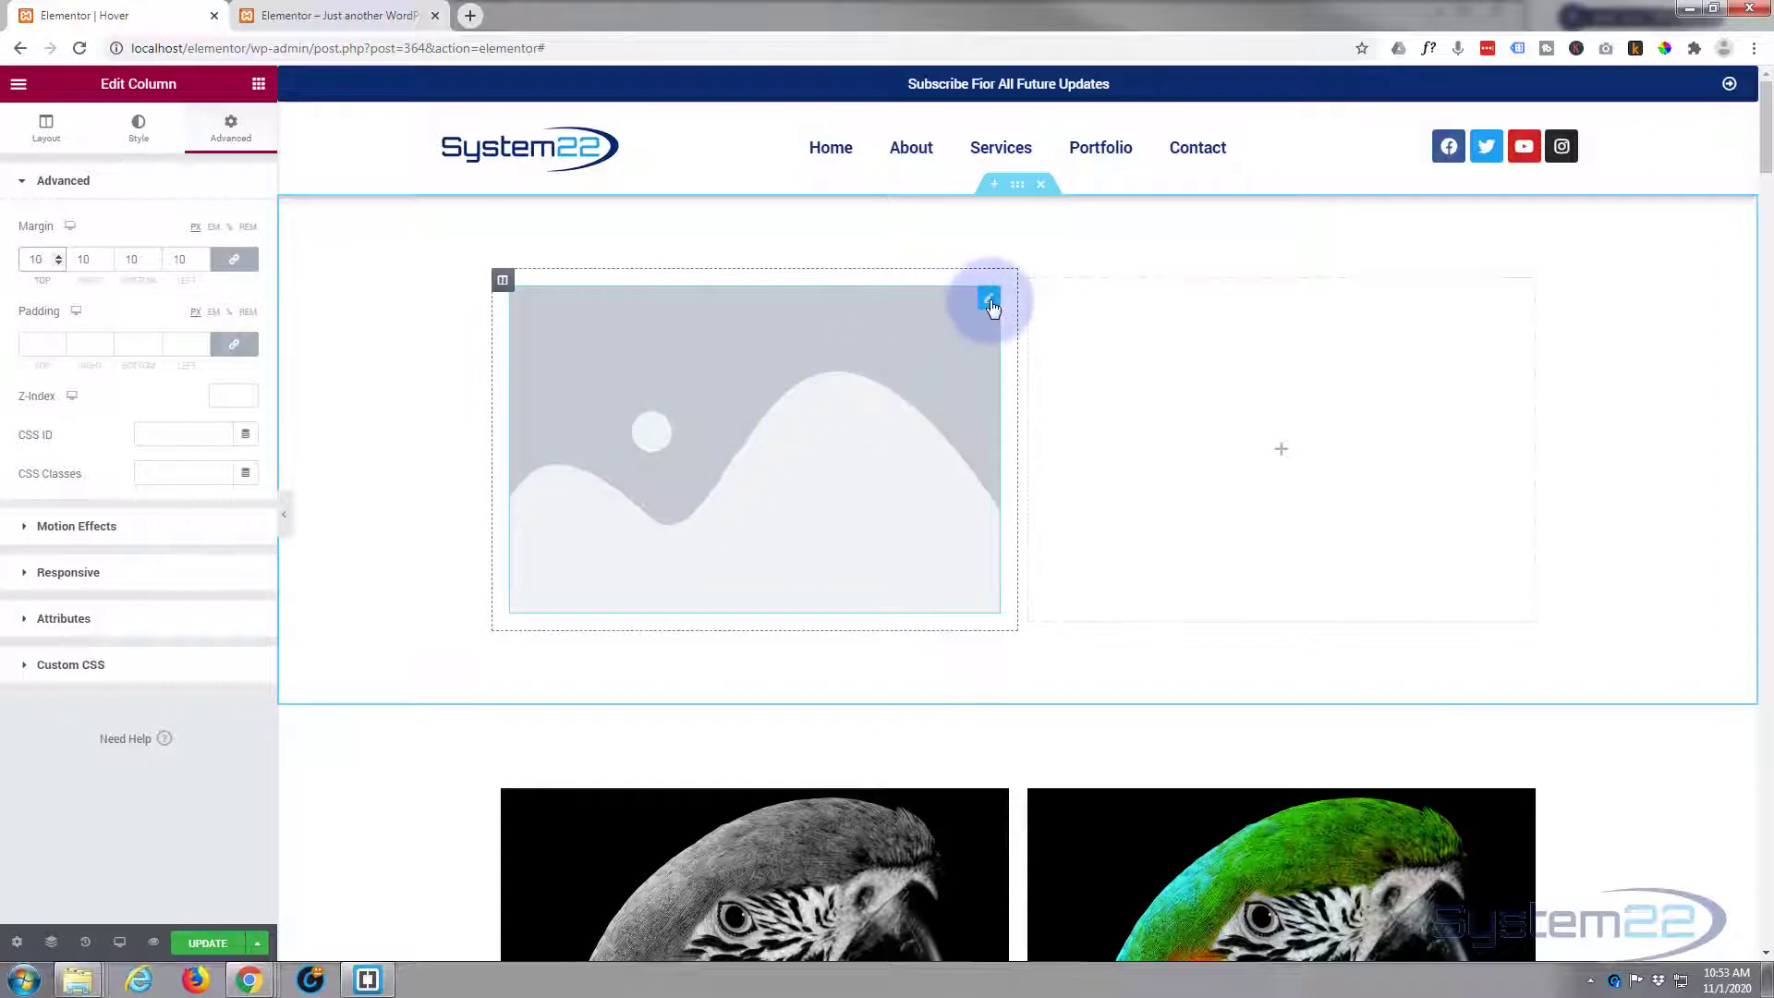
Step: Replace the placeholder with the green-and-orange macaw photo from the Media Library
left_click(988, 301)
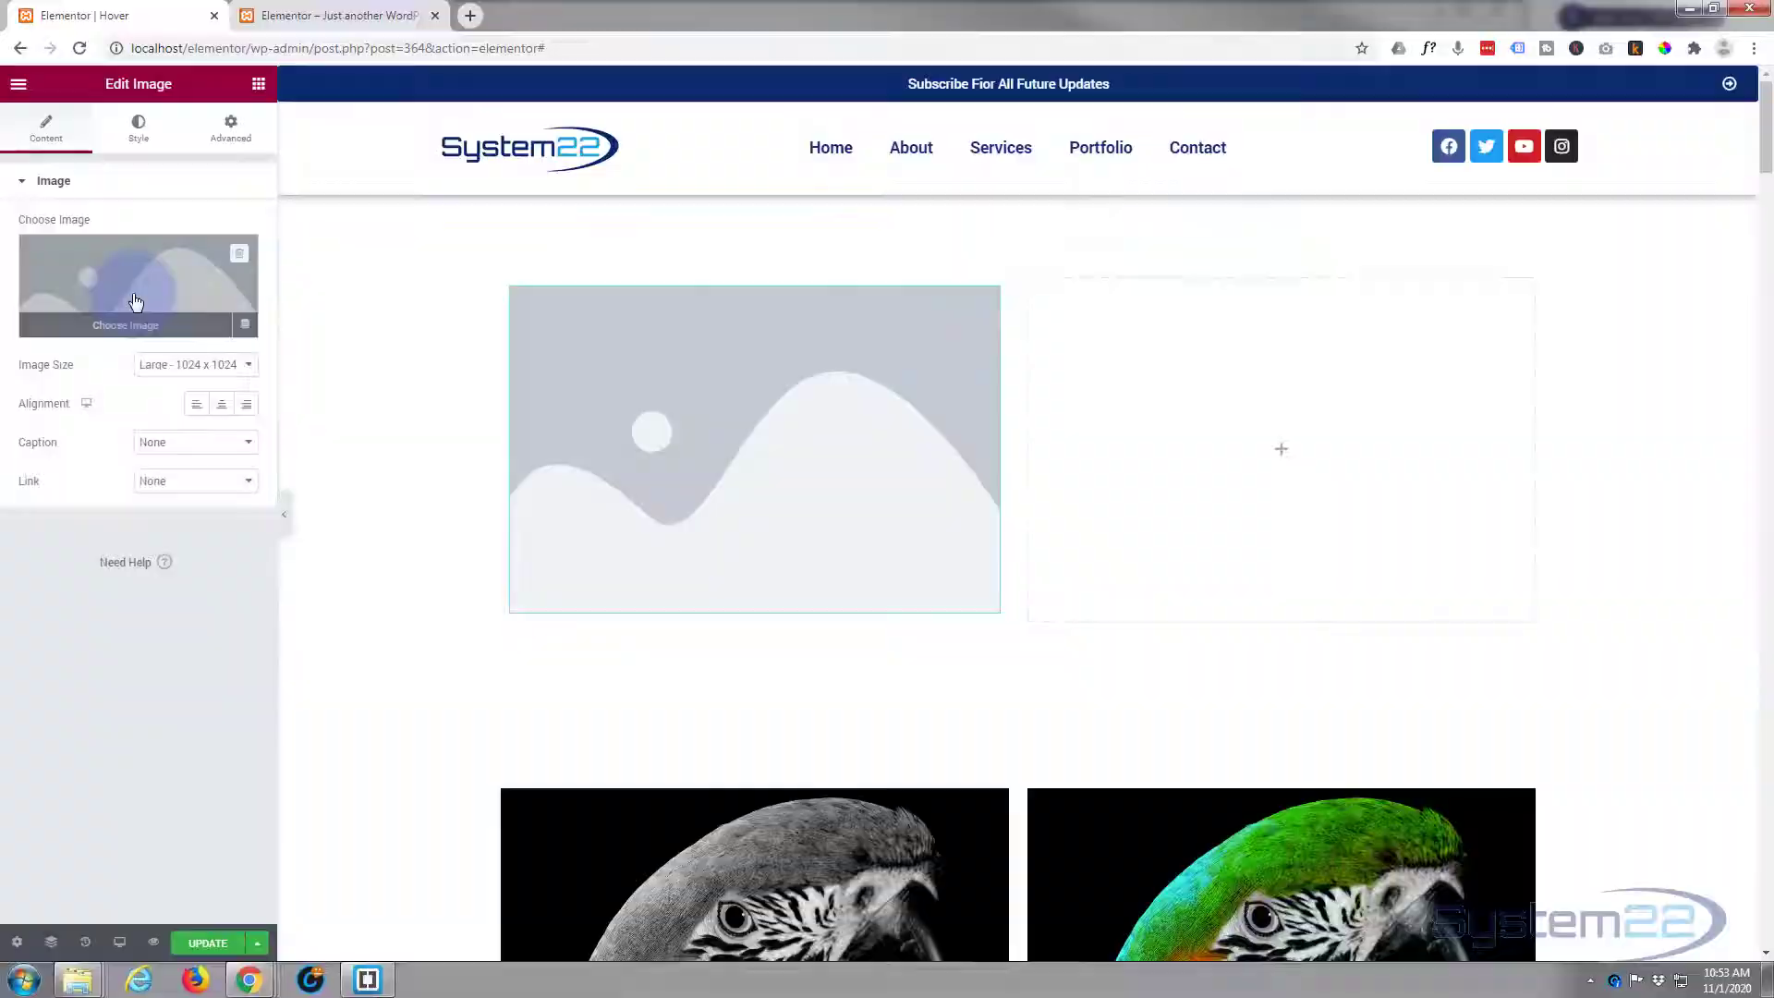
left_click(125, 284)
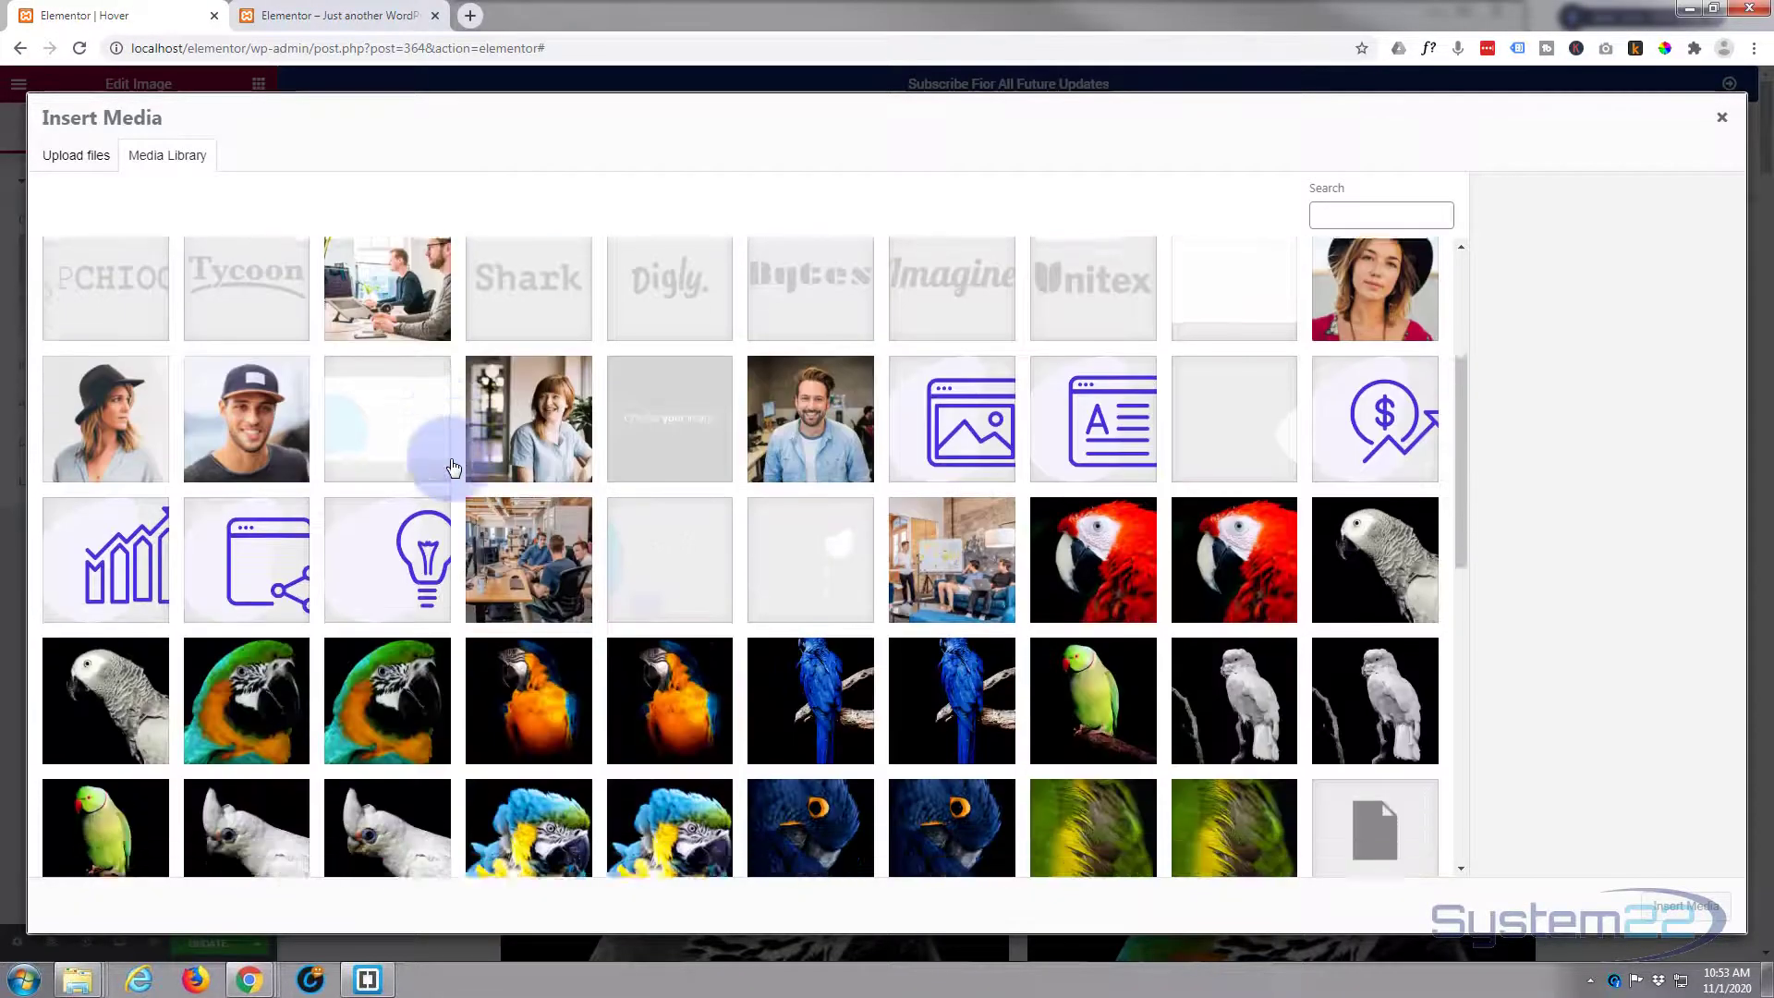
scroll("down", 3)
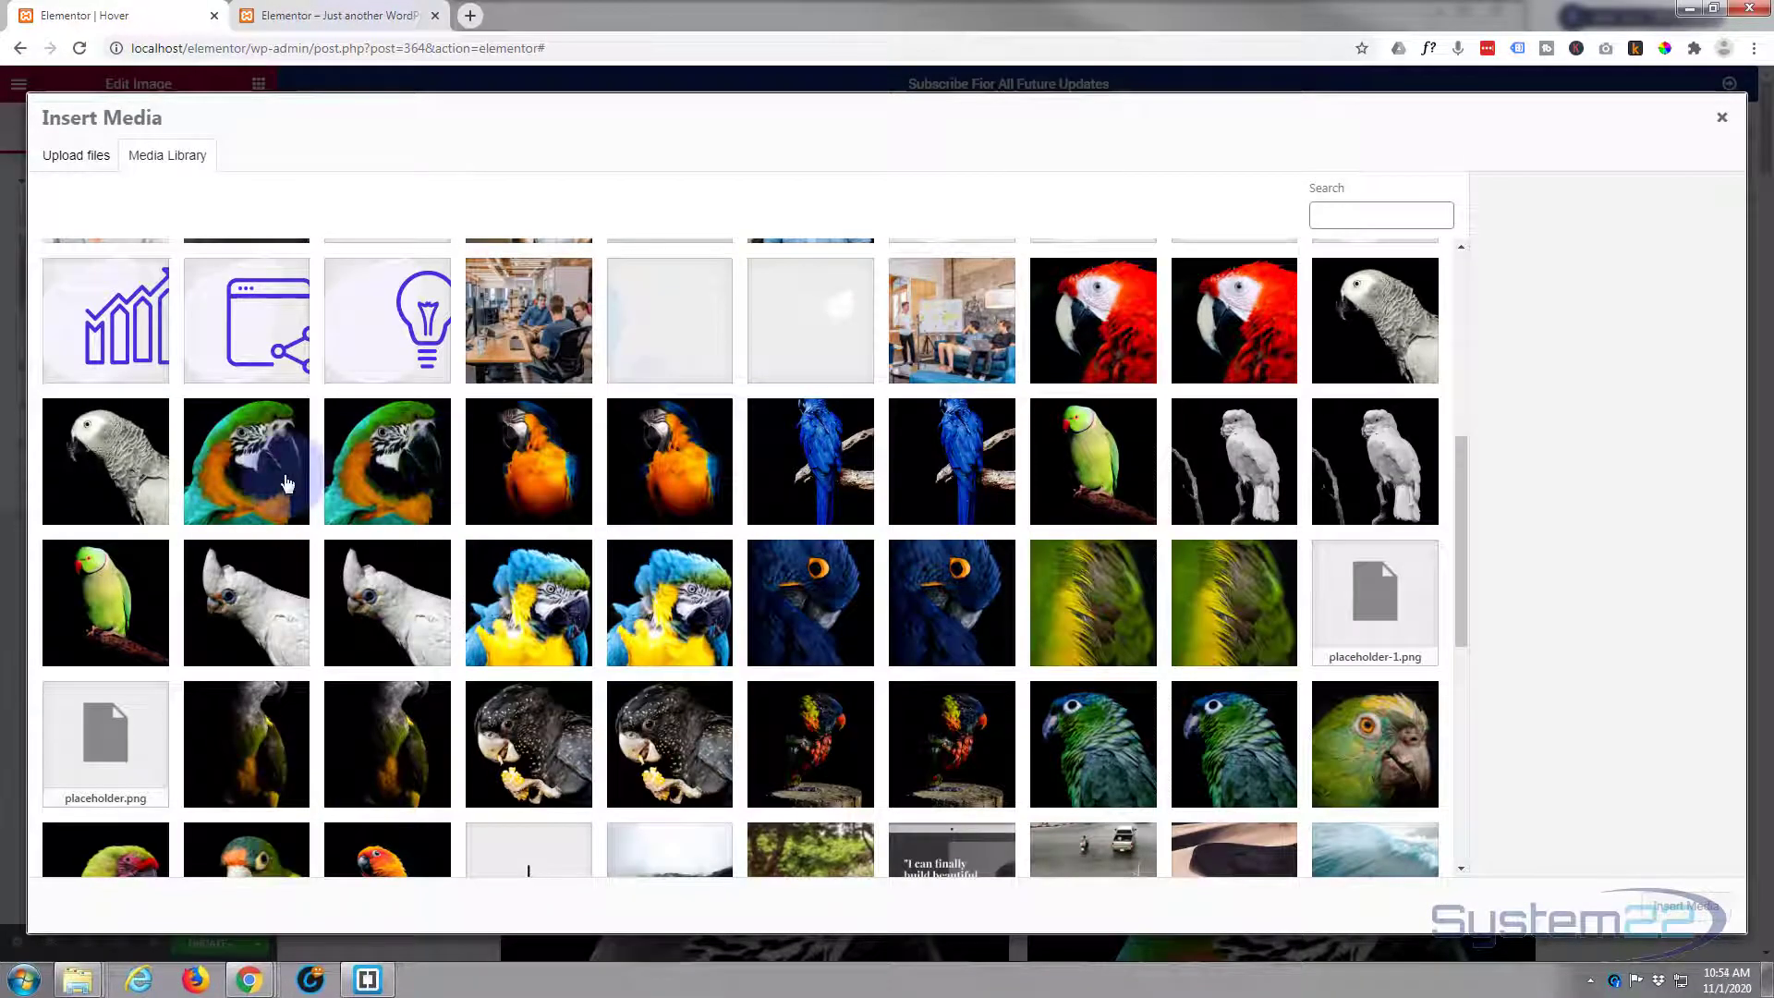
left_click(386, 460)
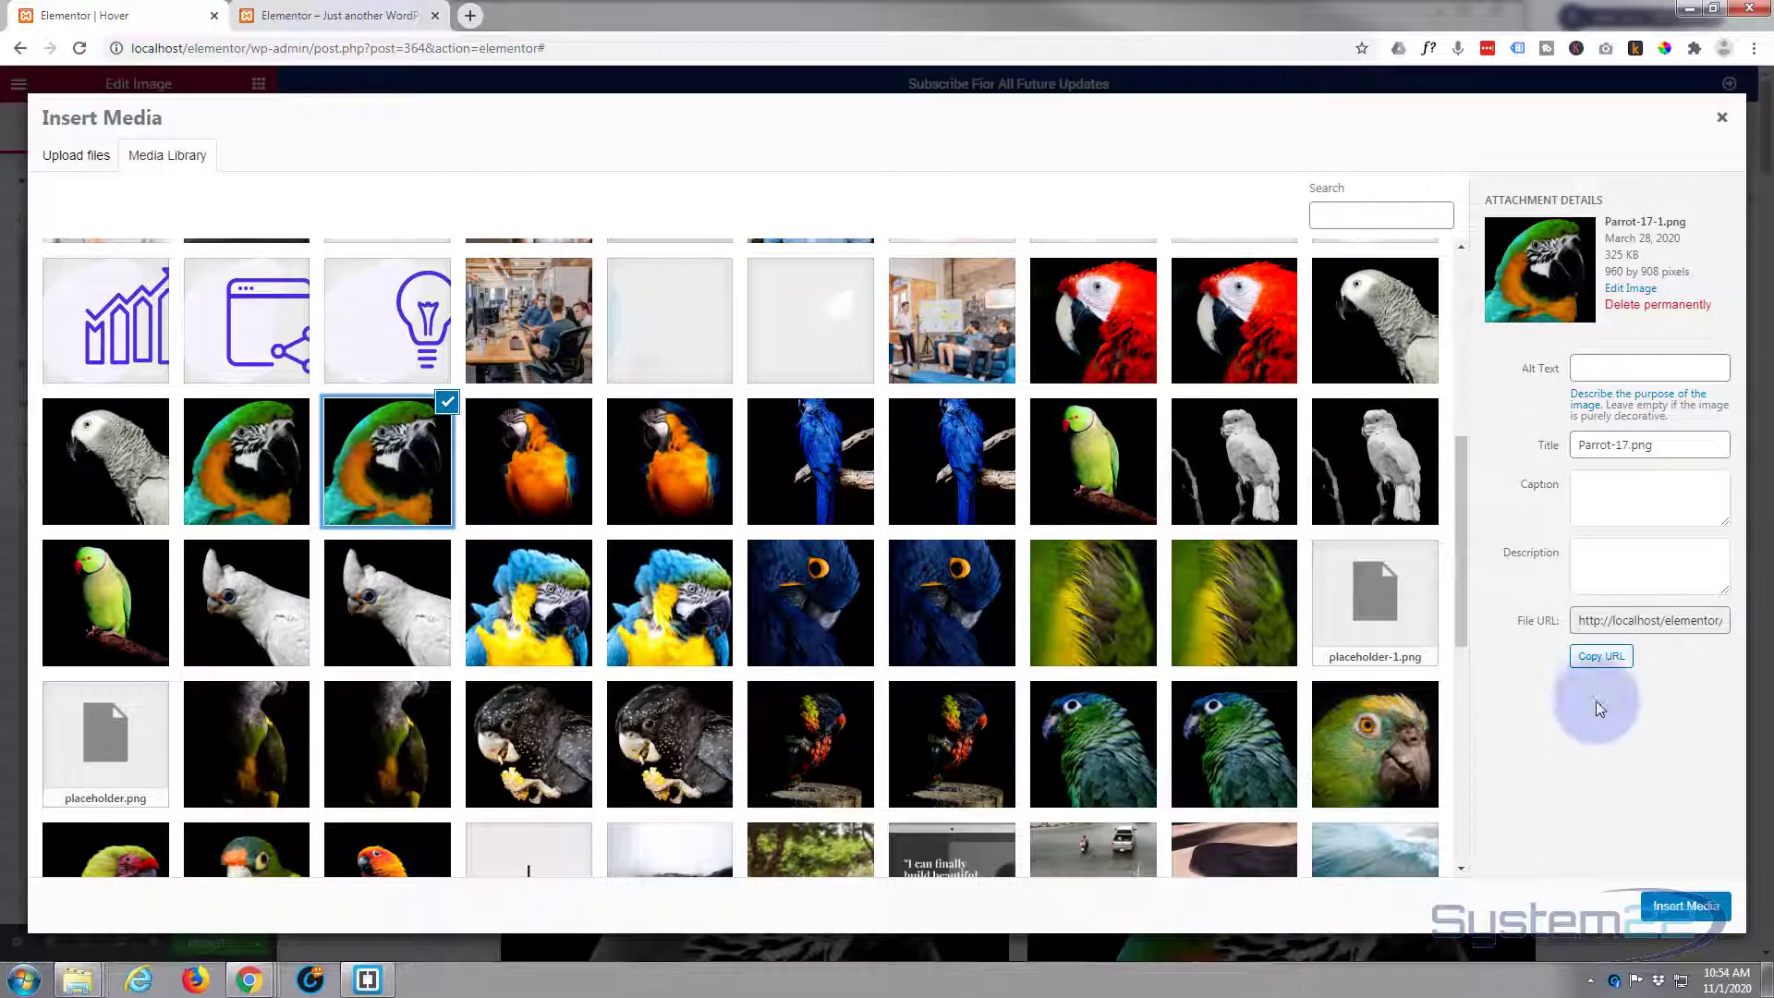
left_click(1683, 905)
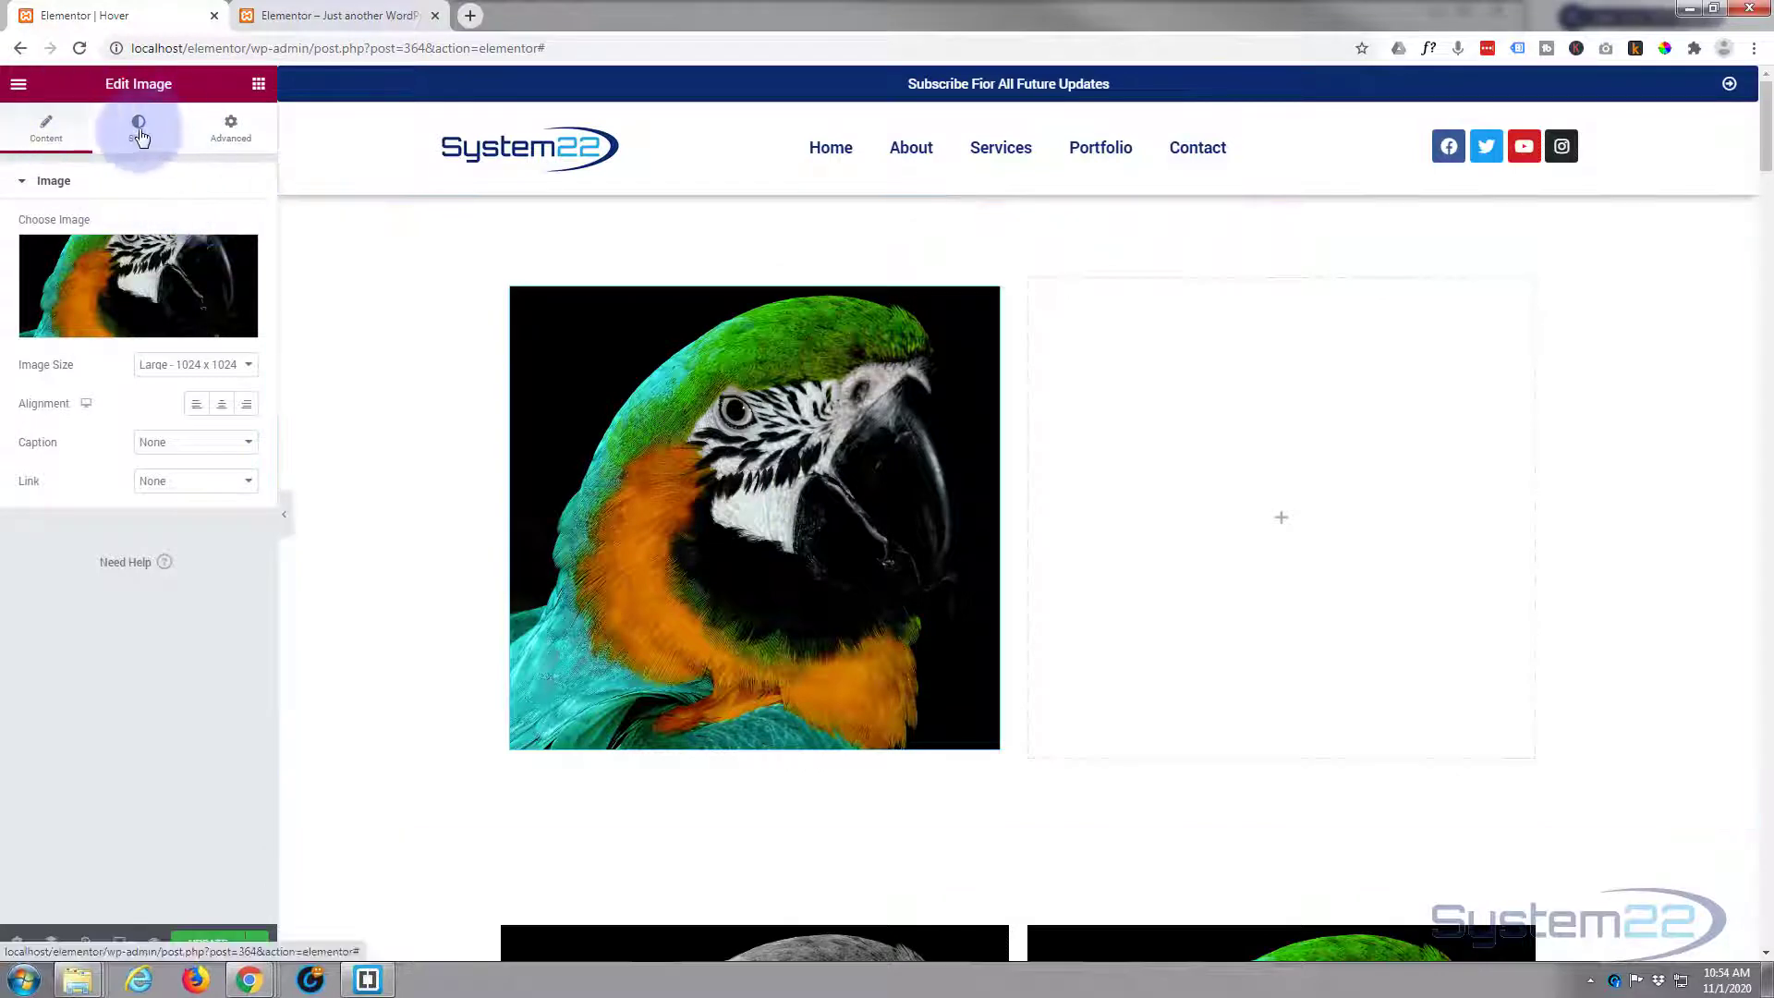
Step: Drag the image's normal-state Saturation CSS filter to 0 so the macaw shows in grayscale
left_click(139, 124)
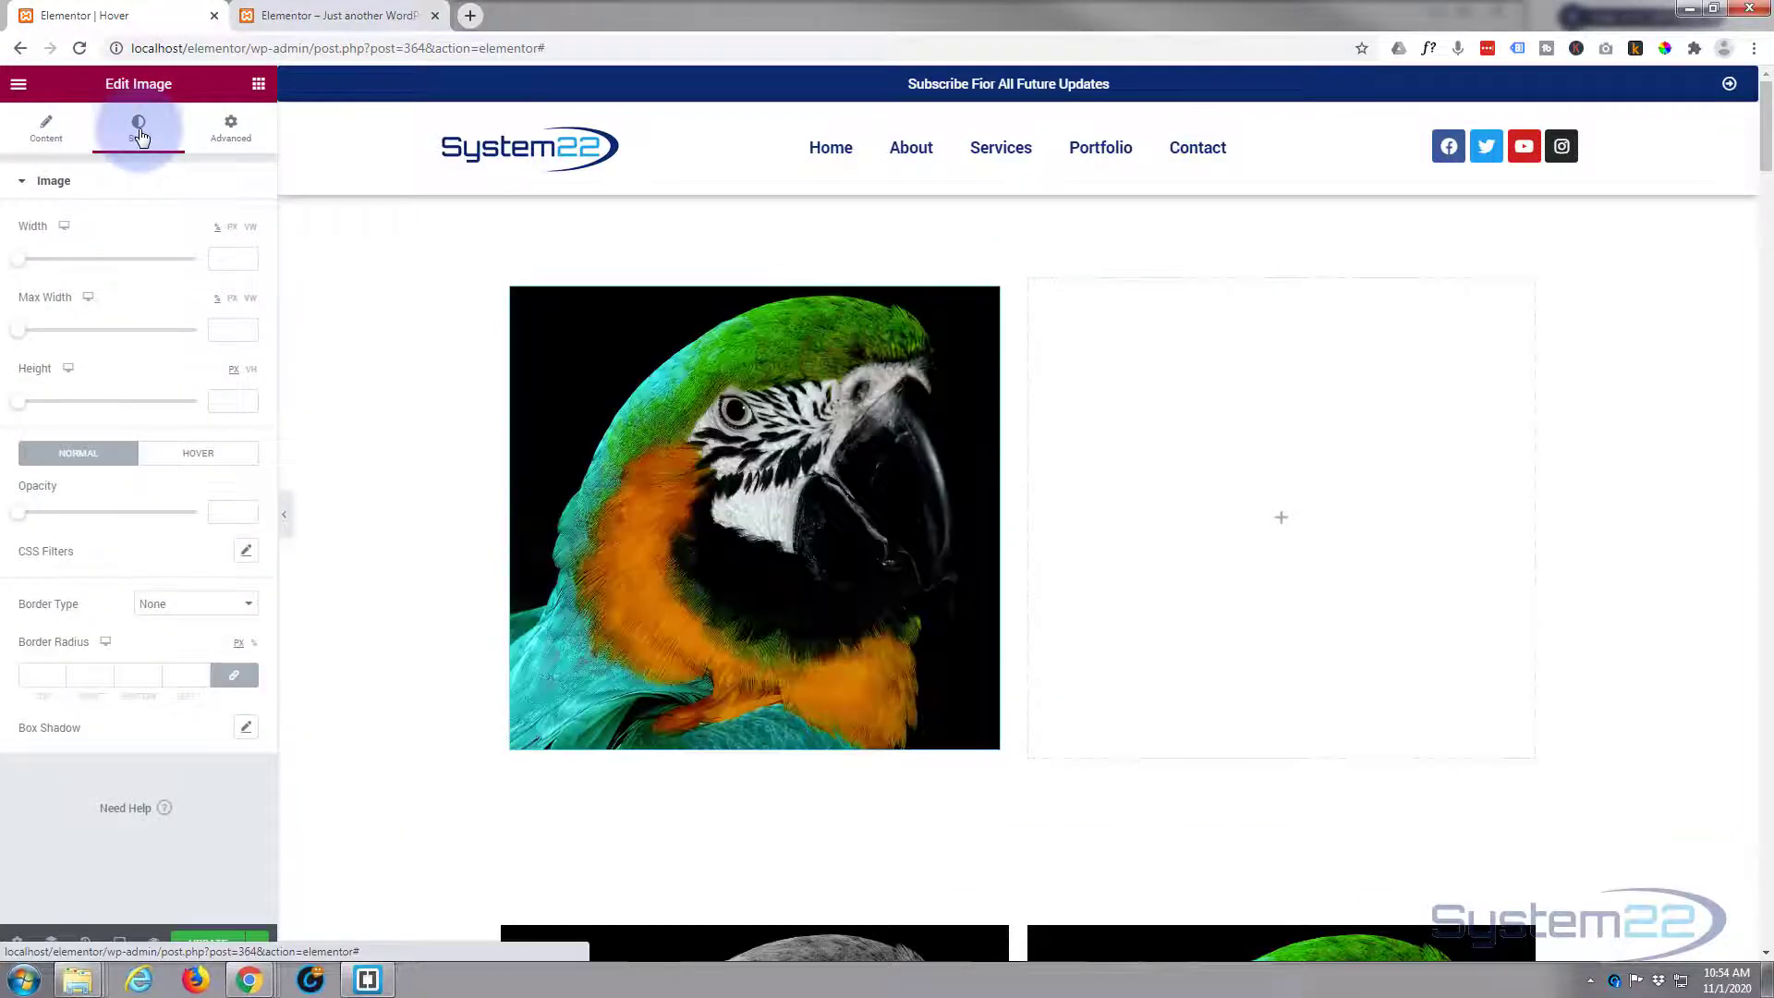
left_click(139, 124)
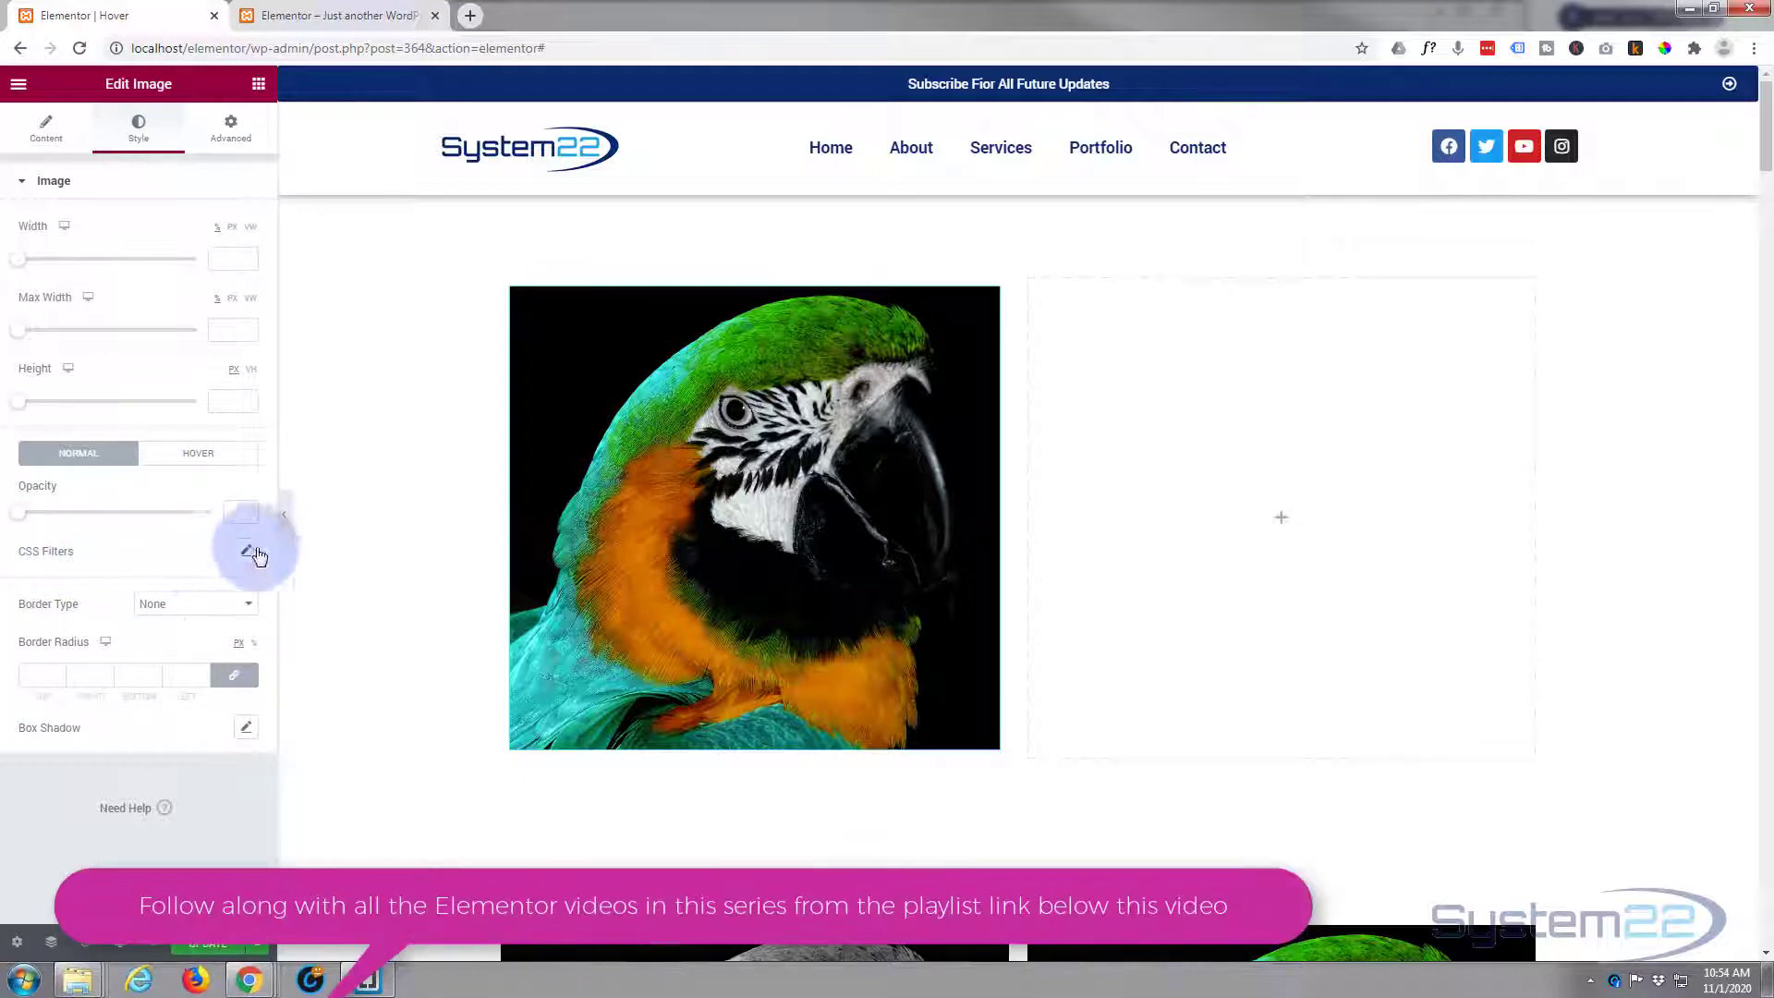
left_click(246, 554)
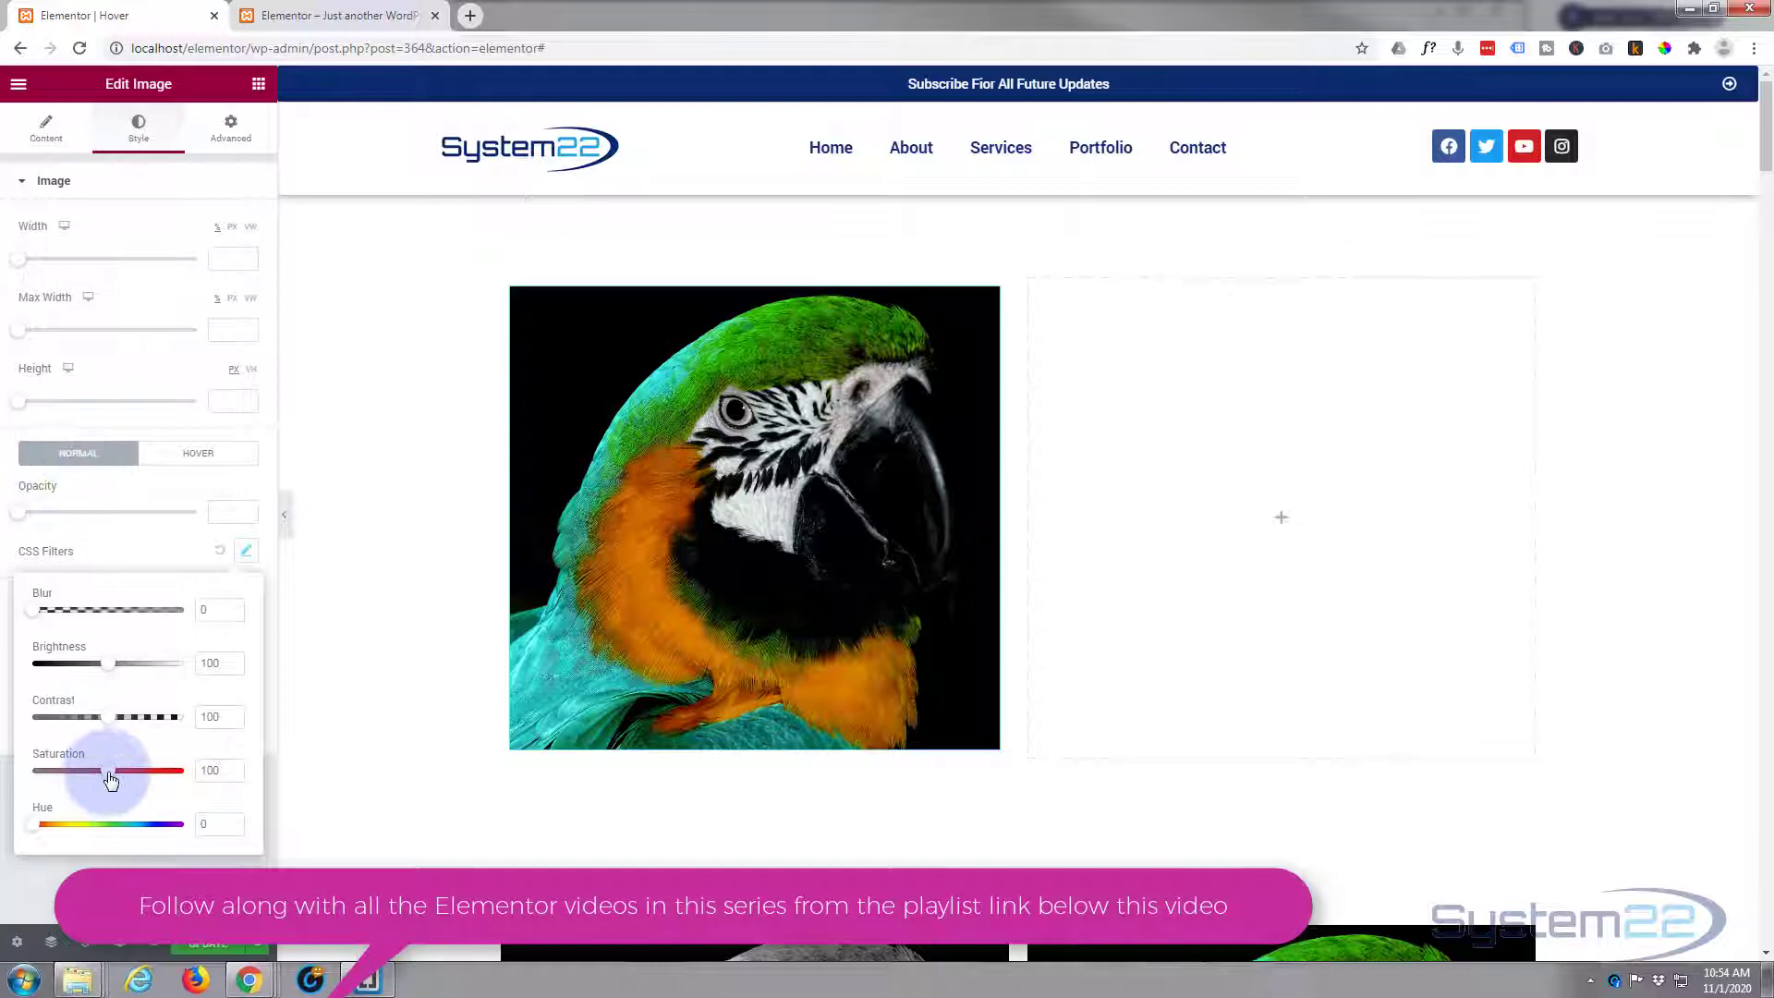
left_click_drag(109, 771, 22, 771)
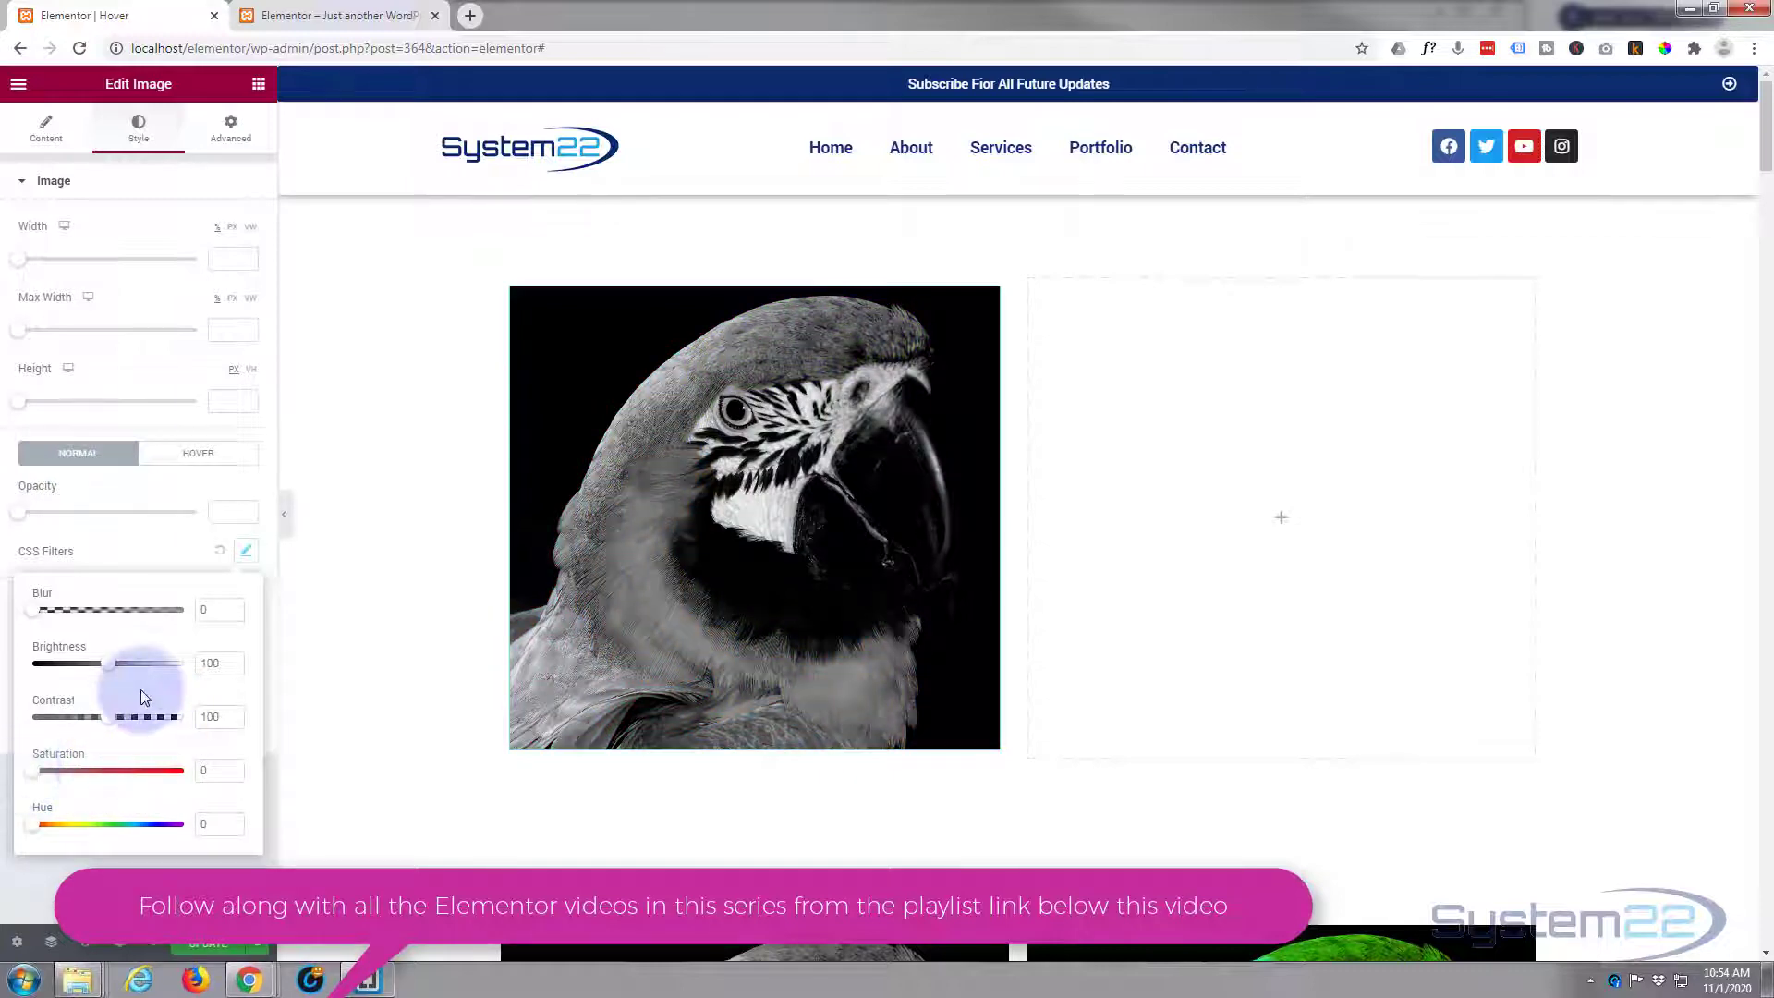
left_click(198, 453)
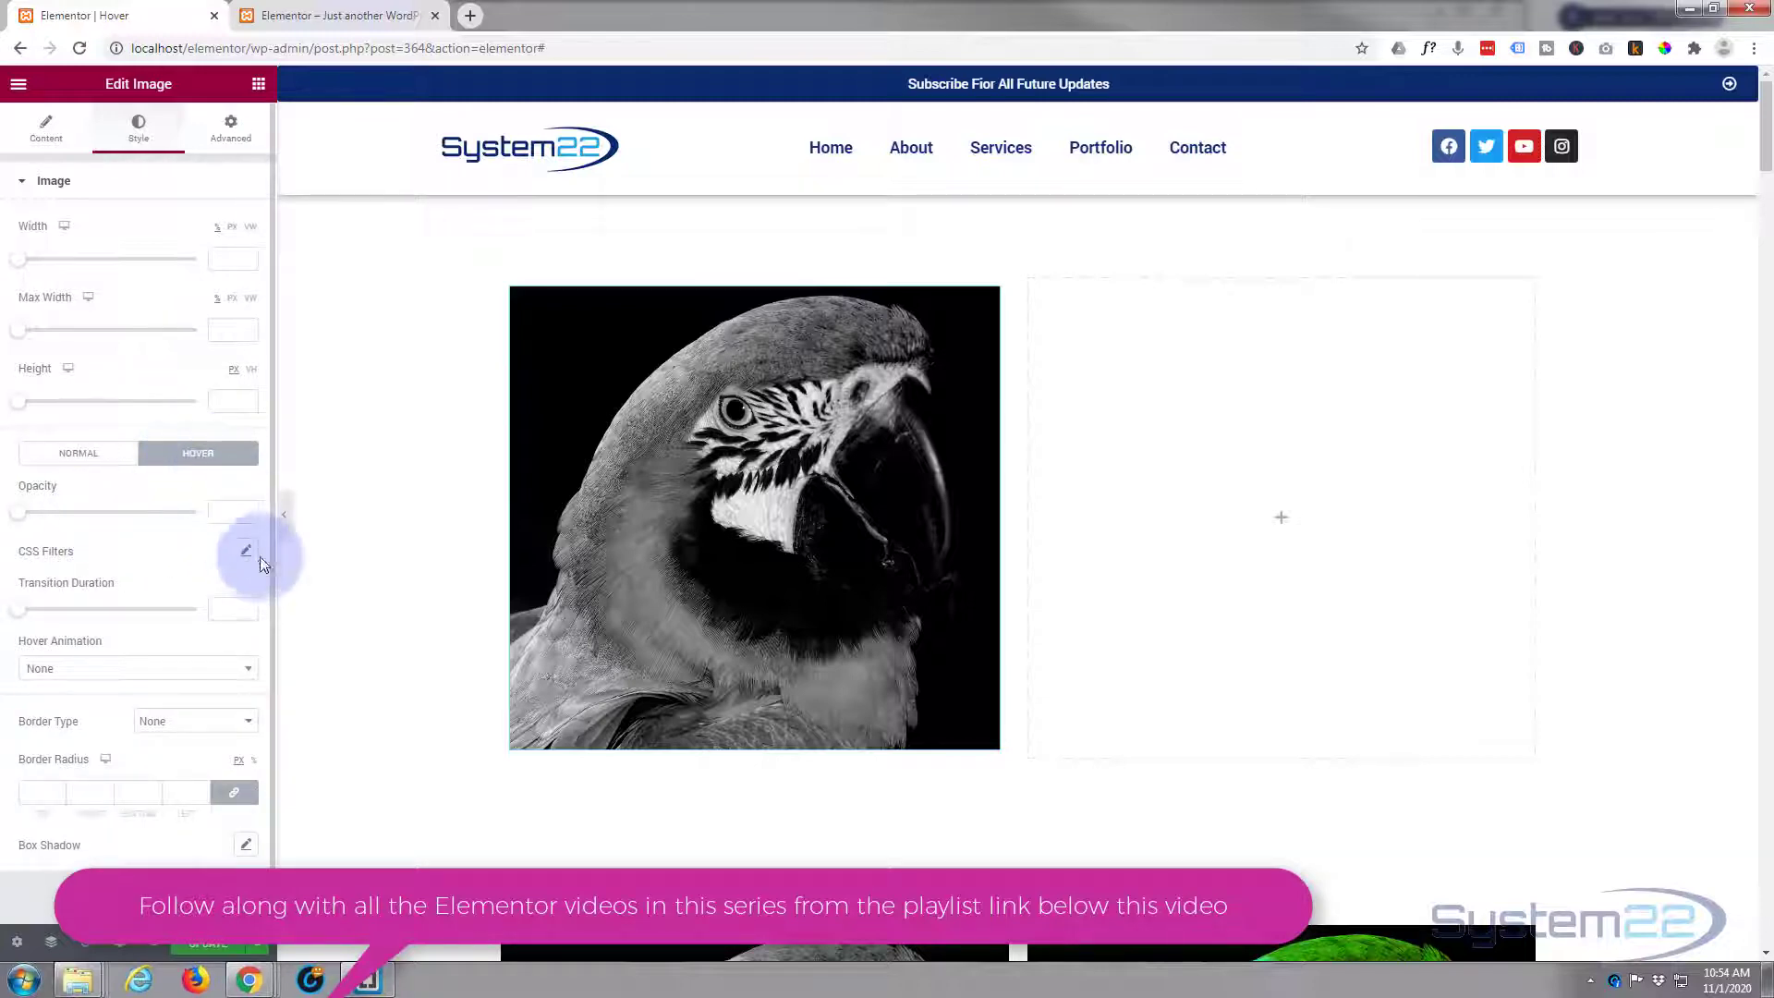
Step: Restore the hover-state saturation and set the hover transition duration to 0.7 seconds
left_click(244, 553)
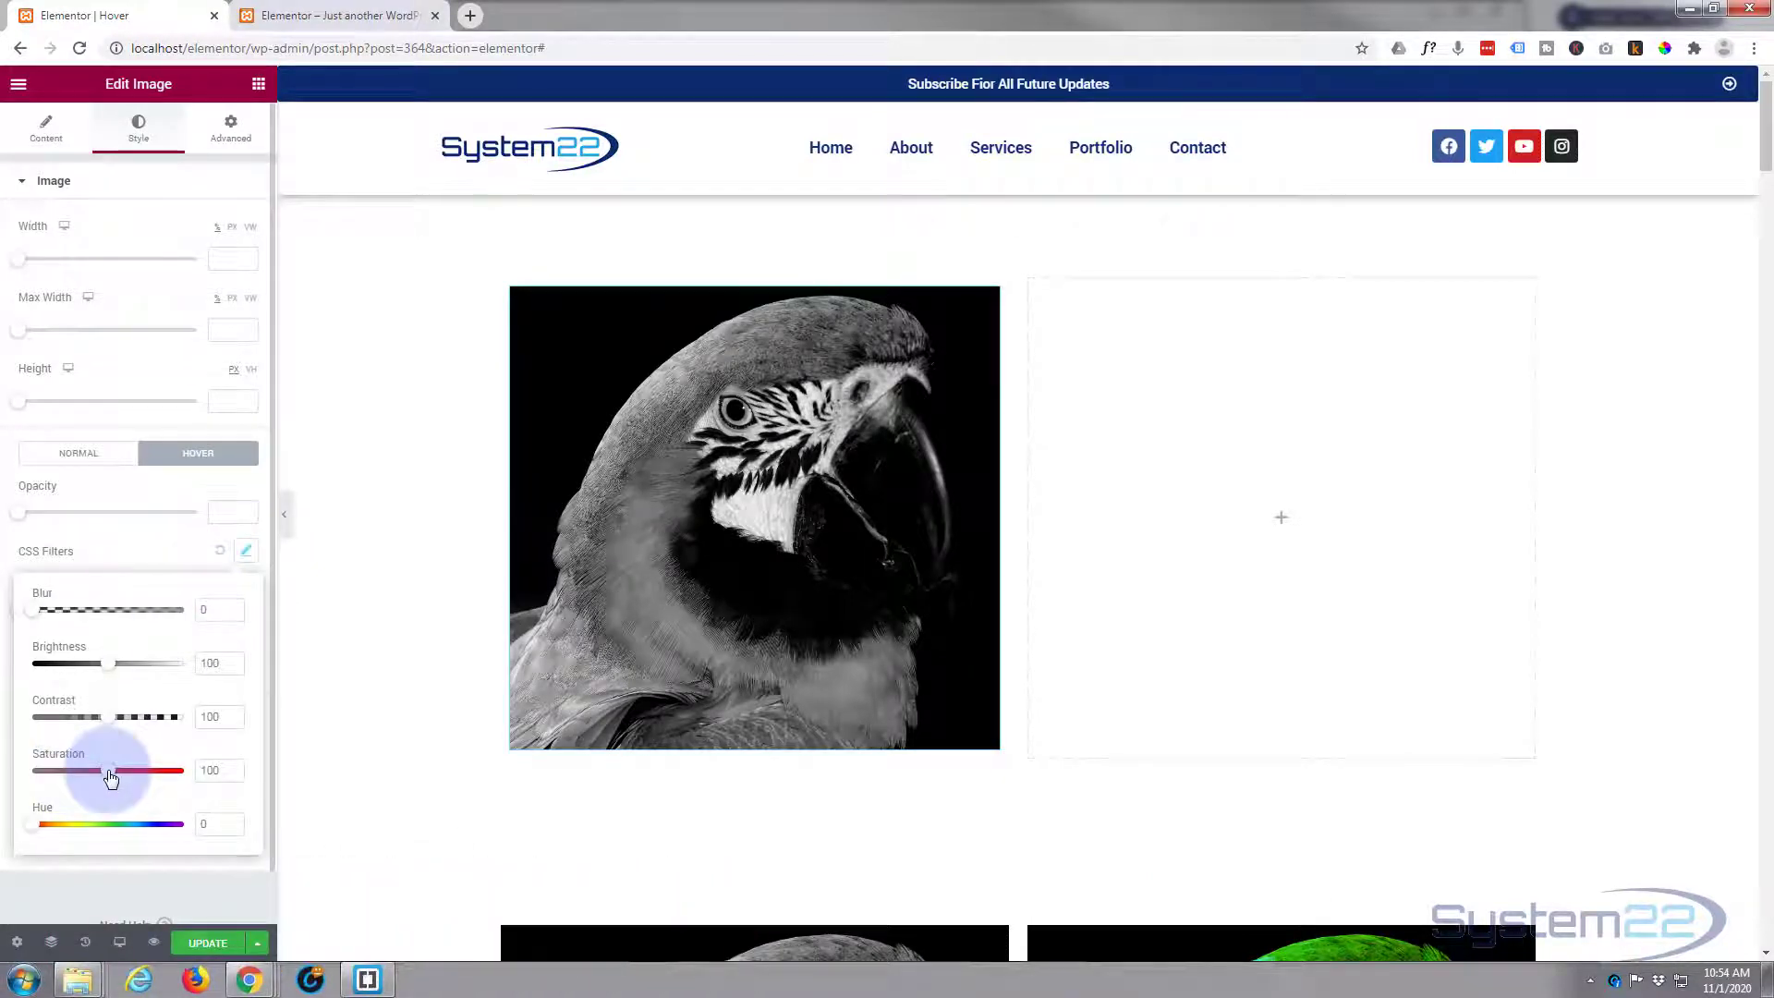
left_click_drag(111, 771, 92, 770)
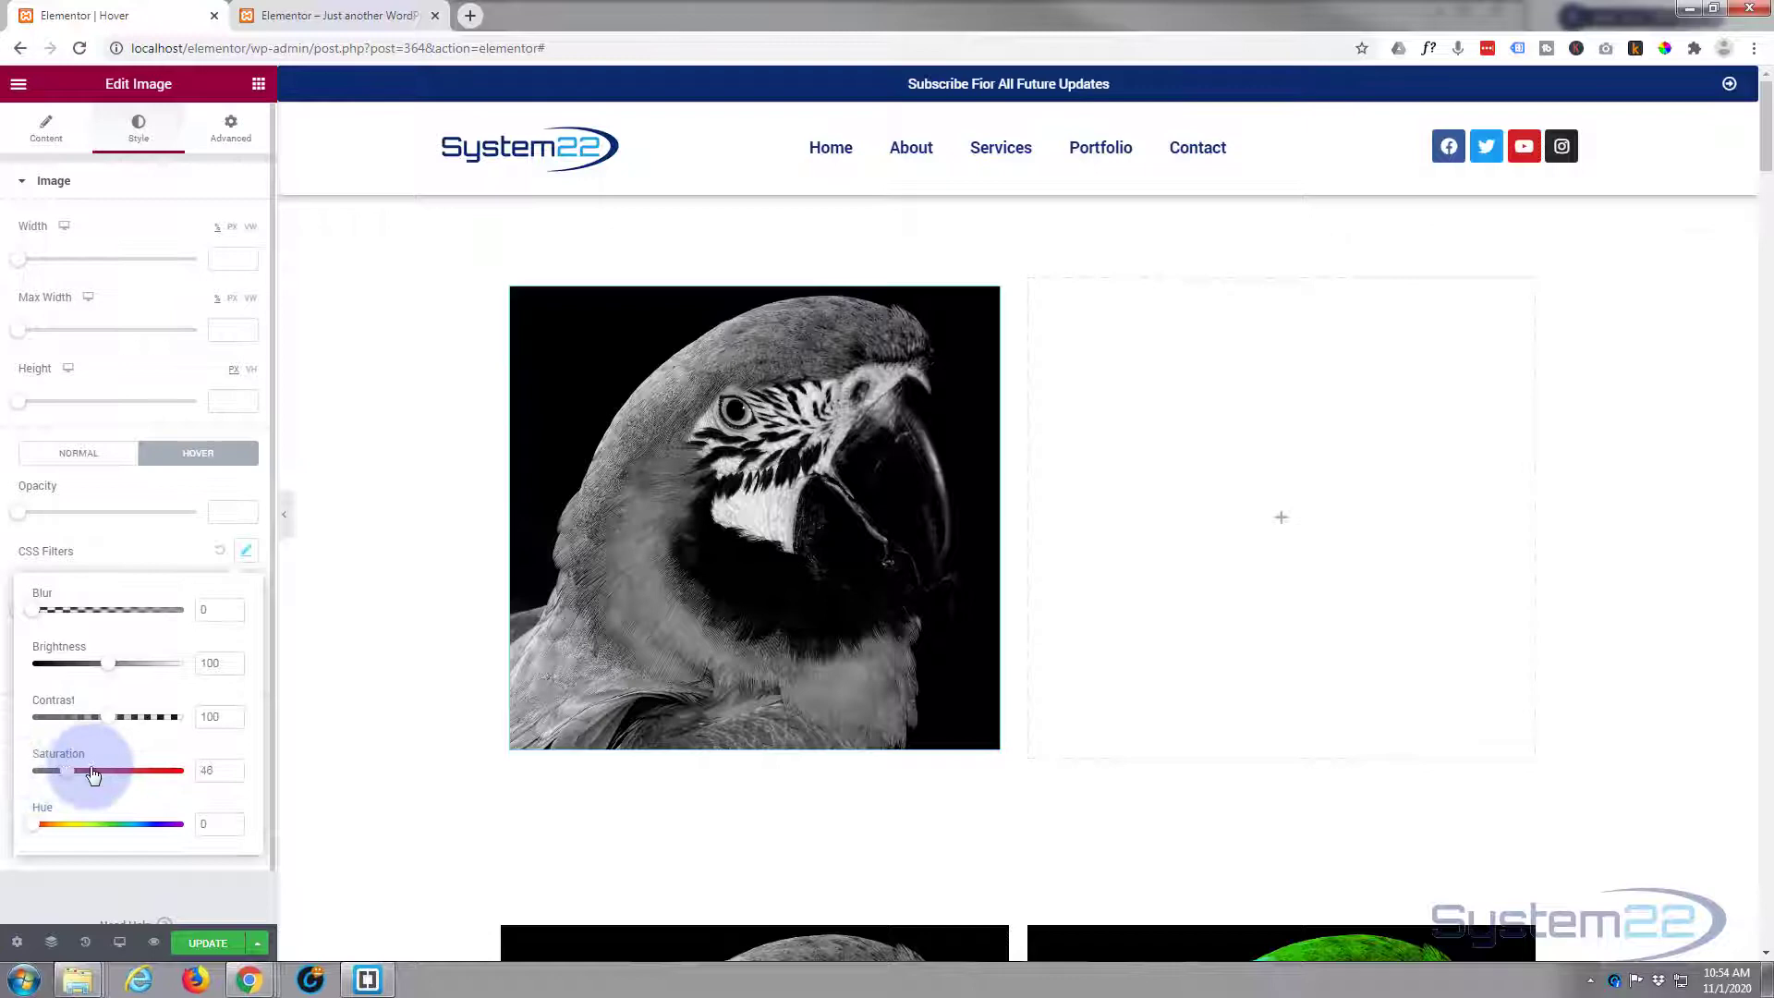
left_click_drag(92, 770, 122, 770)
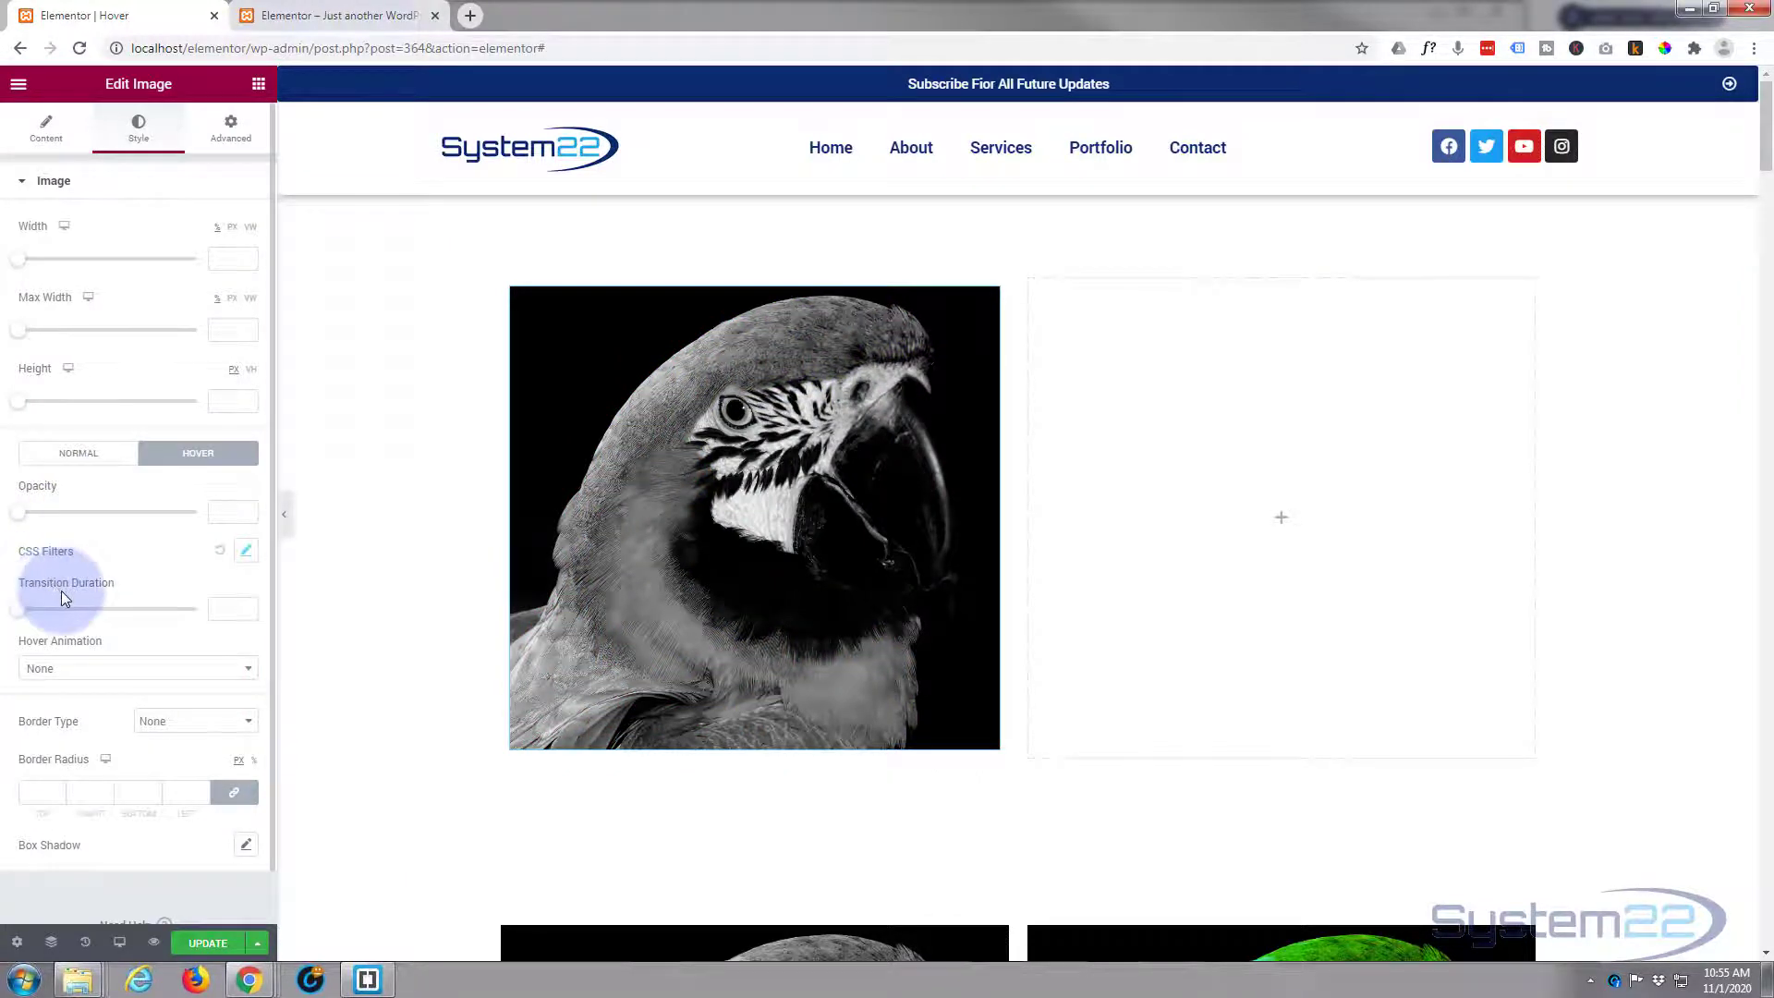
left_click_drag(16, 608, 101, 608)
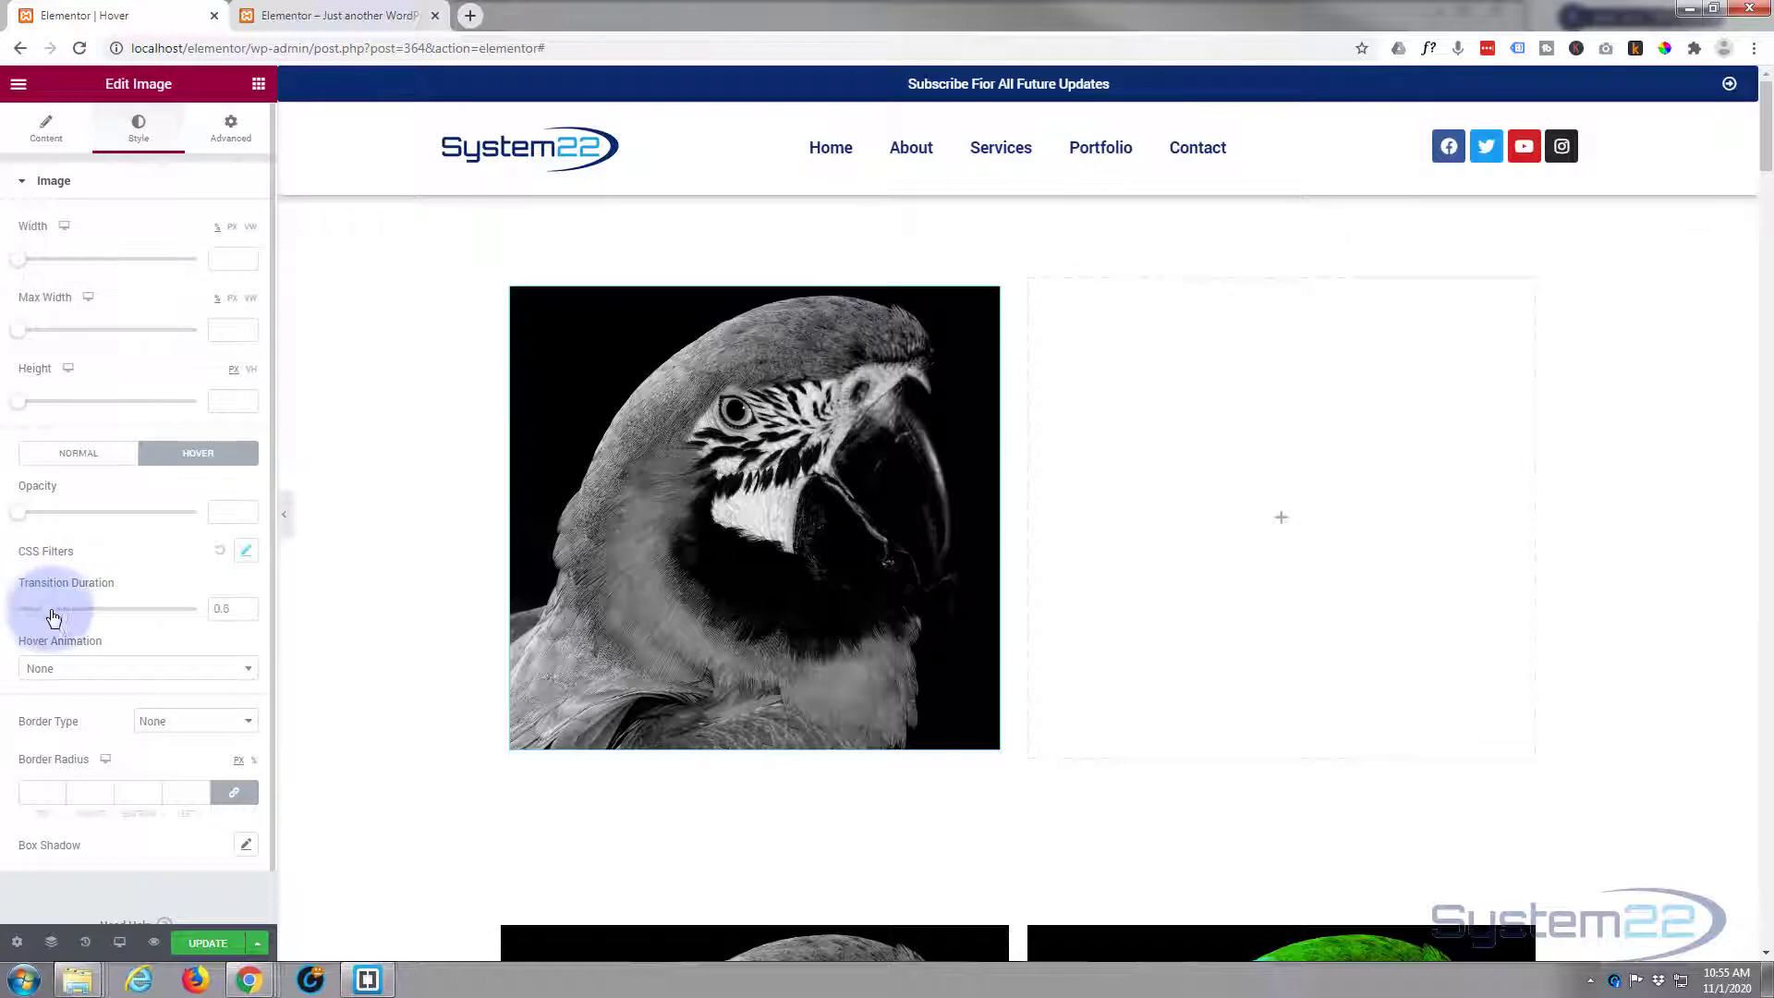
left_click_drag(52, 608, 122, 608)
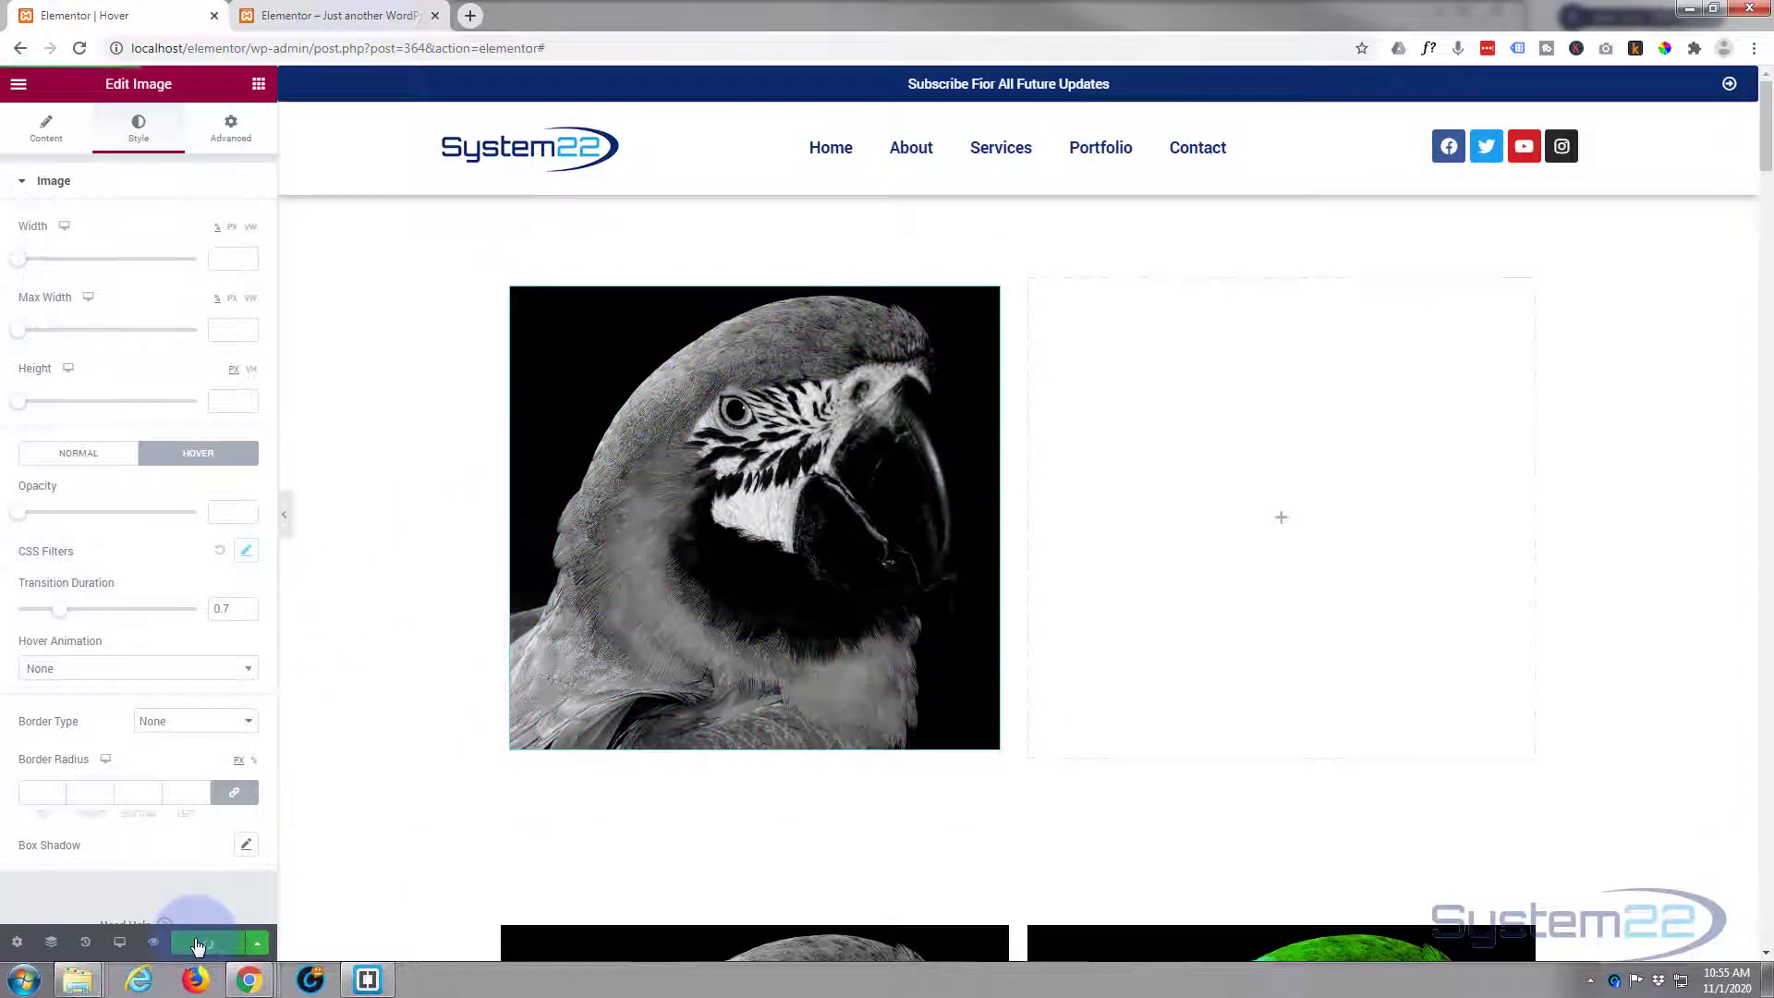
Step: Update the page and confirm in preview that the grayscale parrot turns colour on hover
left_click(207, 942)
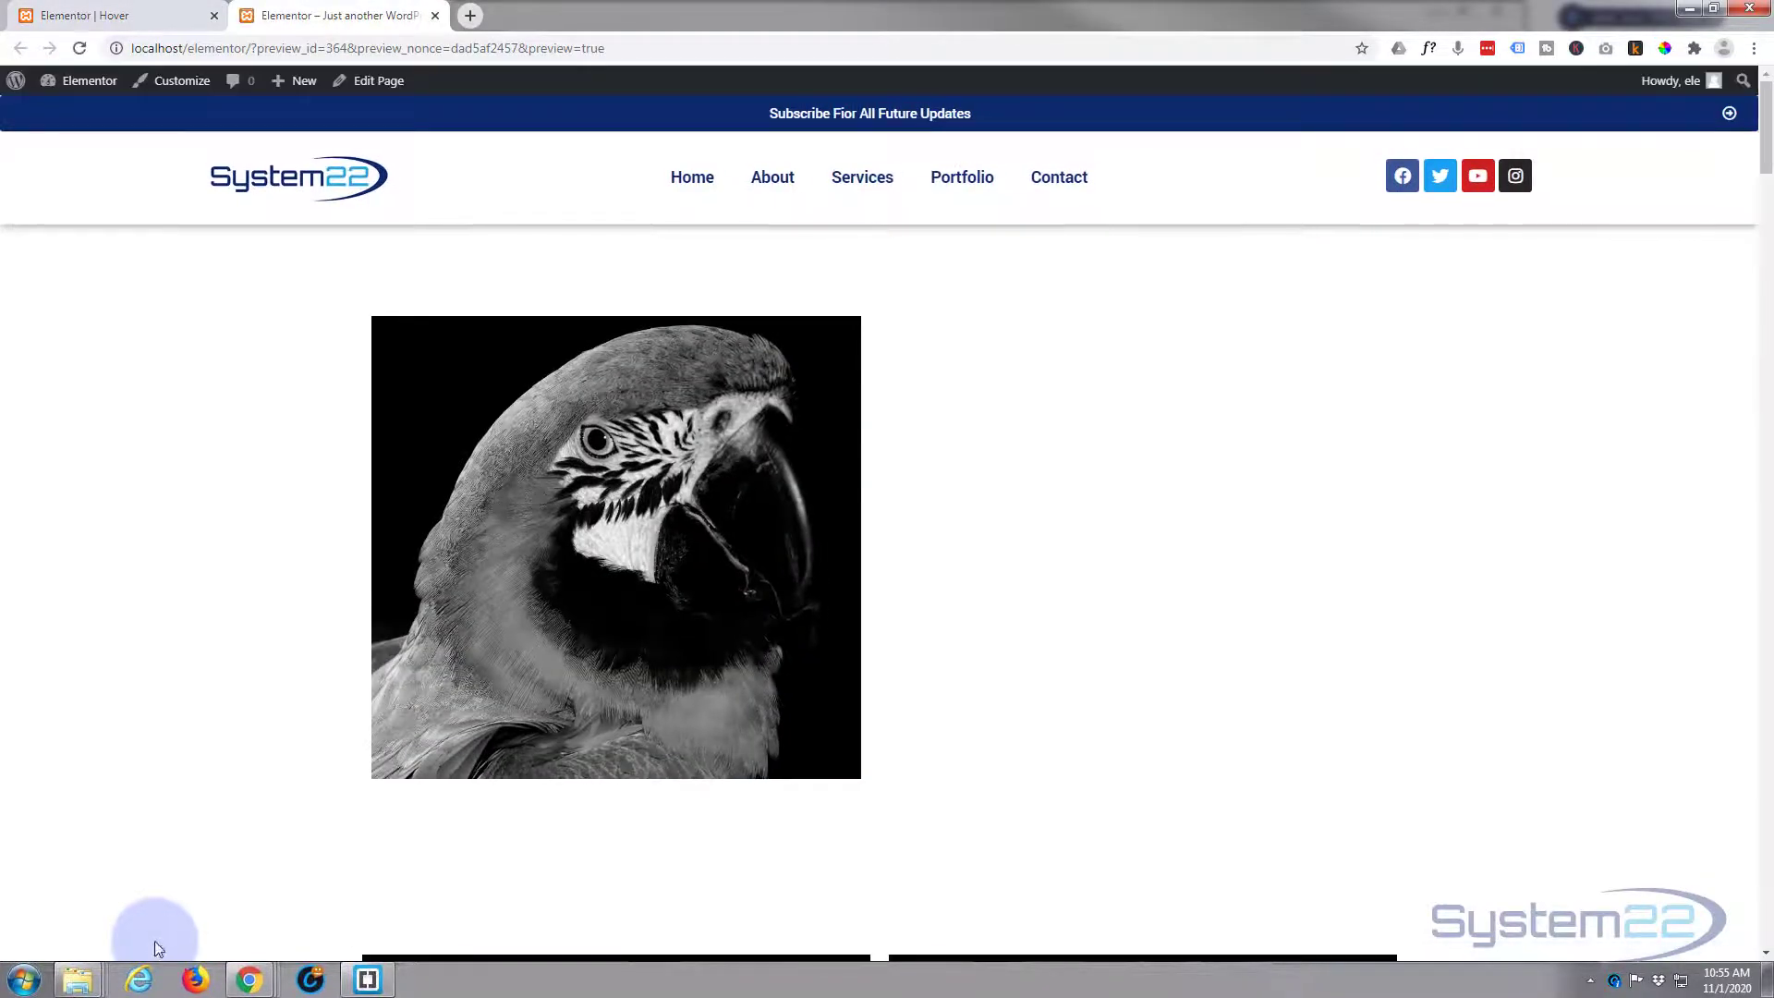
mouse_move(362, 637)
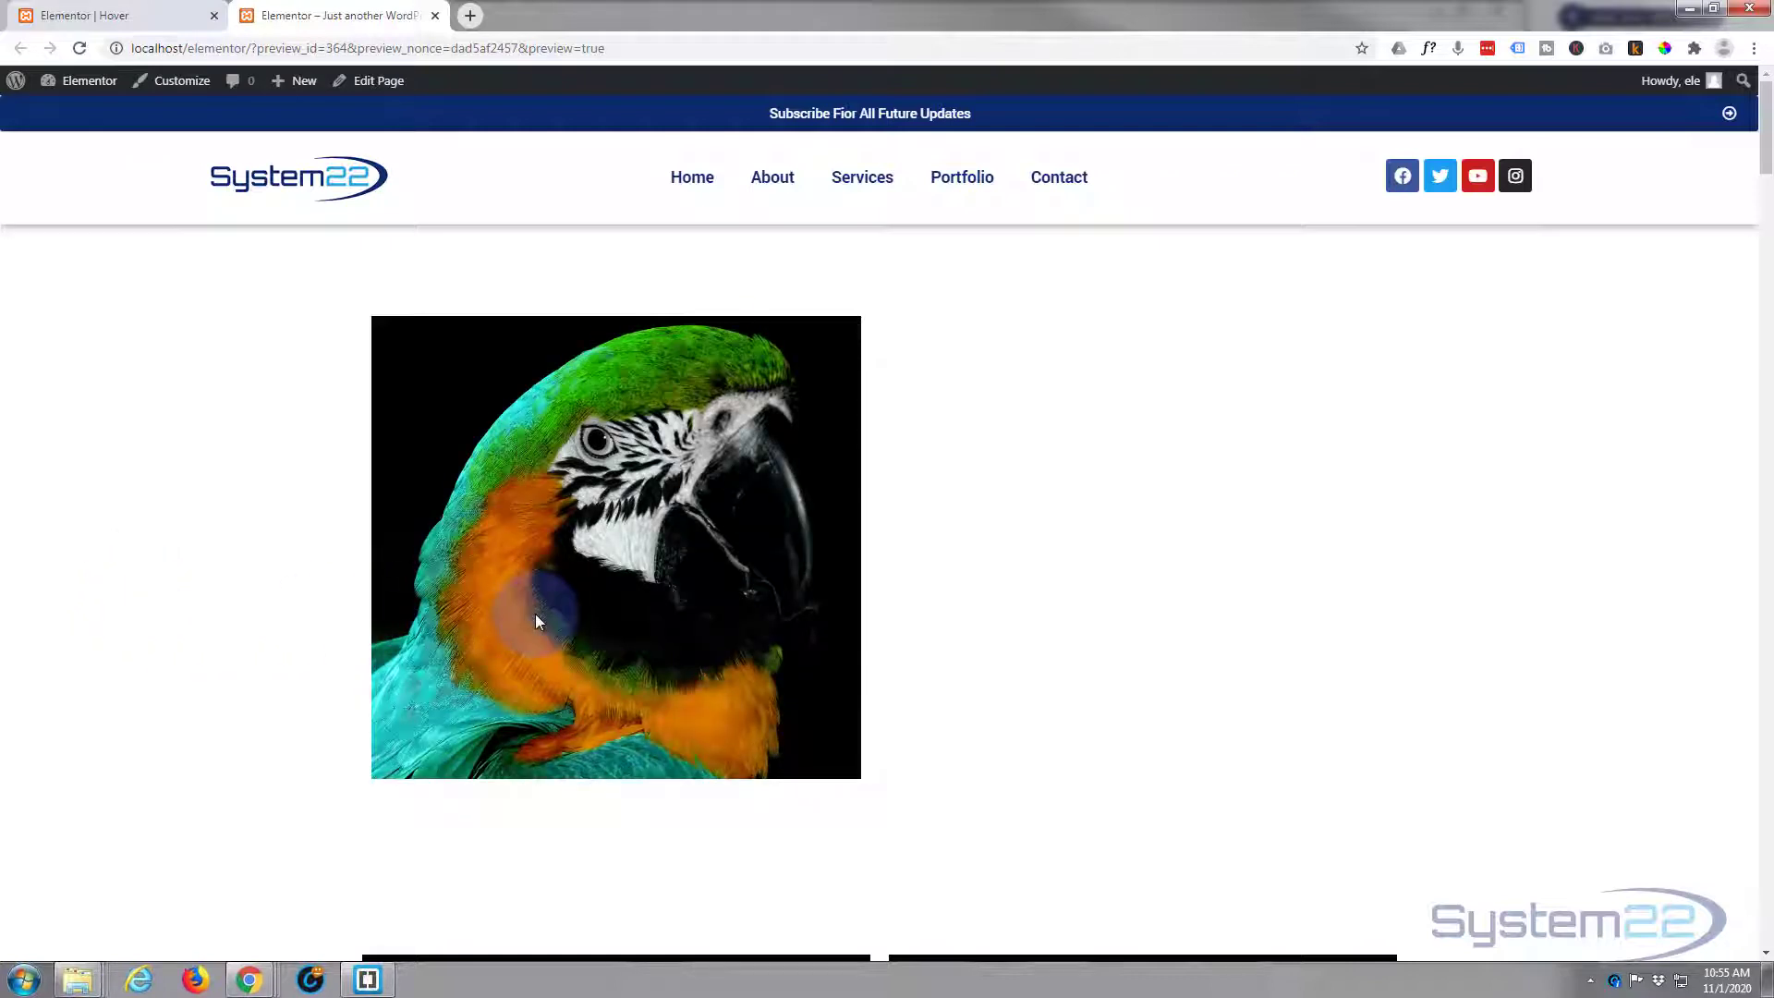
mouse_move(681, 613)
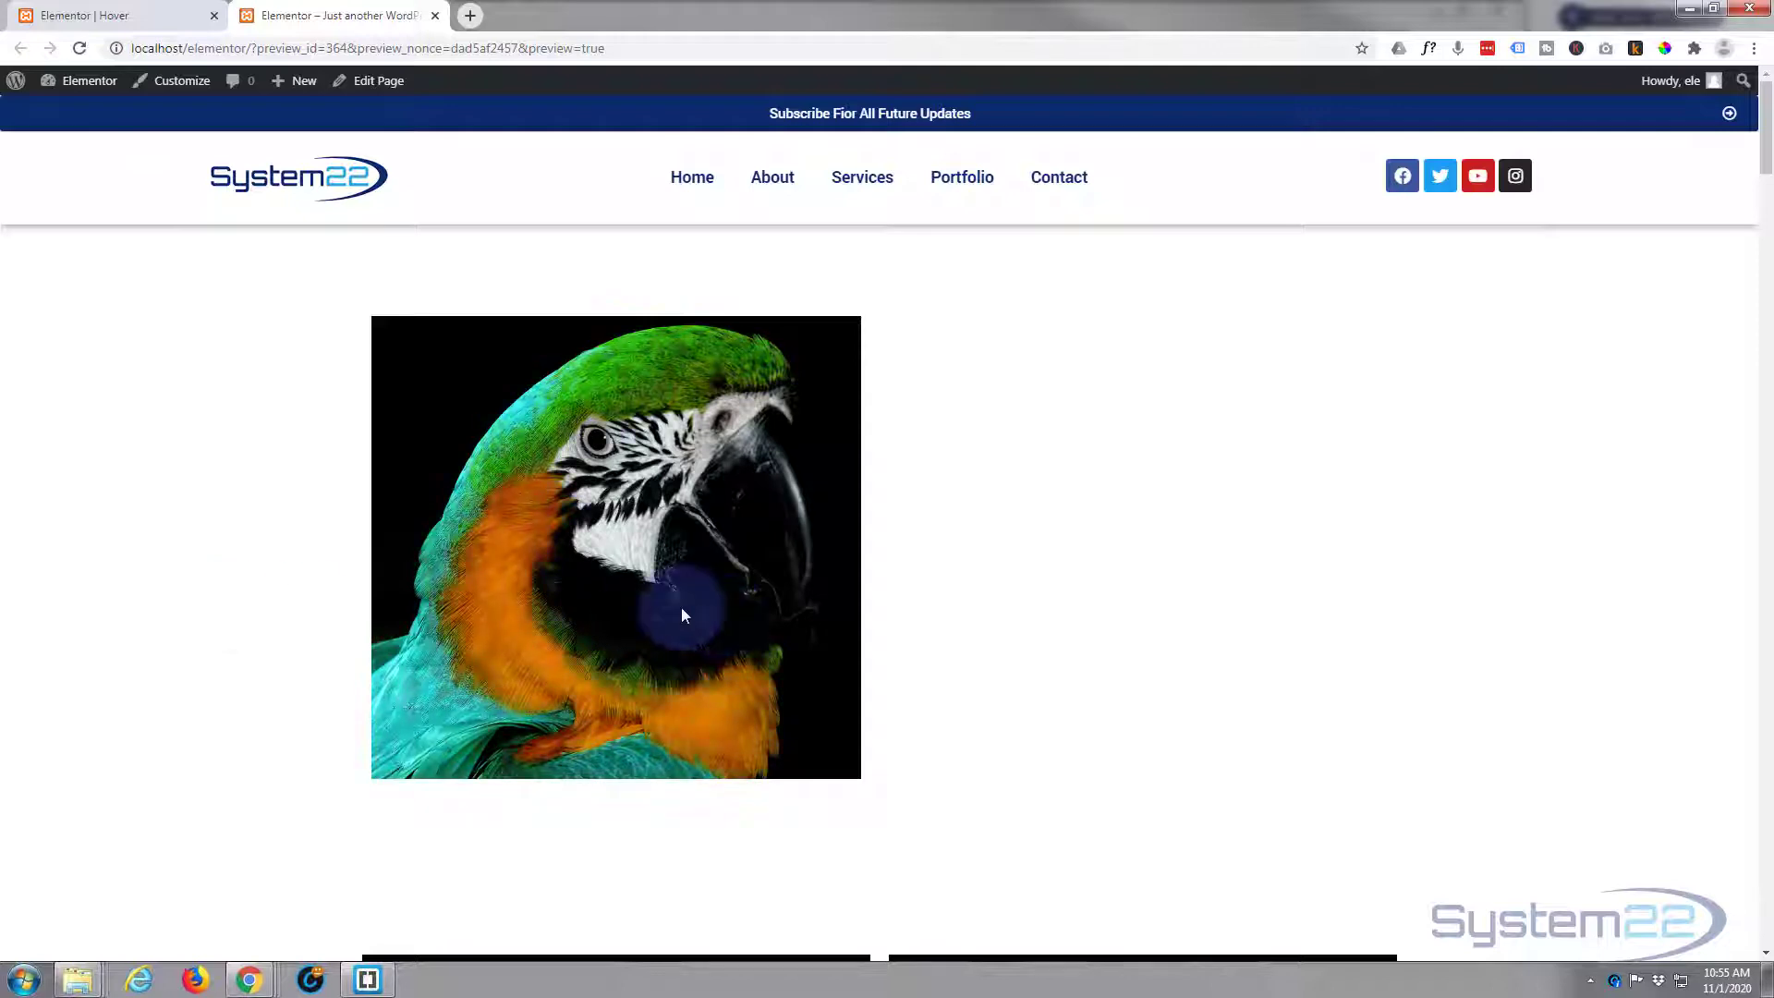
mouse_move(159, 576)
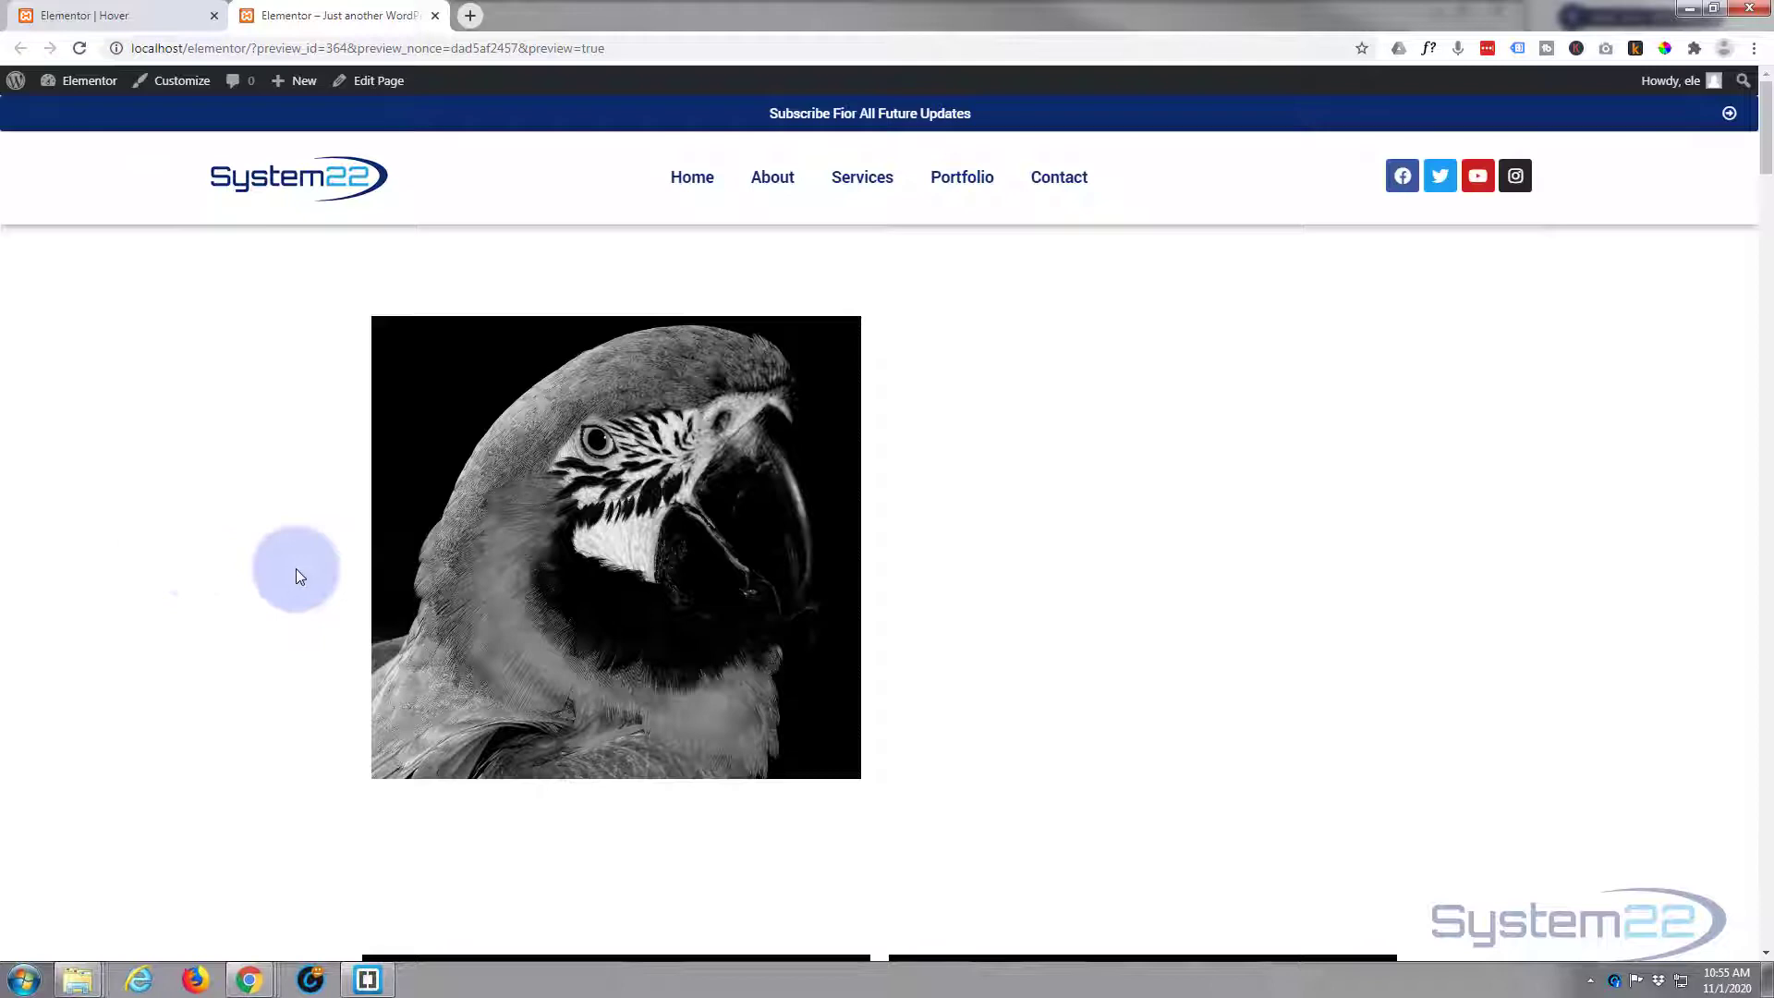
mouse_move(456, 580)
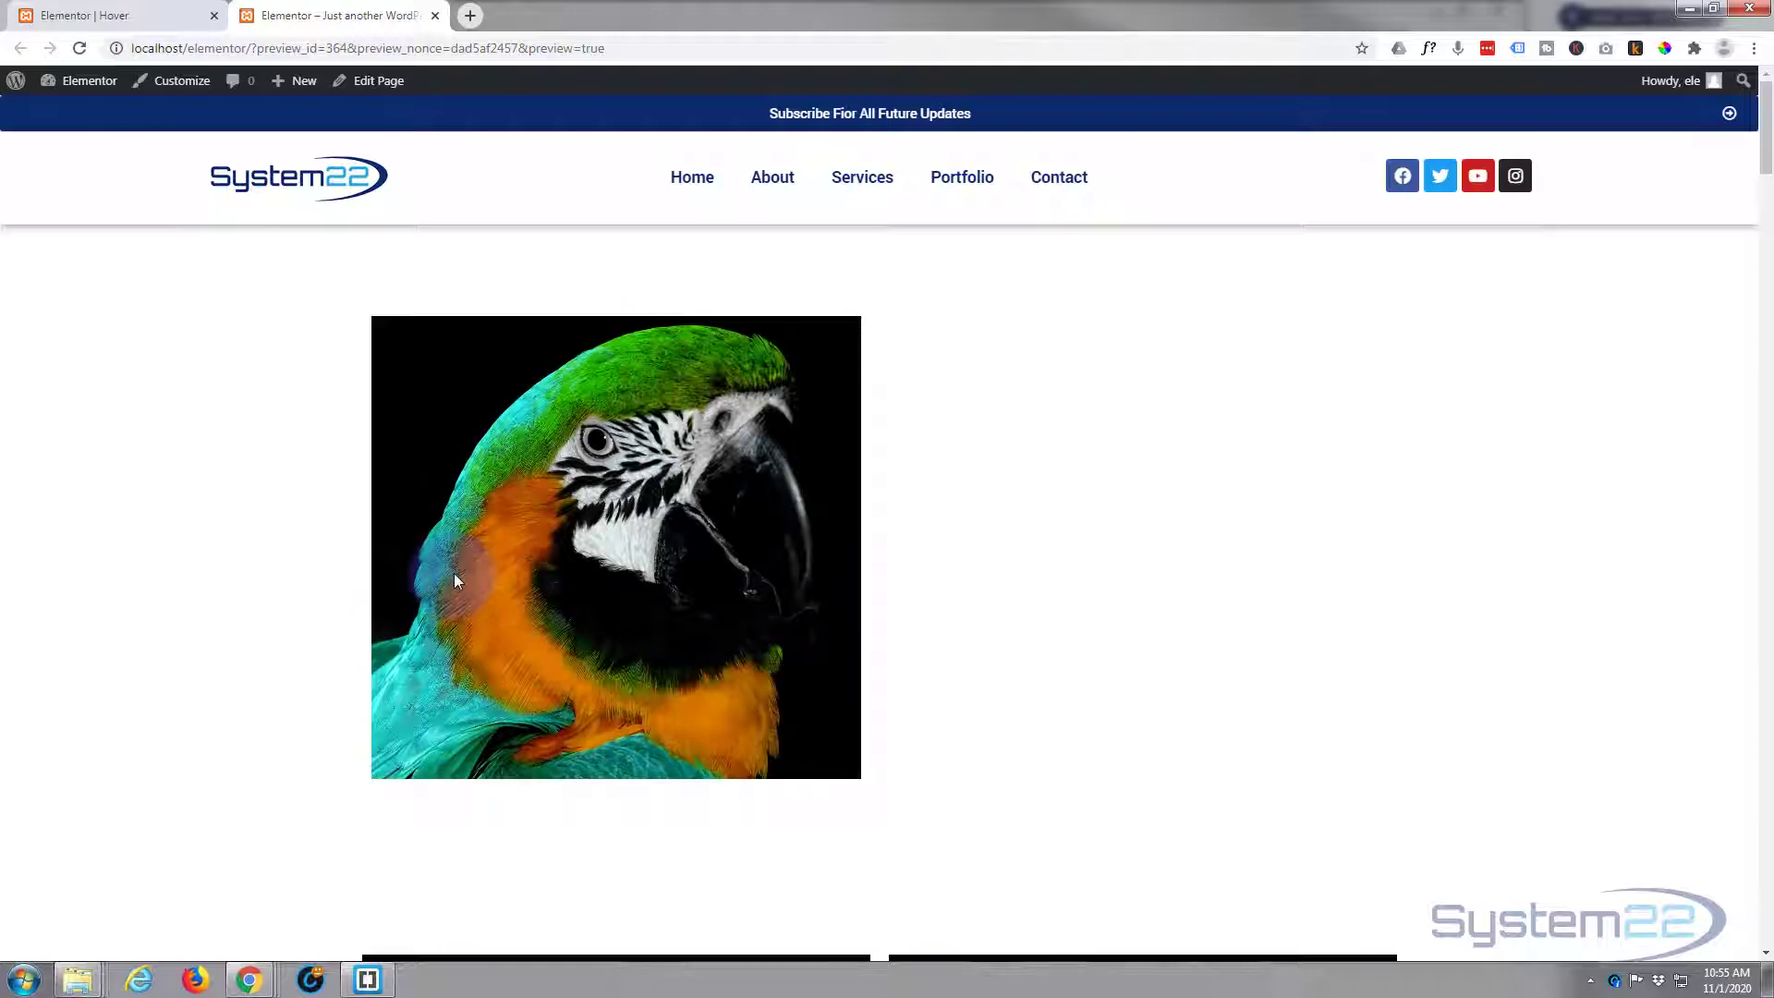
left_click(101, 15)
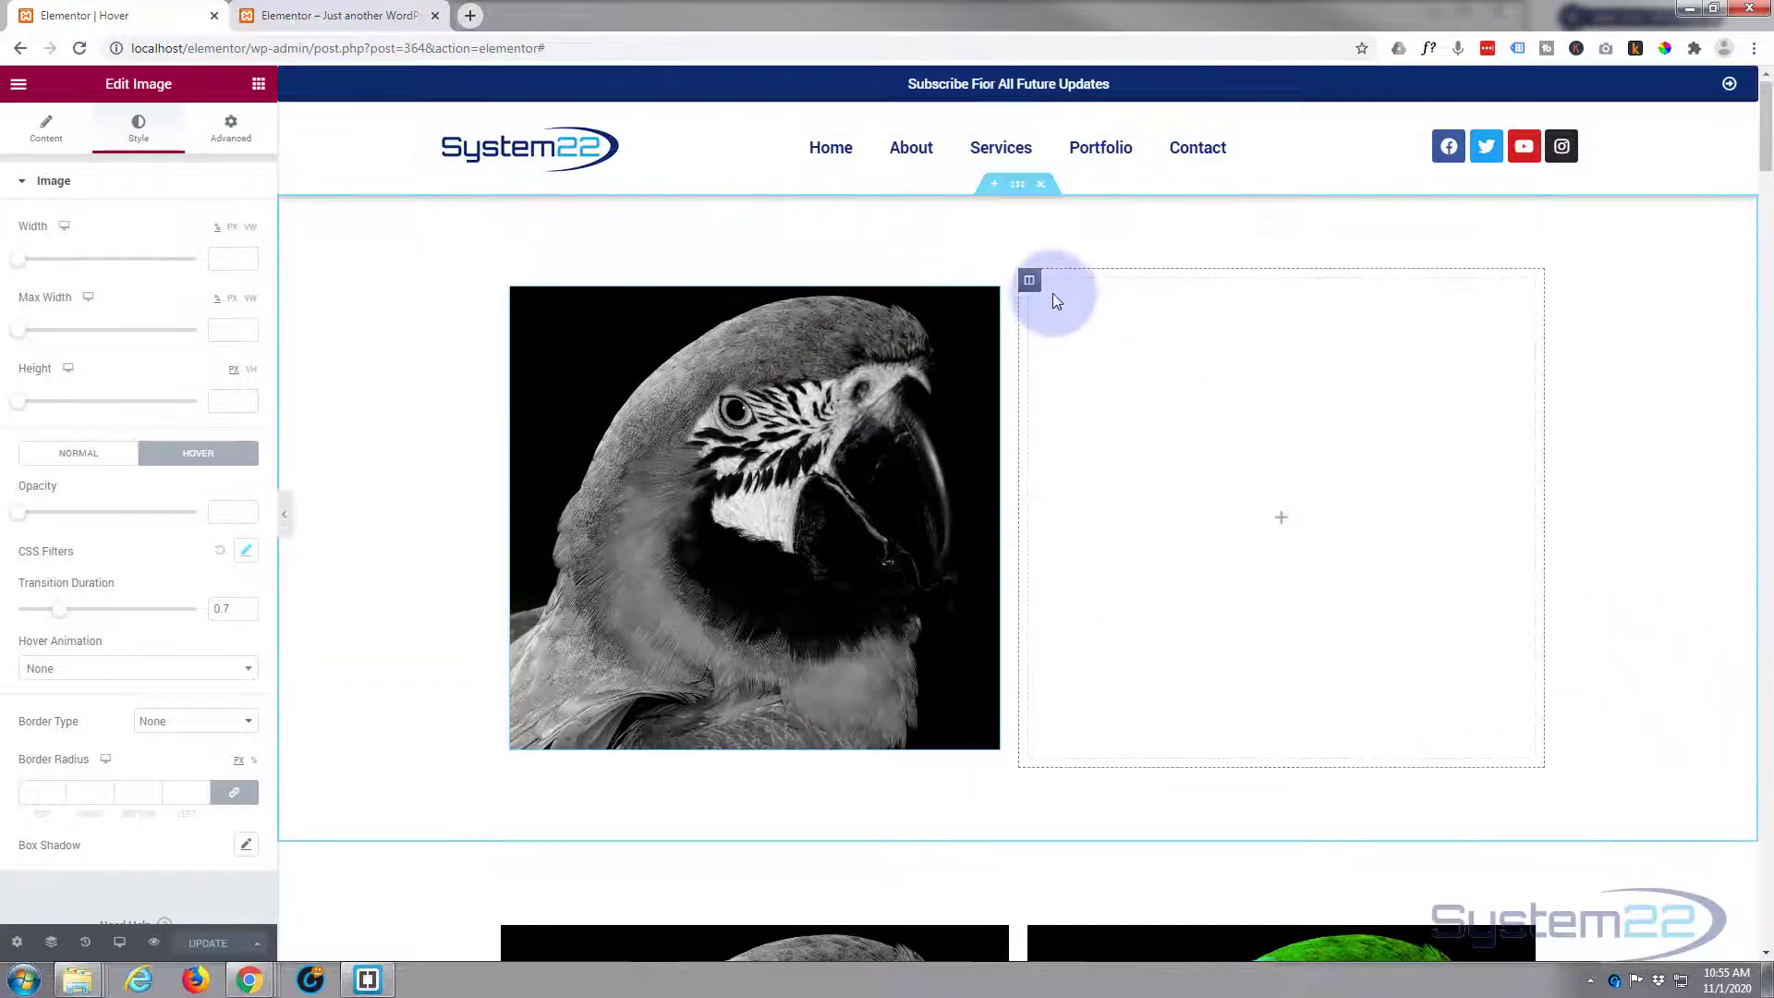
Step: Give the empty right column a linked margin of 10 on all four sides
left_click(1029, 281)
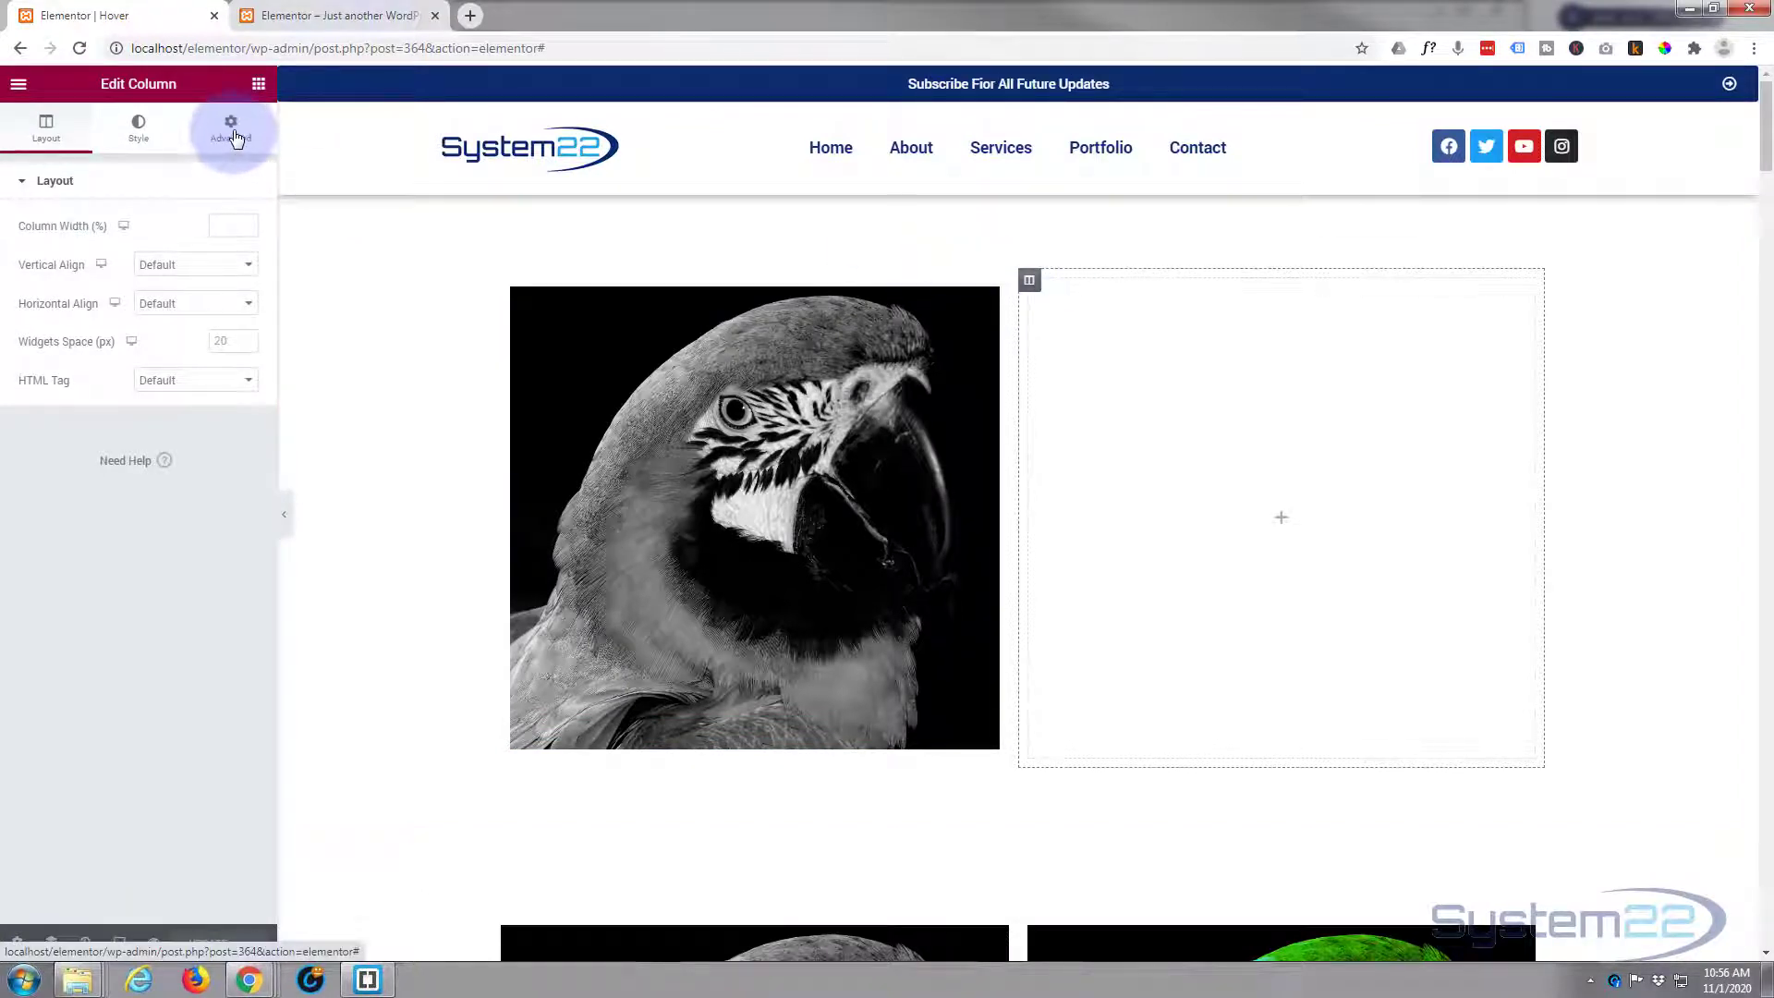
left_click(229, 127)
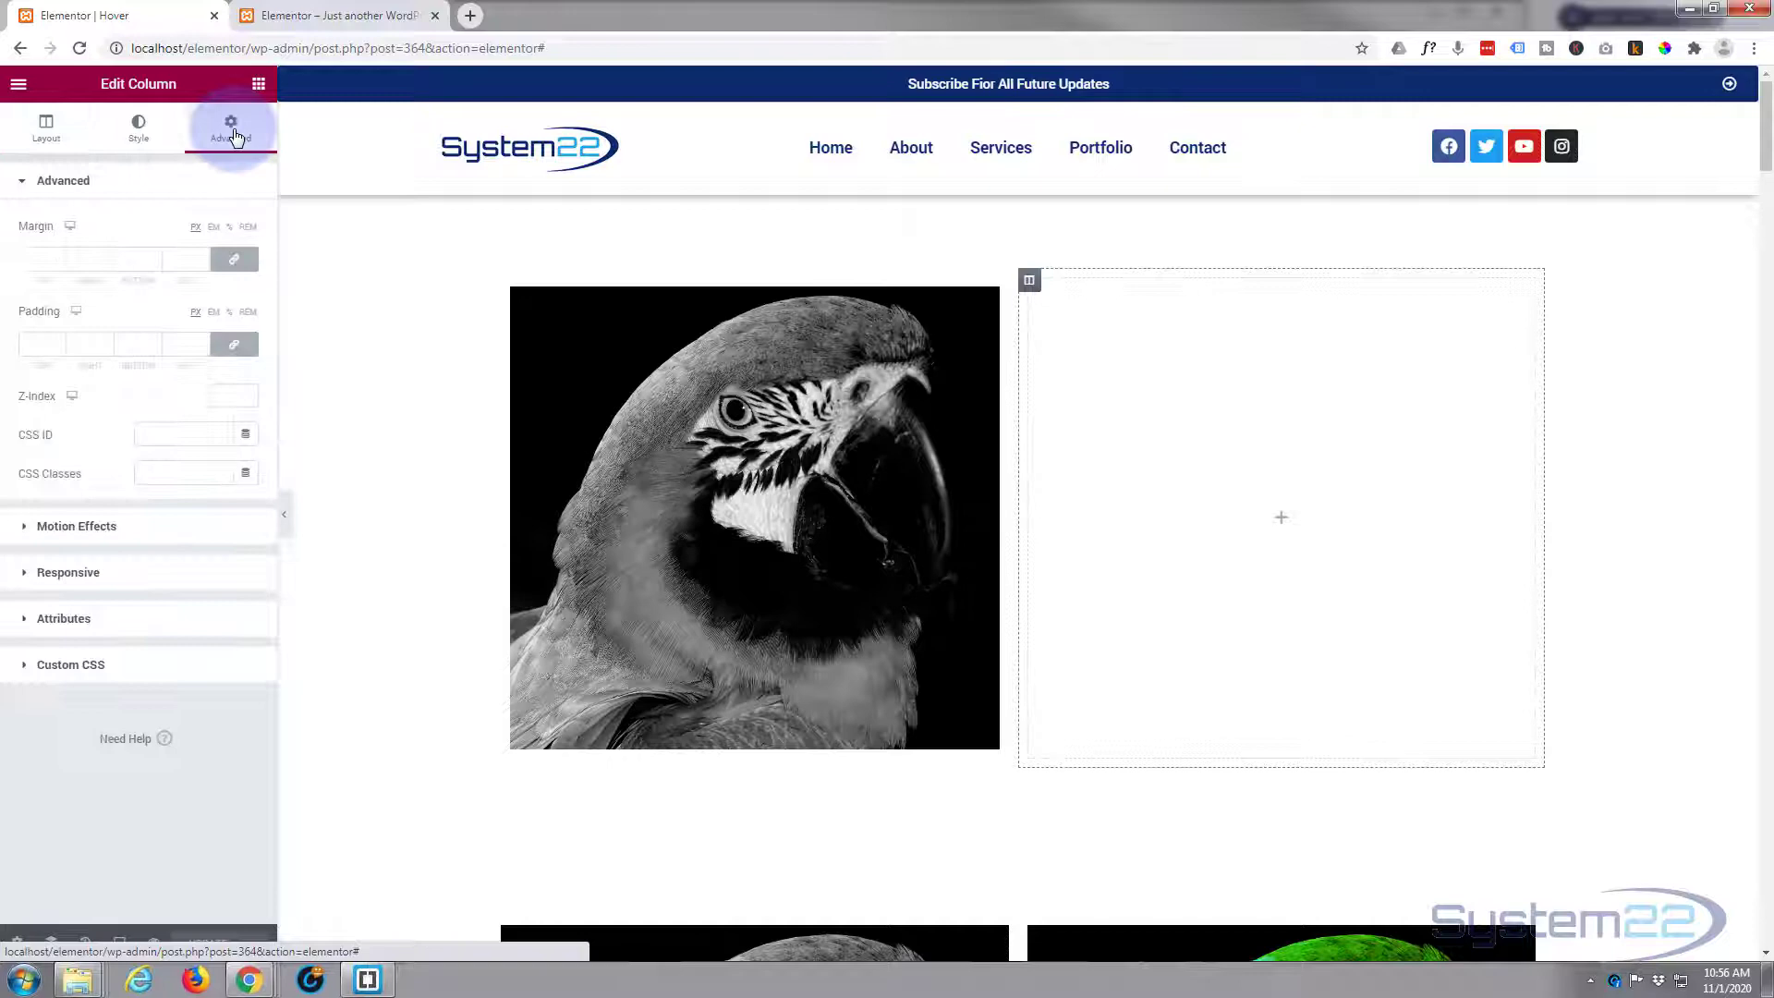
left_click(42, 259)
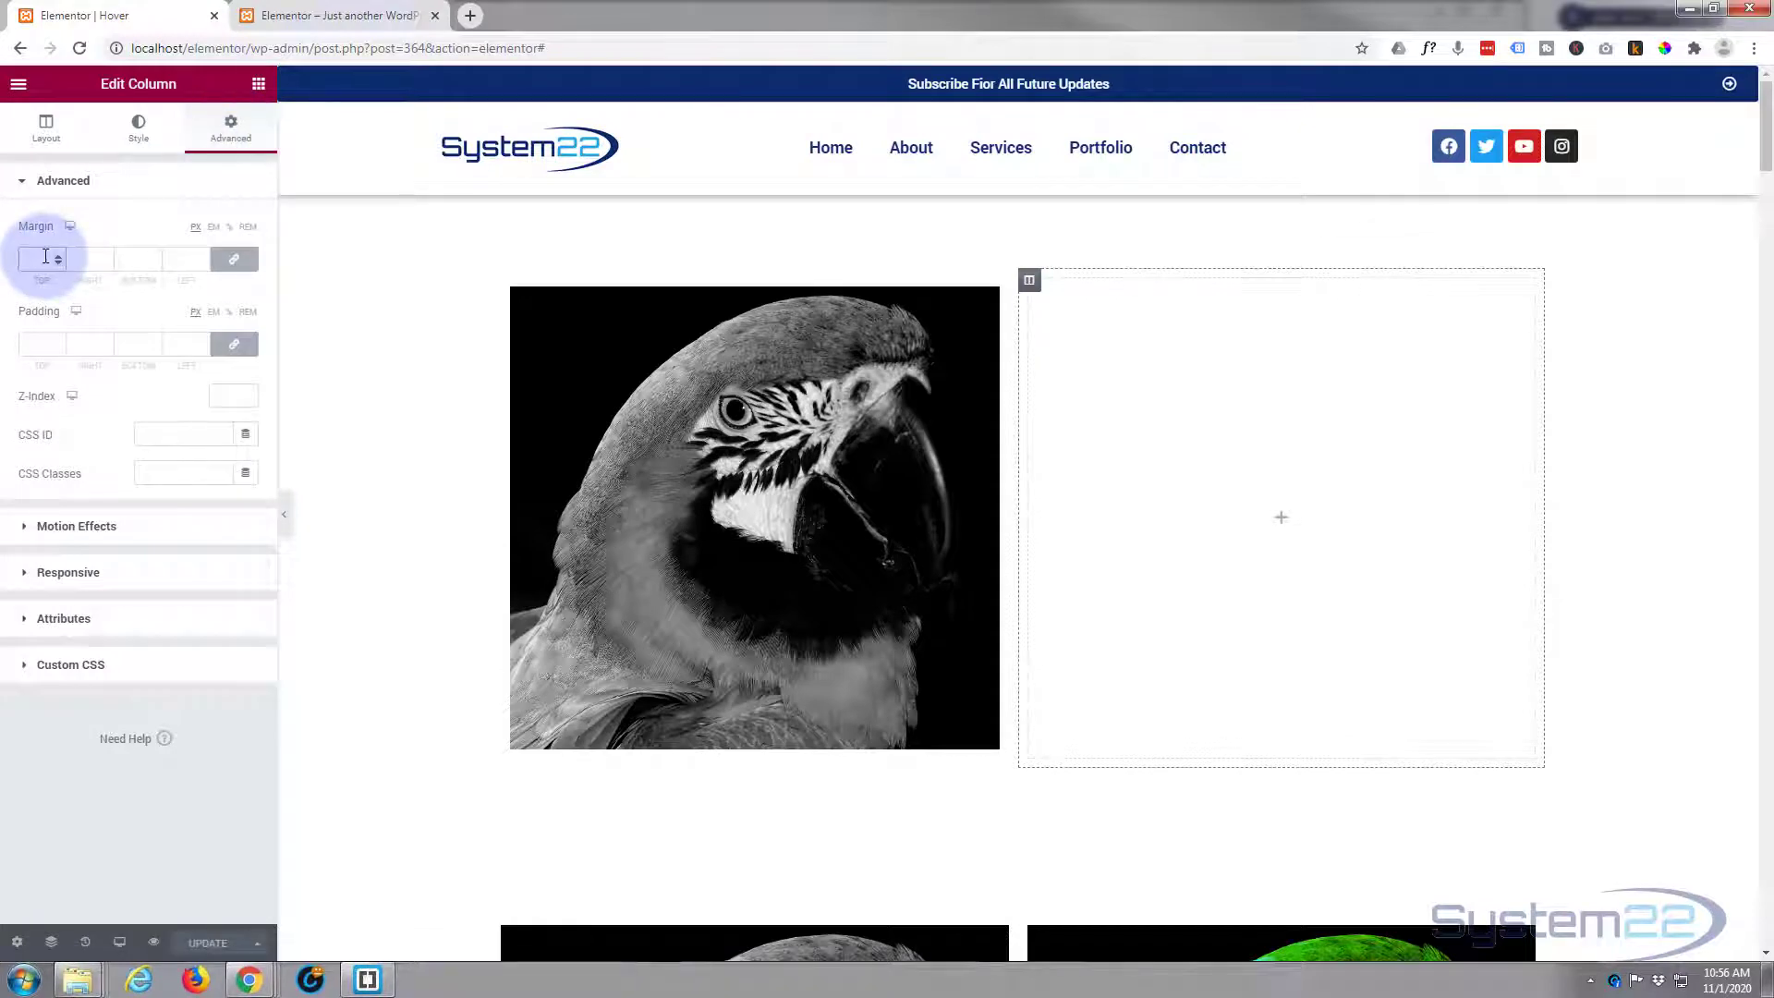
type("10")
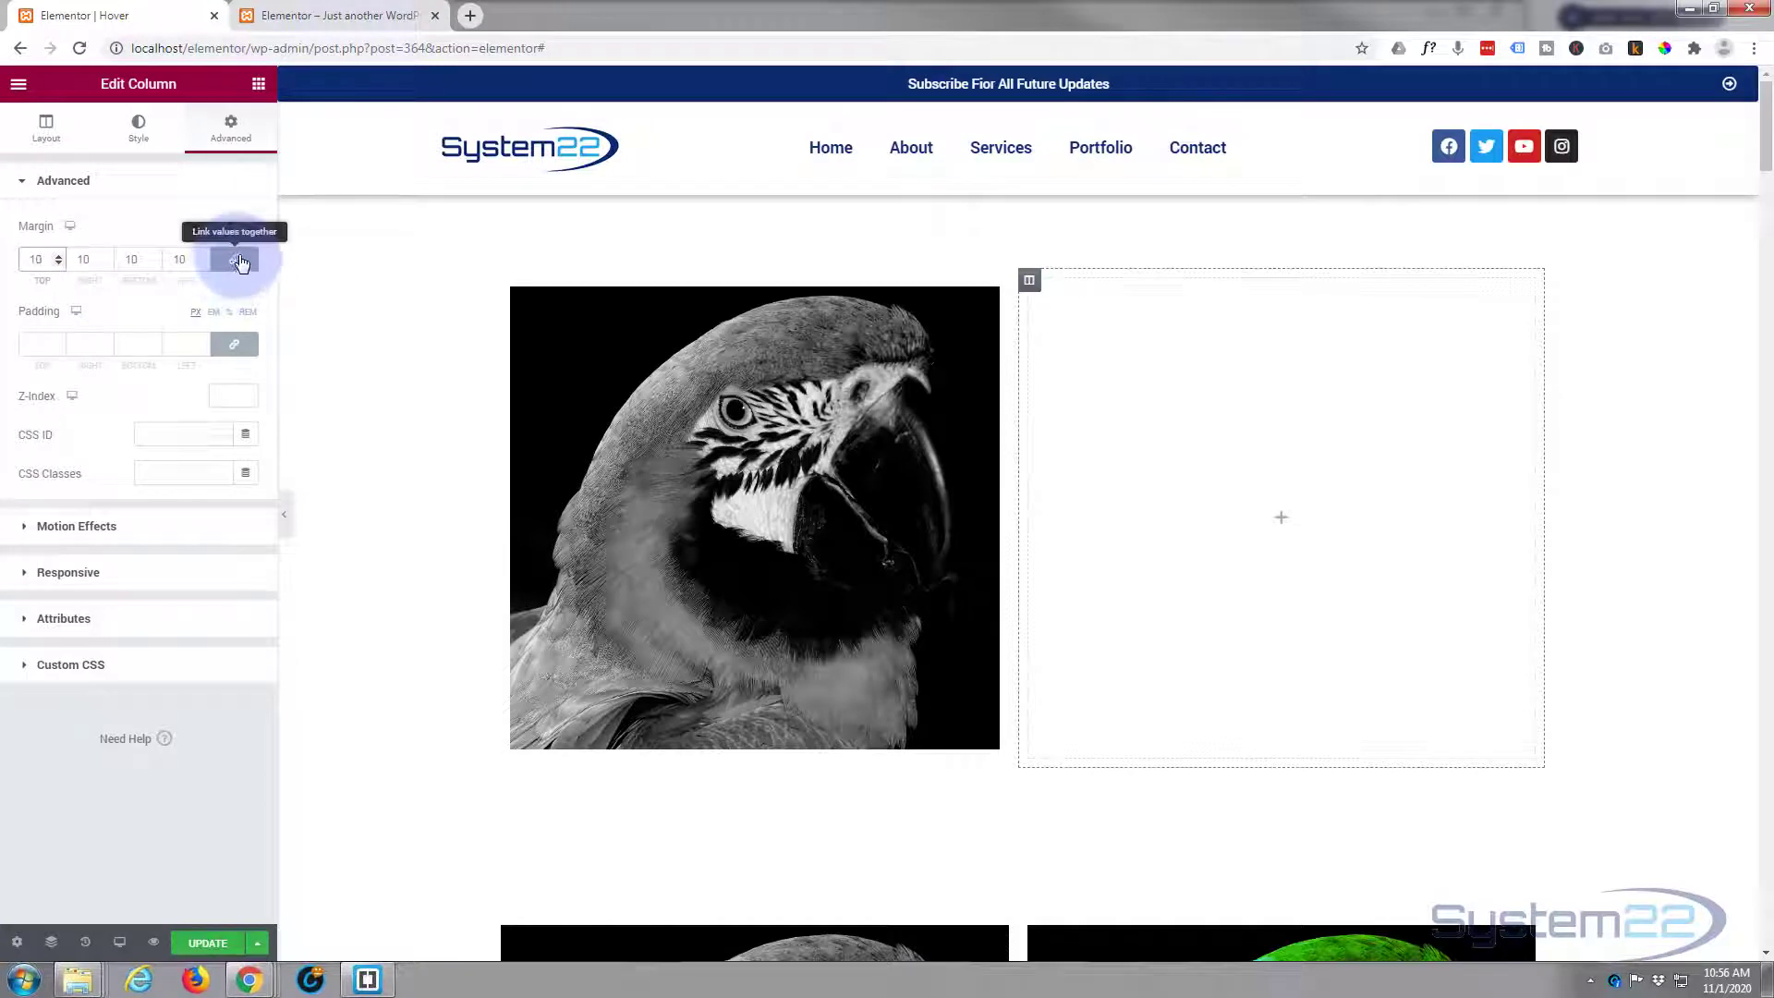
left_click(233, 258)
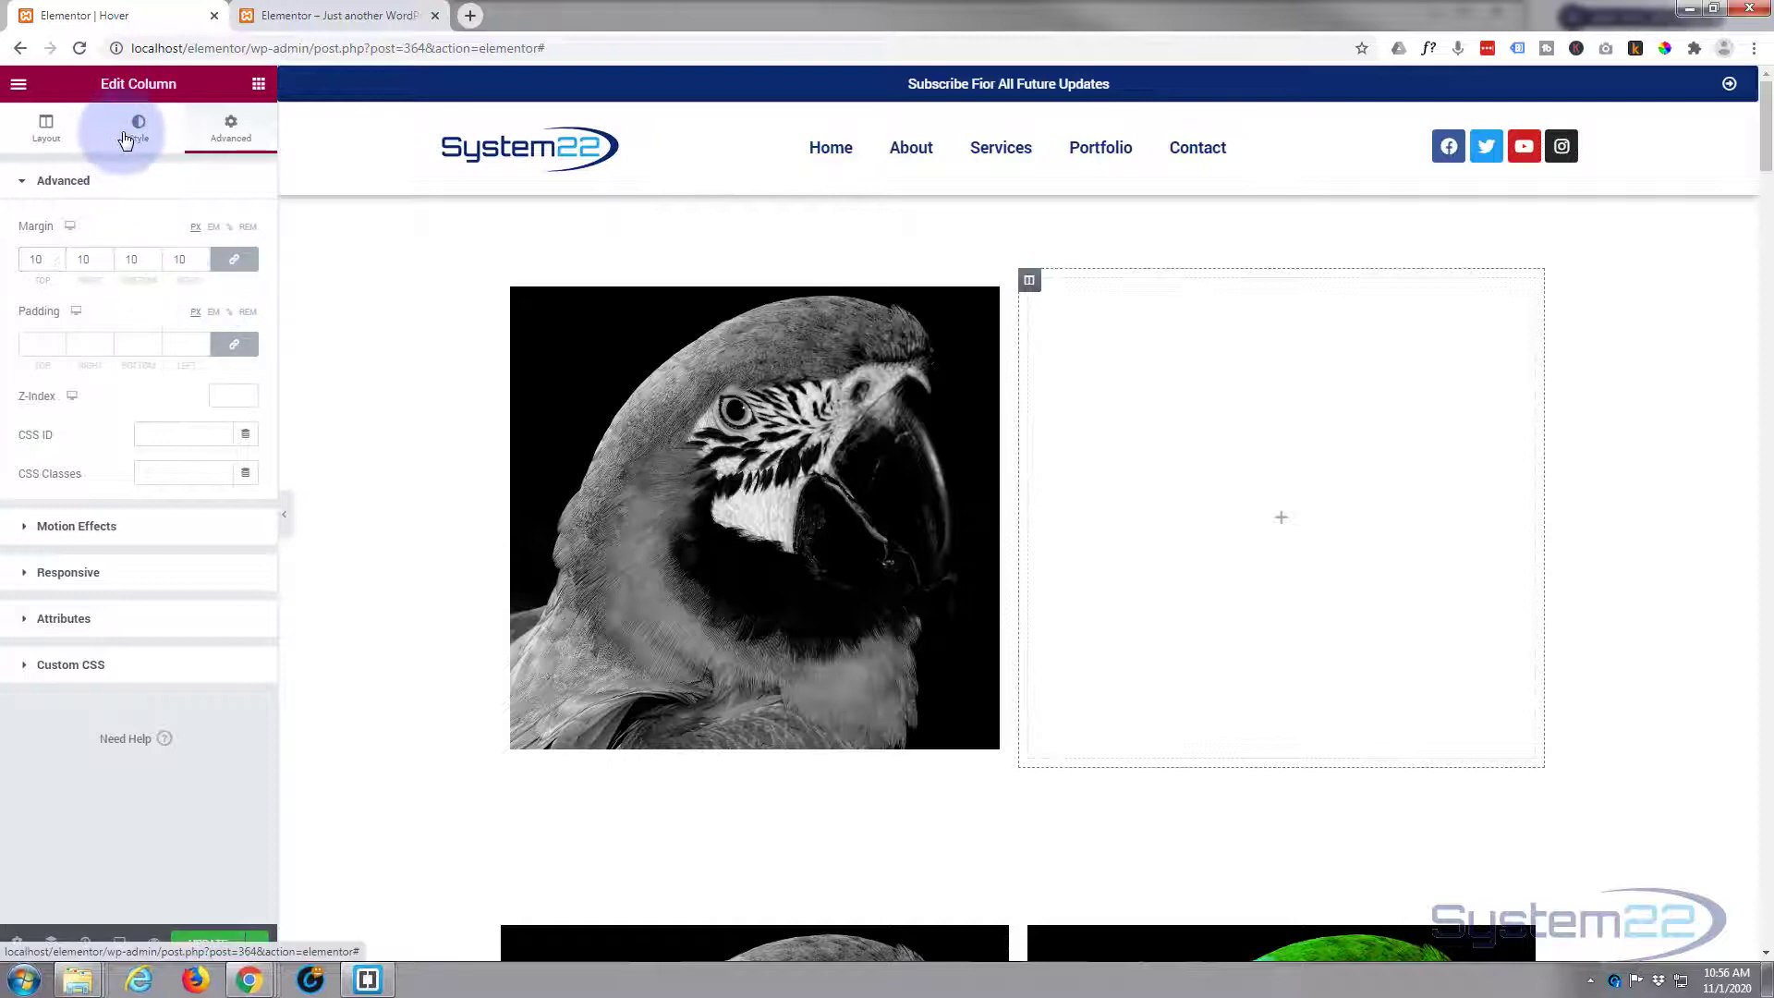
Step: Set Parrot-16.png, the orange-and-blue parrot, as the right column's classic background image
left_click(139, 128)
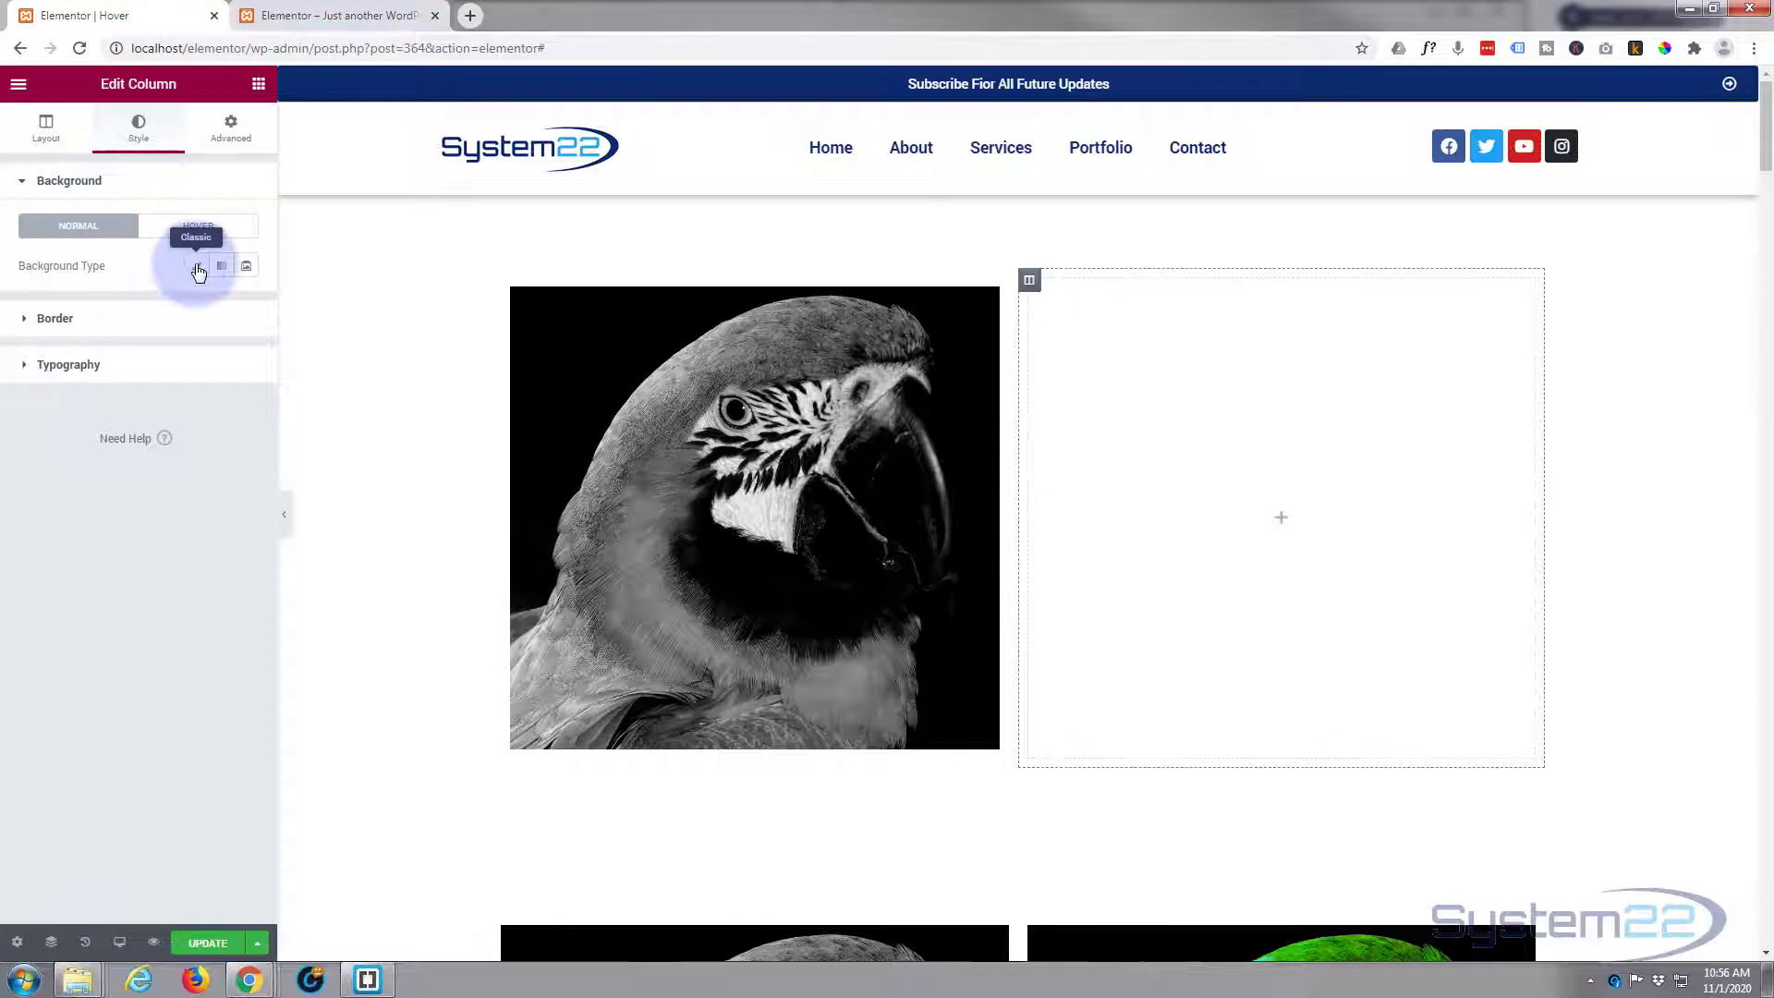
left_click(197, 264)
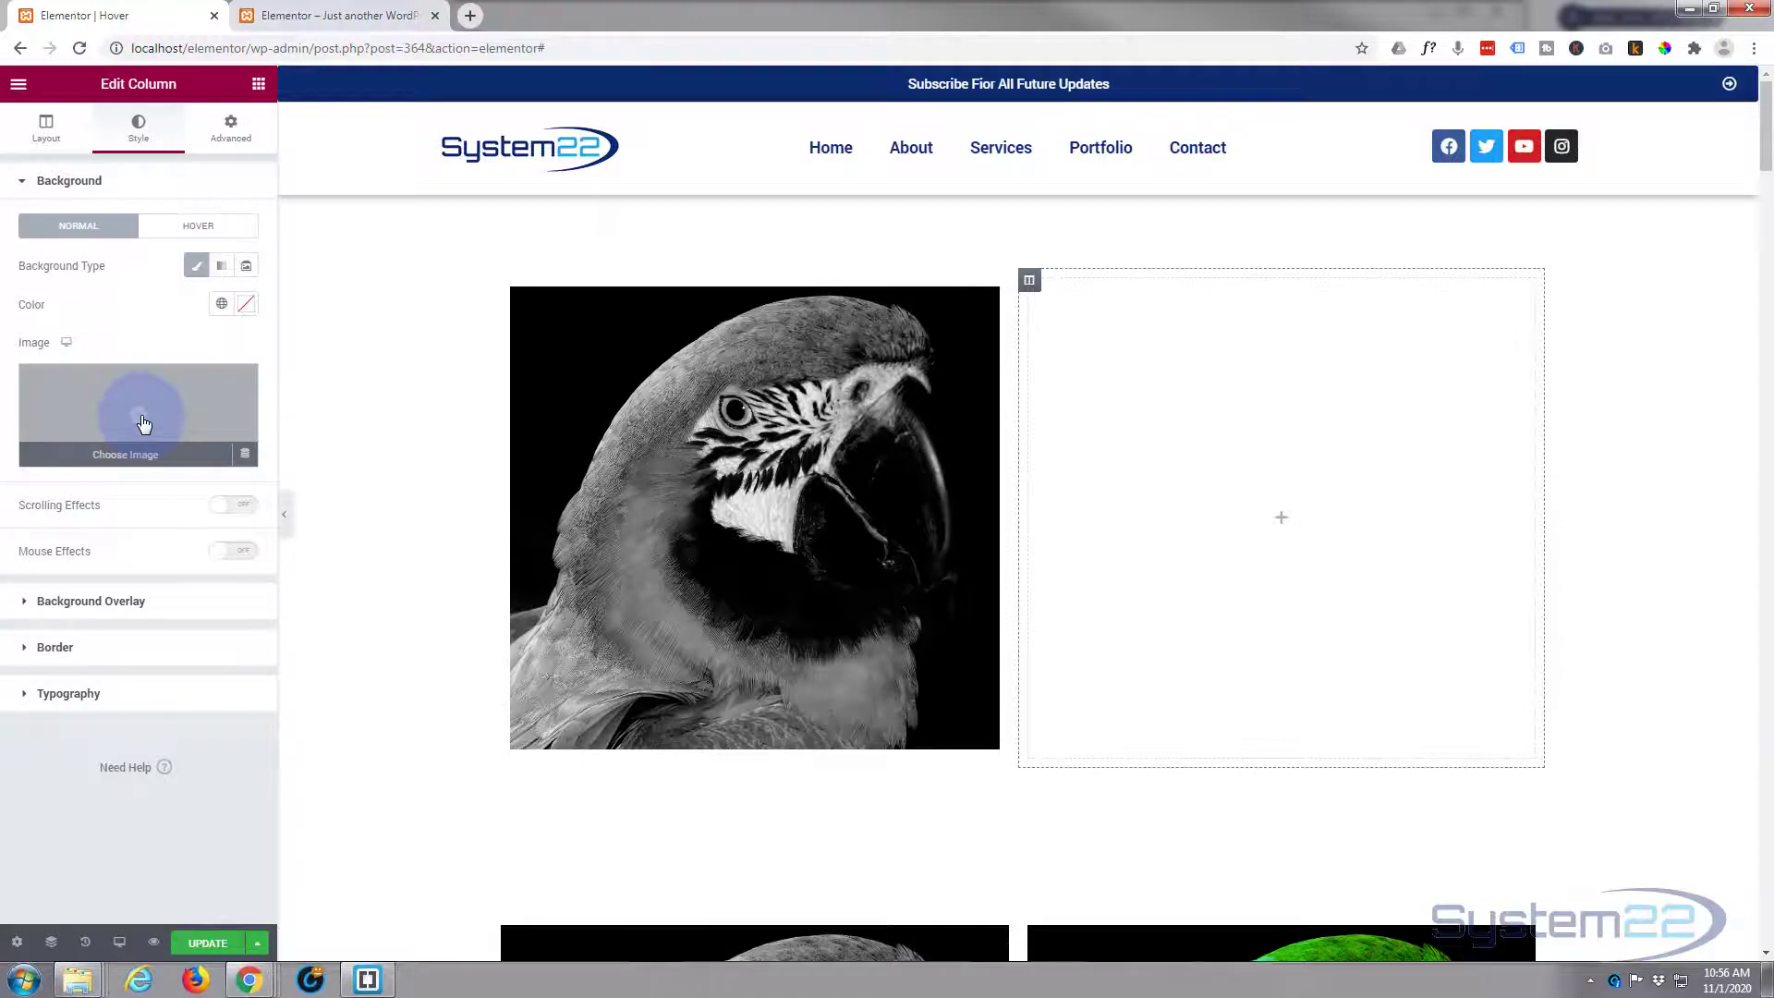
left_click(123, 412)
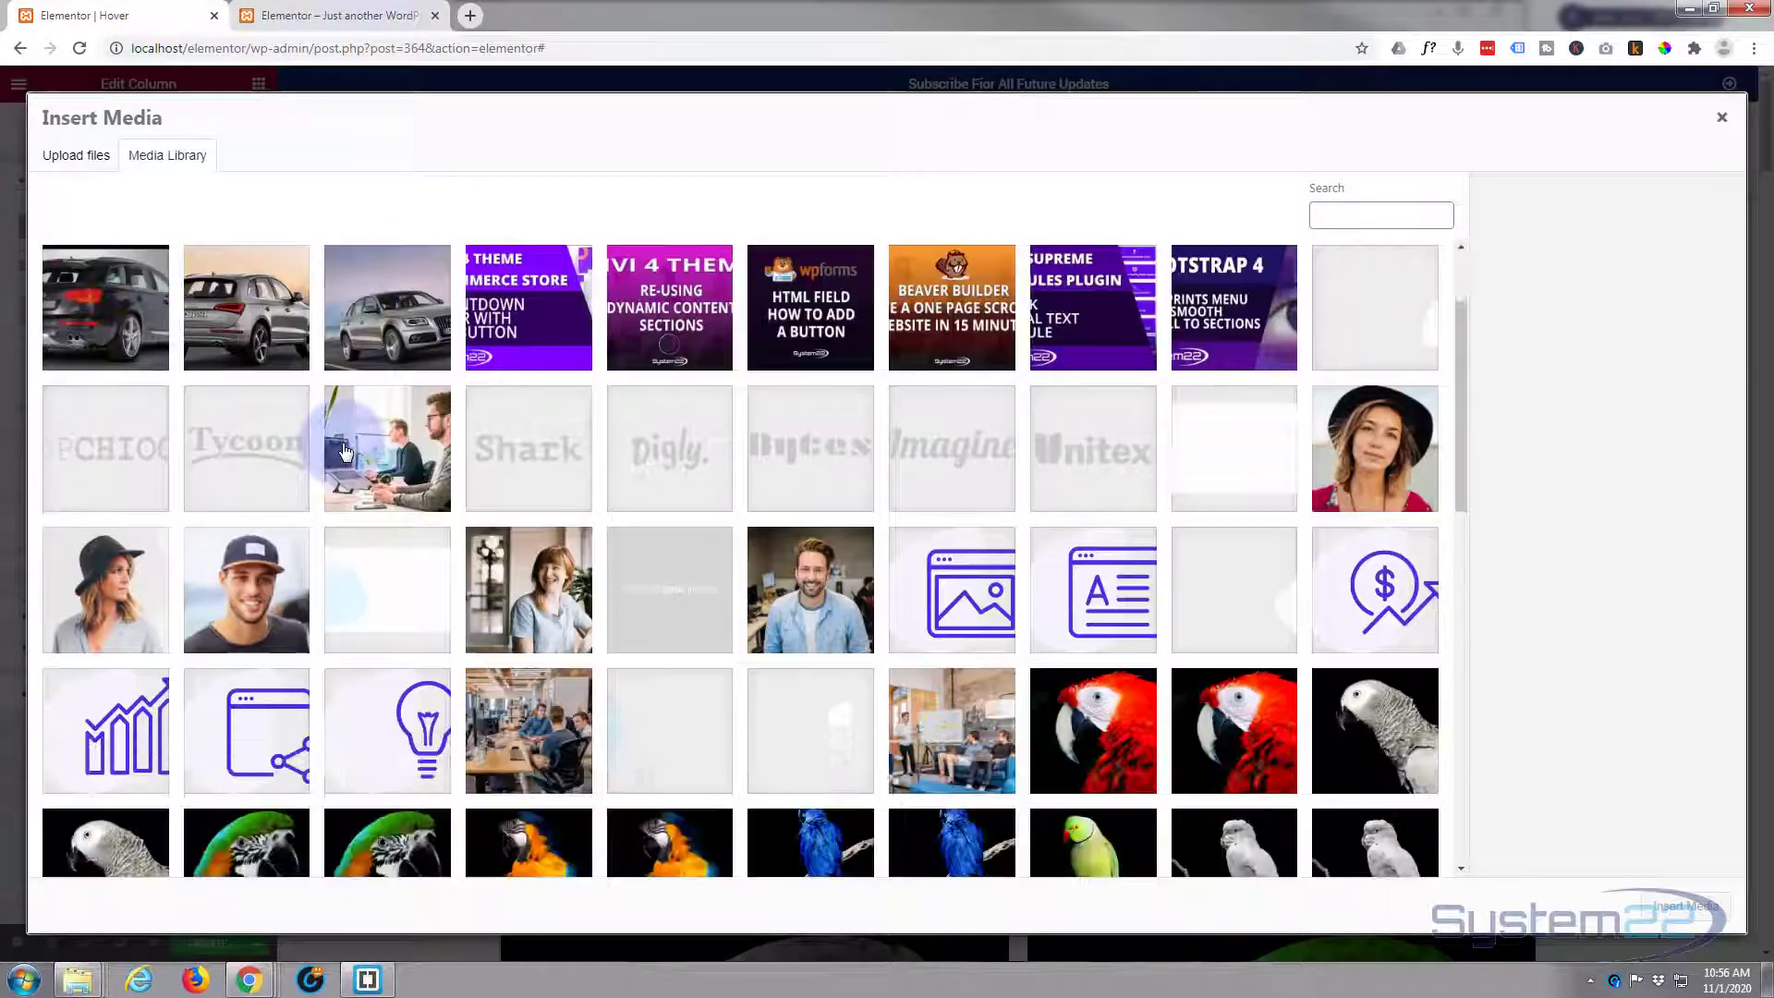
scroll("down", 3)
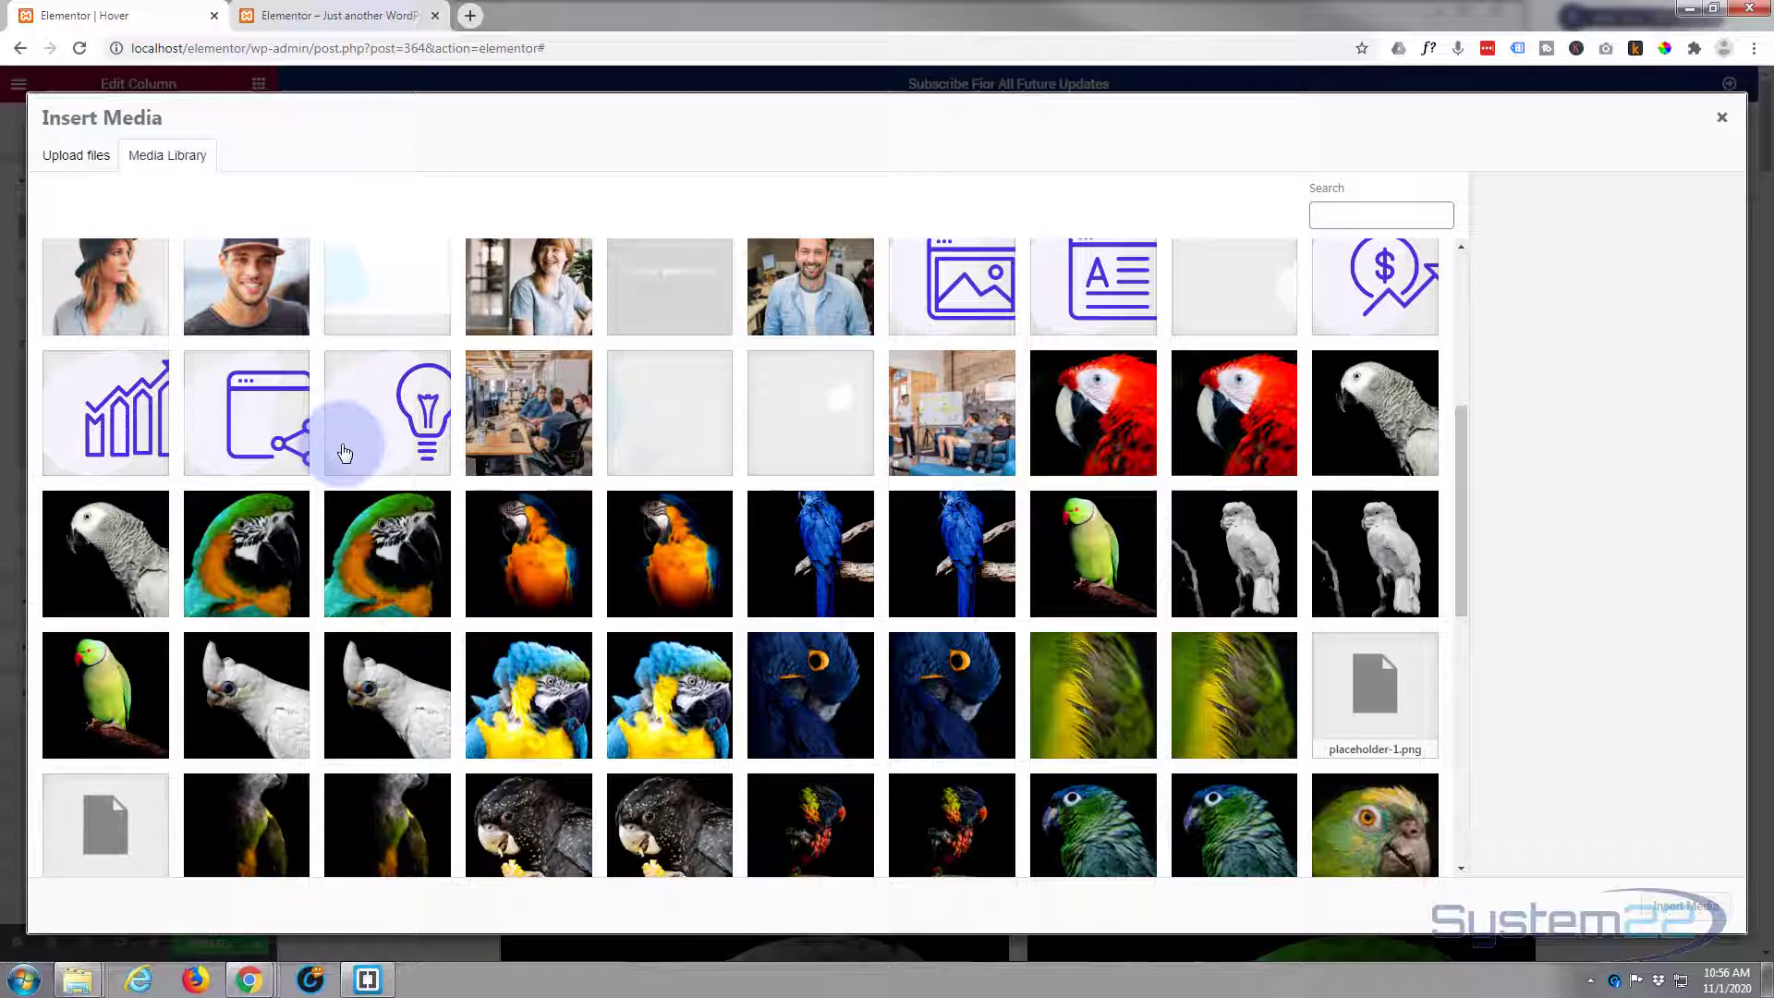
mouse_move(528, 552)
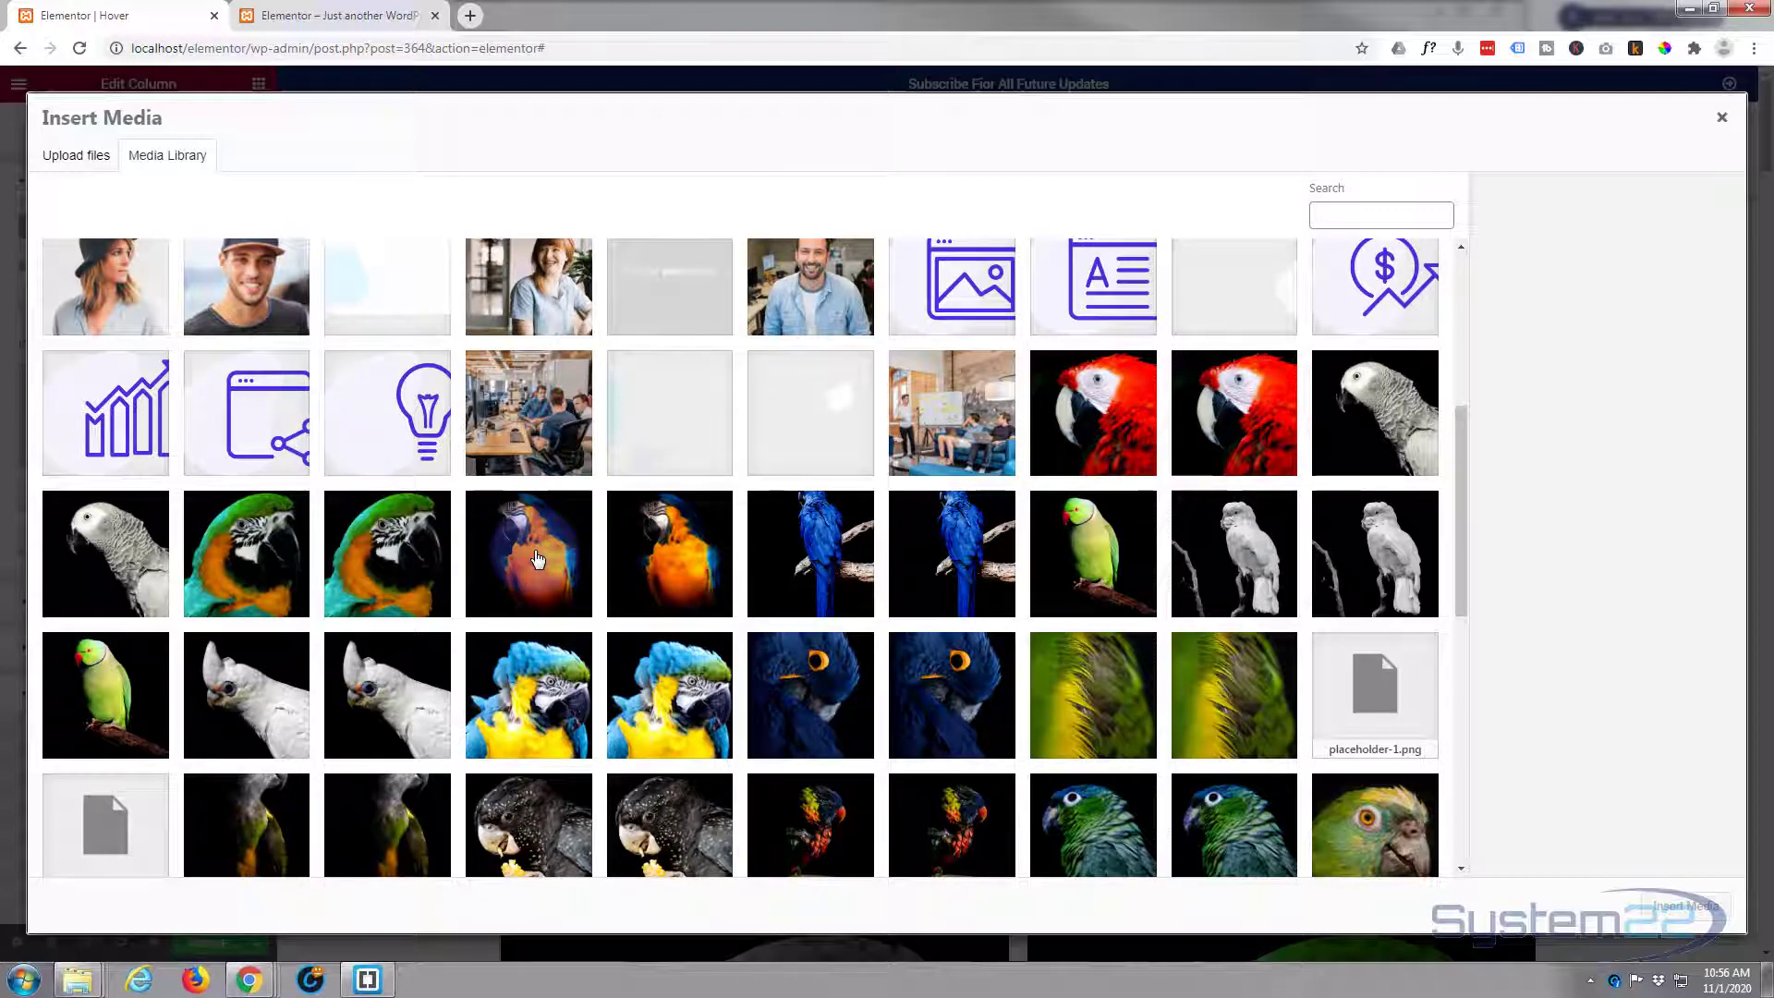
left_click(526, 553)
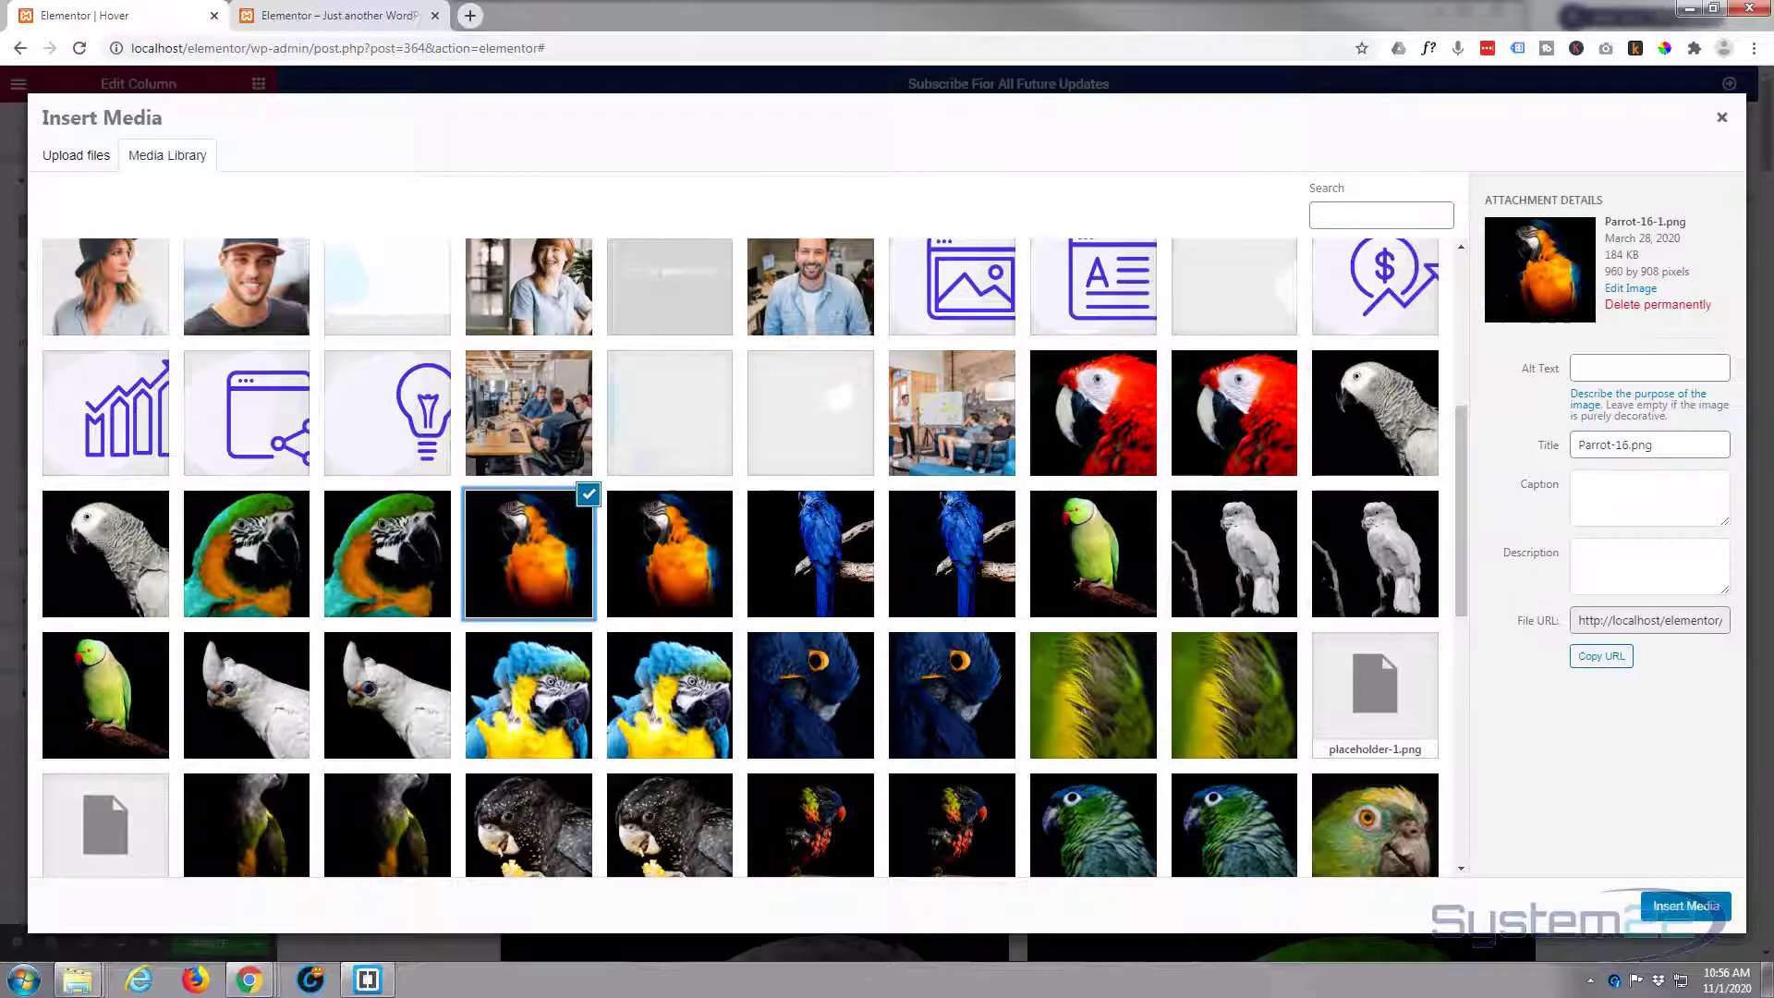
left_click(1685, 906)
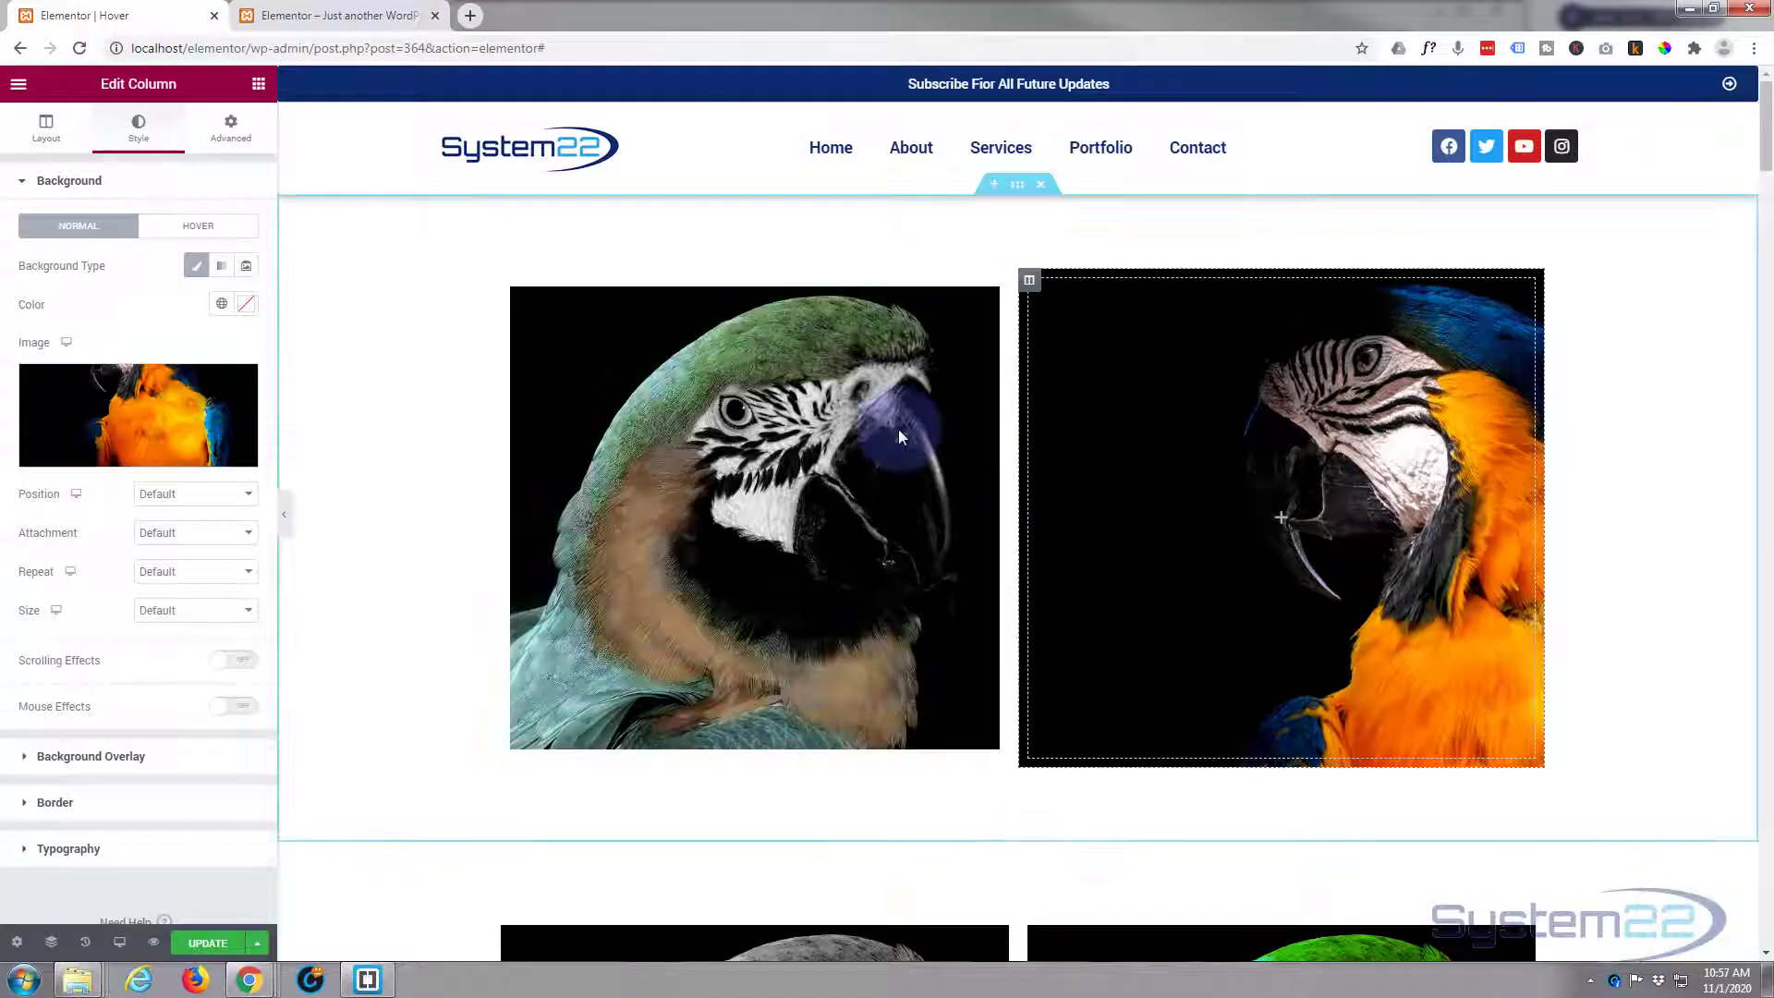
Step: Add an Image widget in the right column holding the green-and-orange macaw photo
left_click(257, 83)
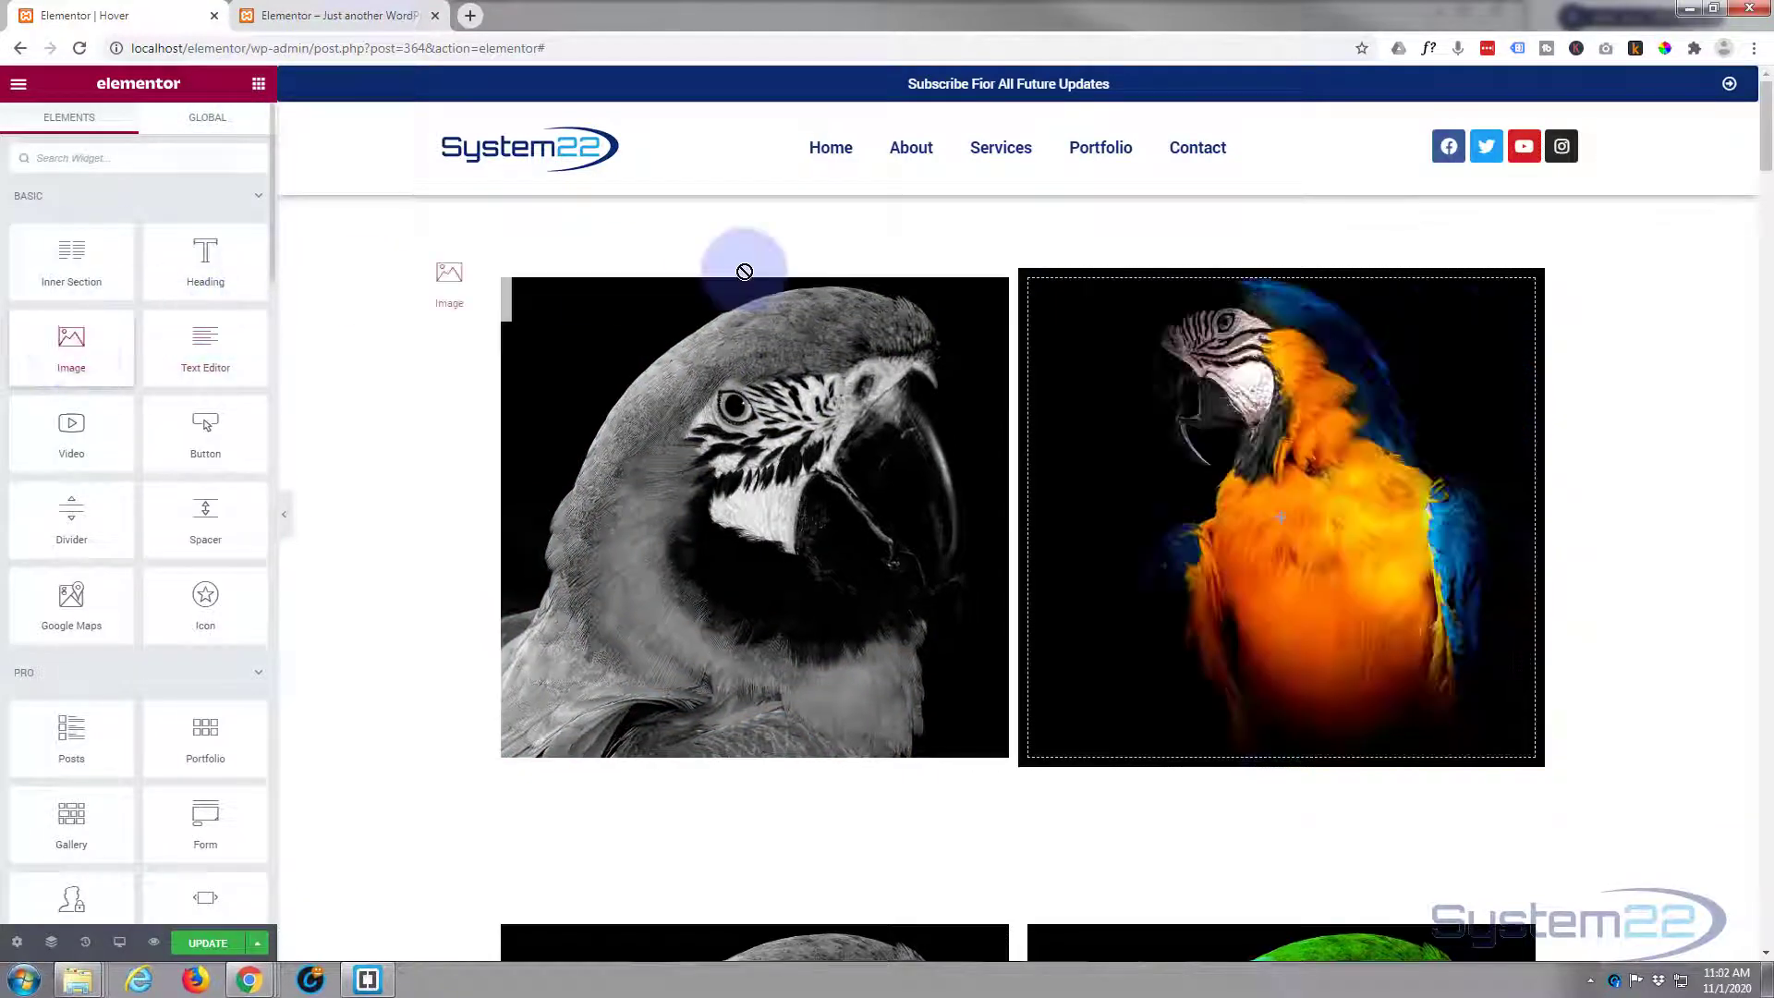
left_click(1279, 516)
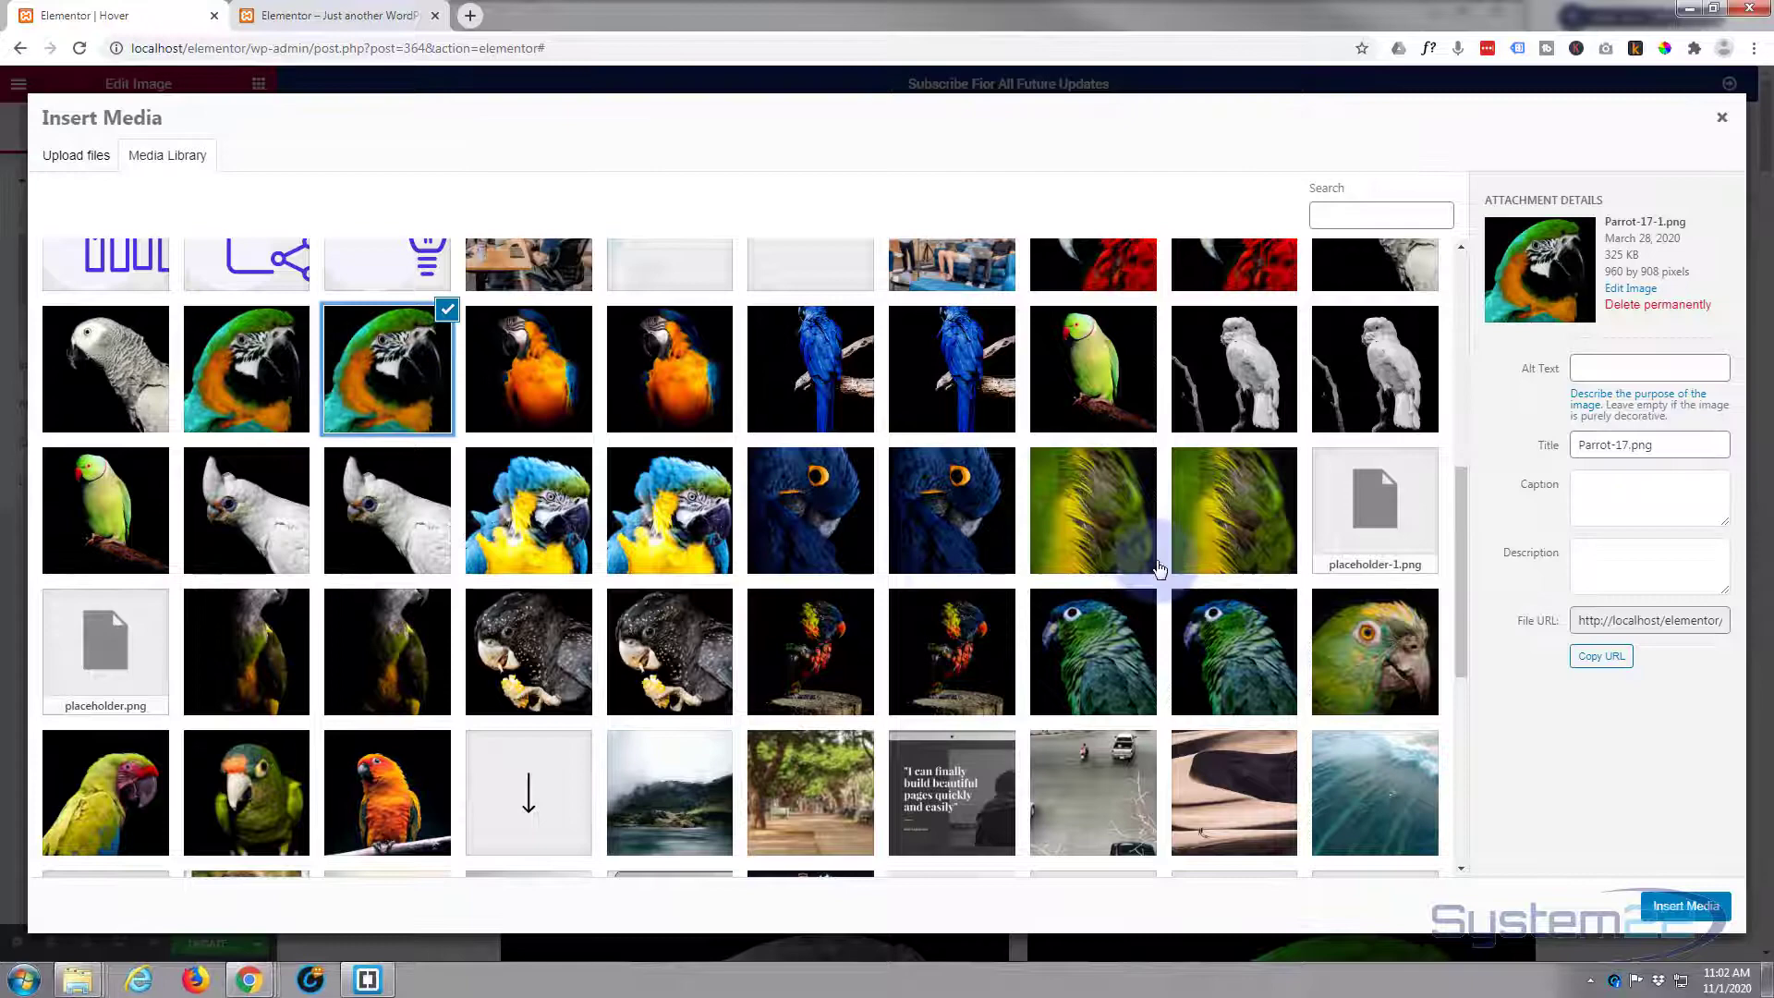
left_click(1685, 906)
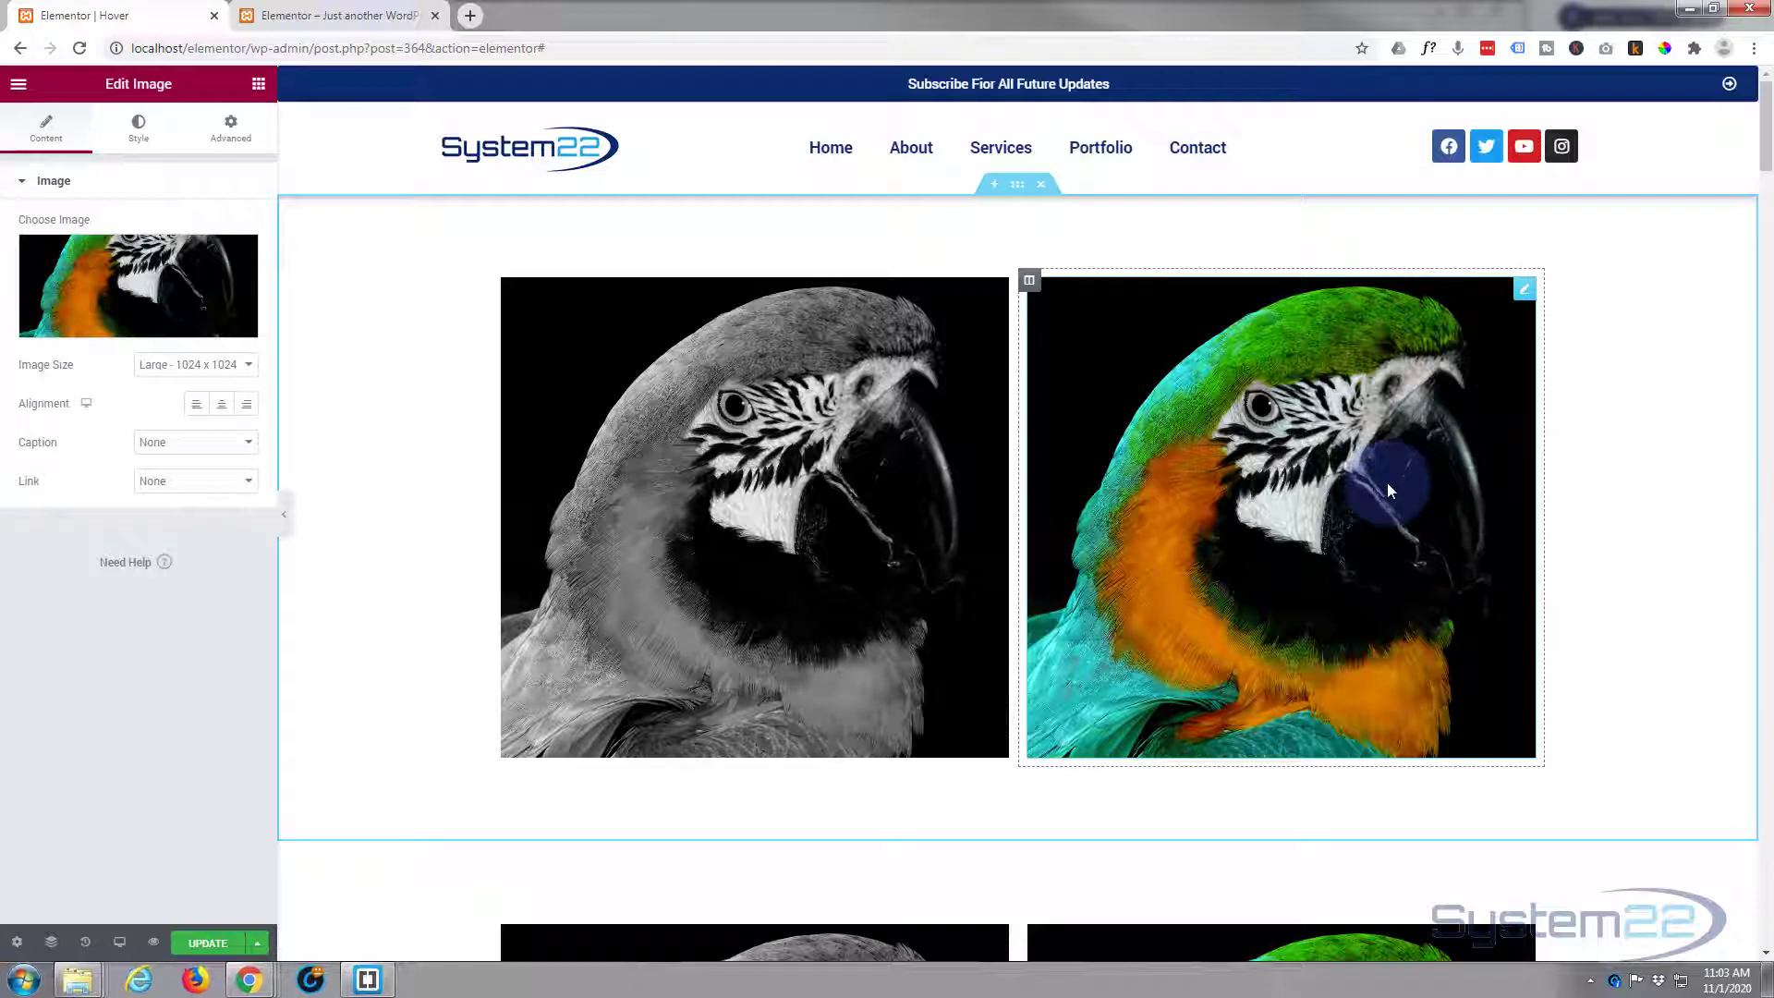
left_click(44, 124)
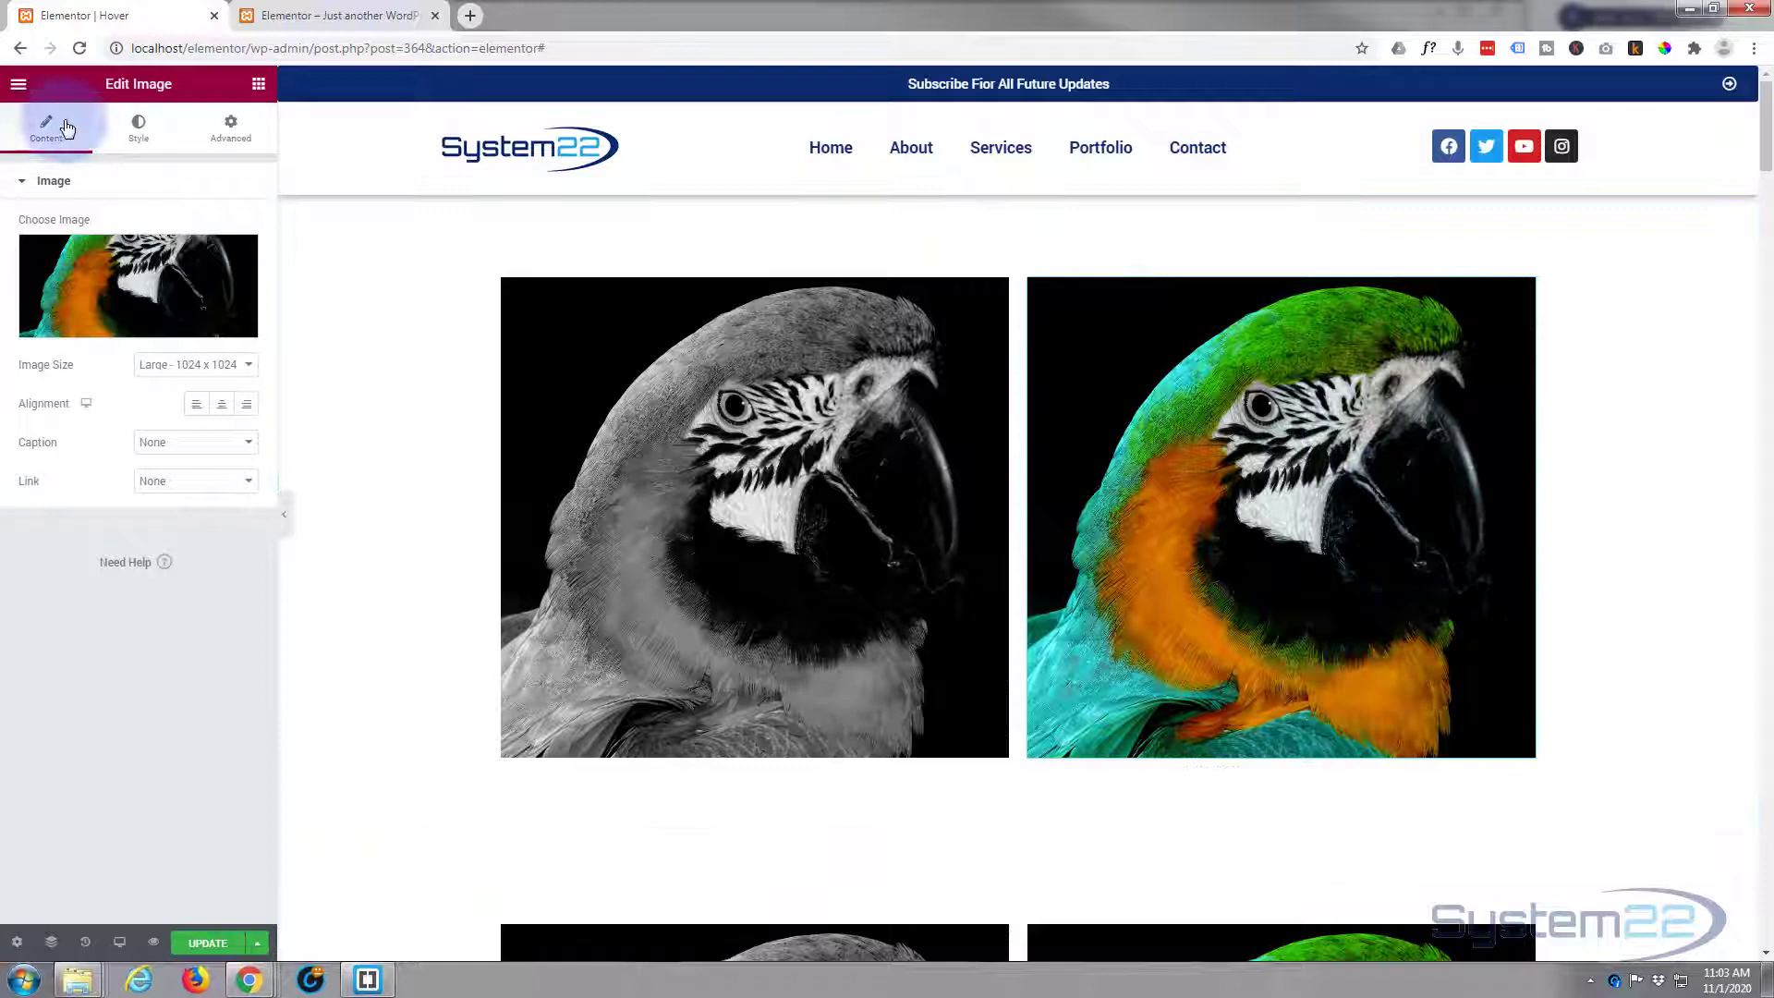
Step: Make the right image fade to 0.1 opacity on hover with a 4.5 second transition
left_click(138, 128)
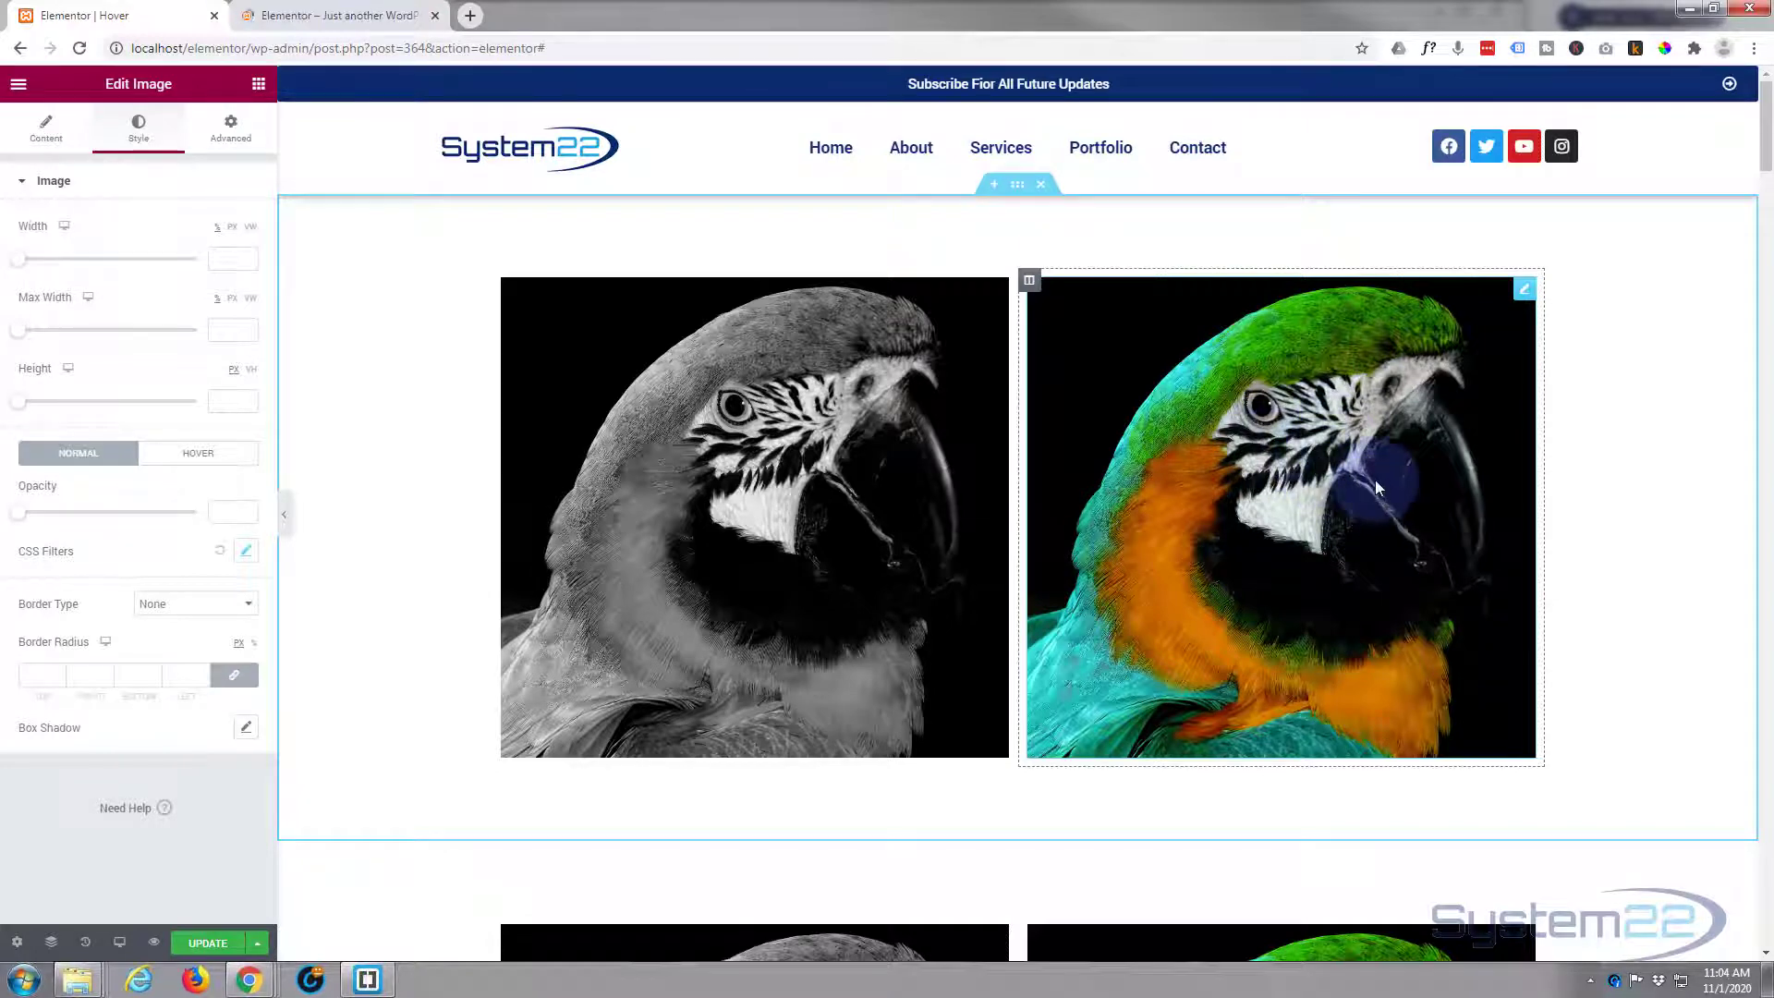
left_click(197, 453)
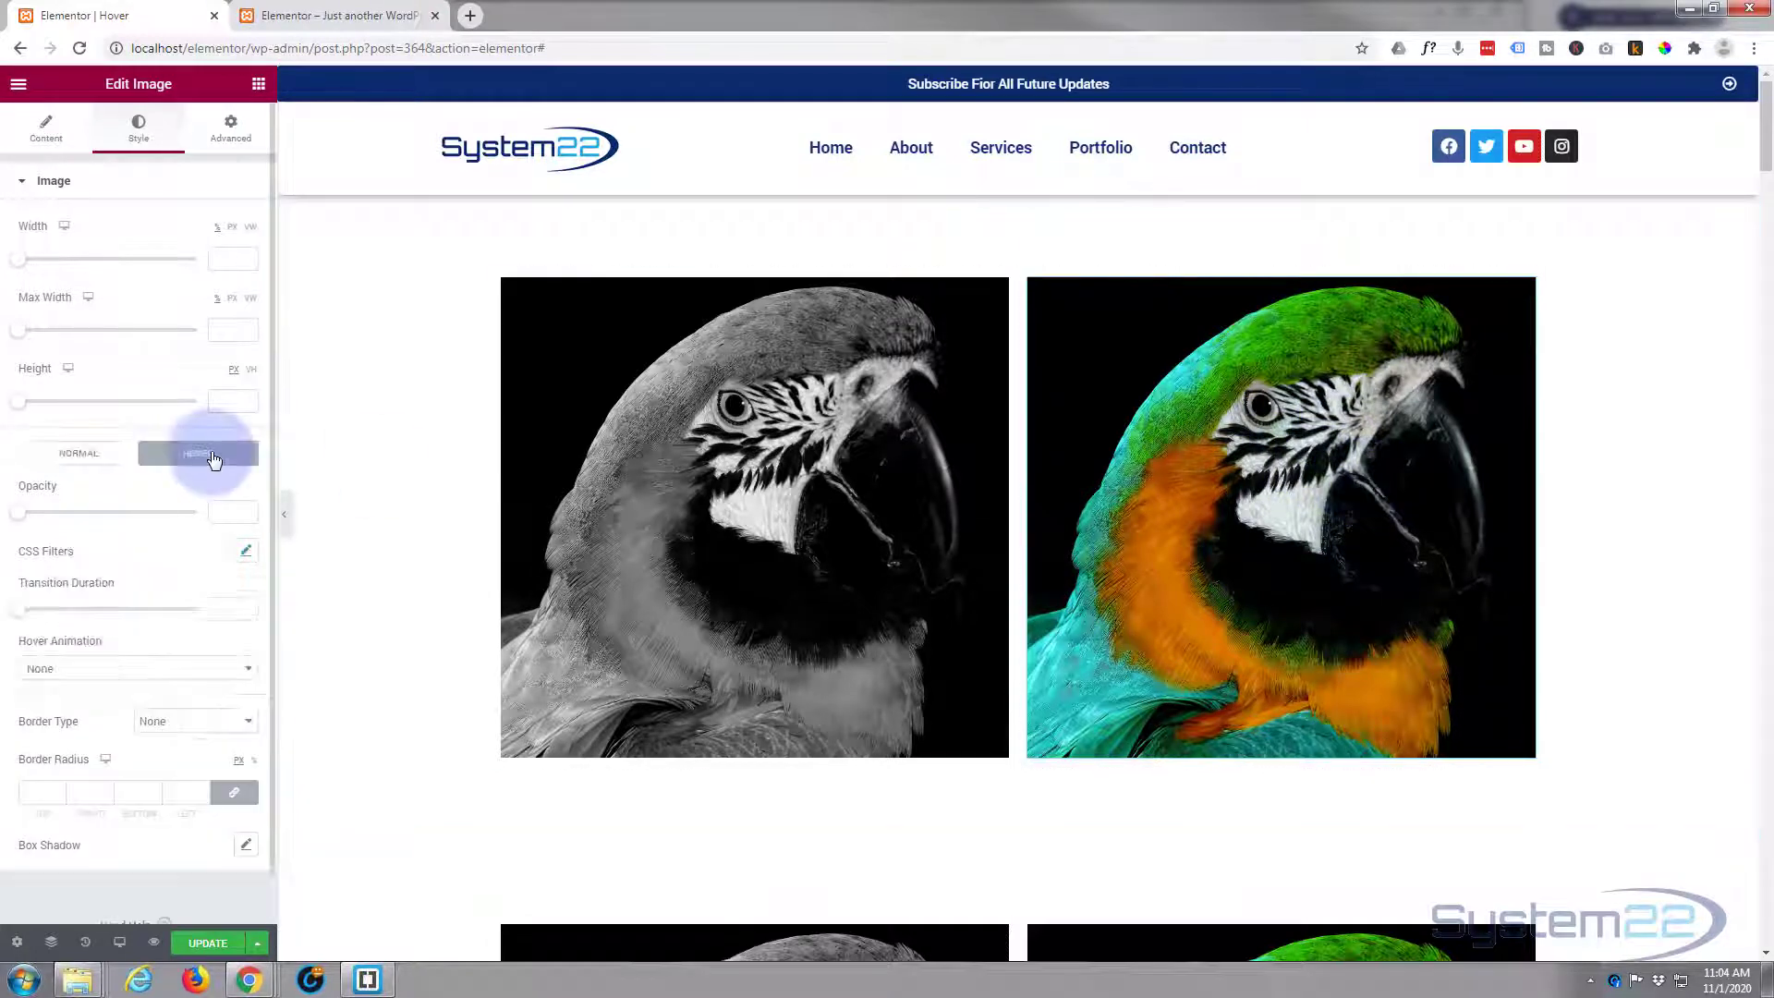
left_click(198, 452)
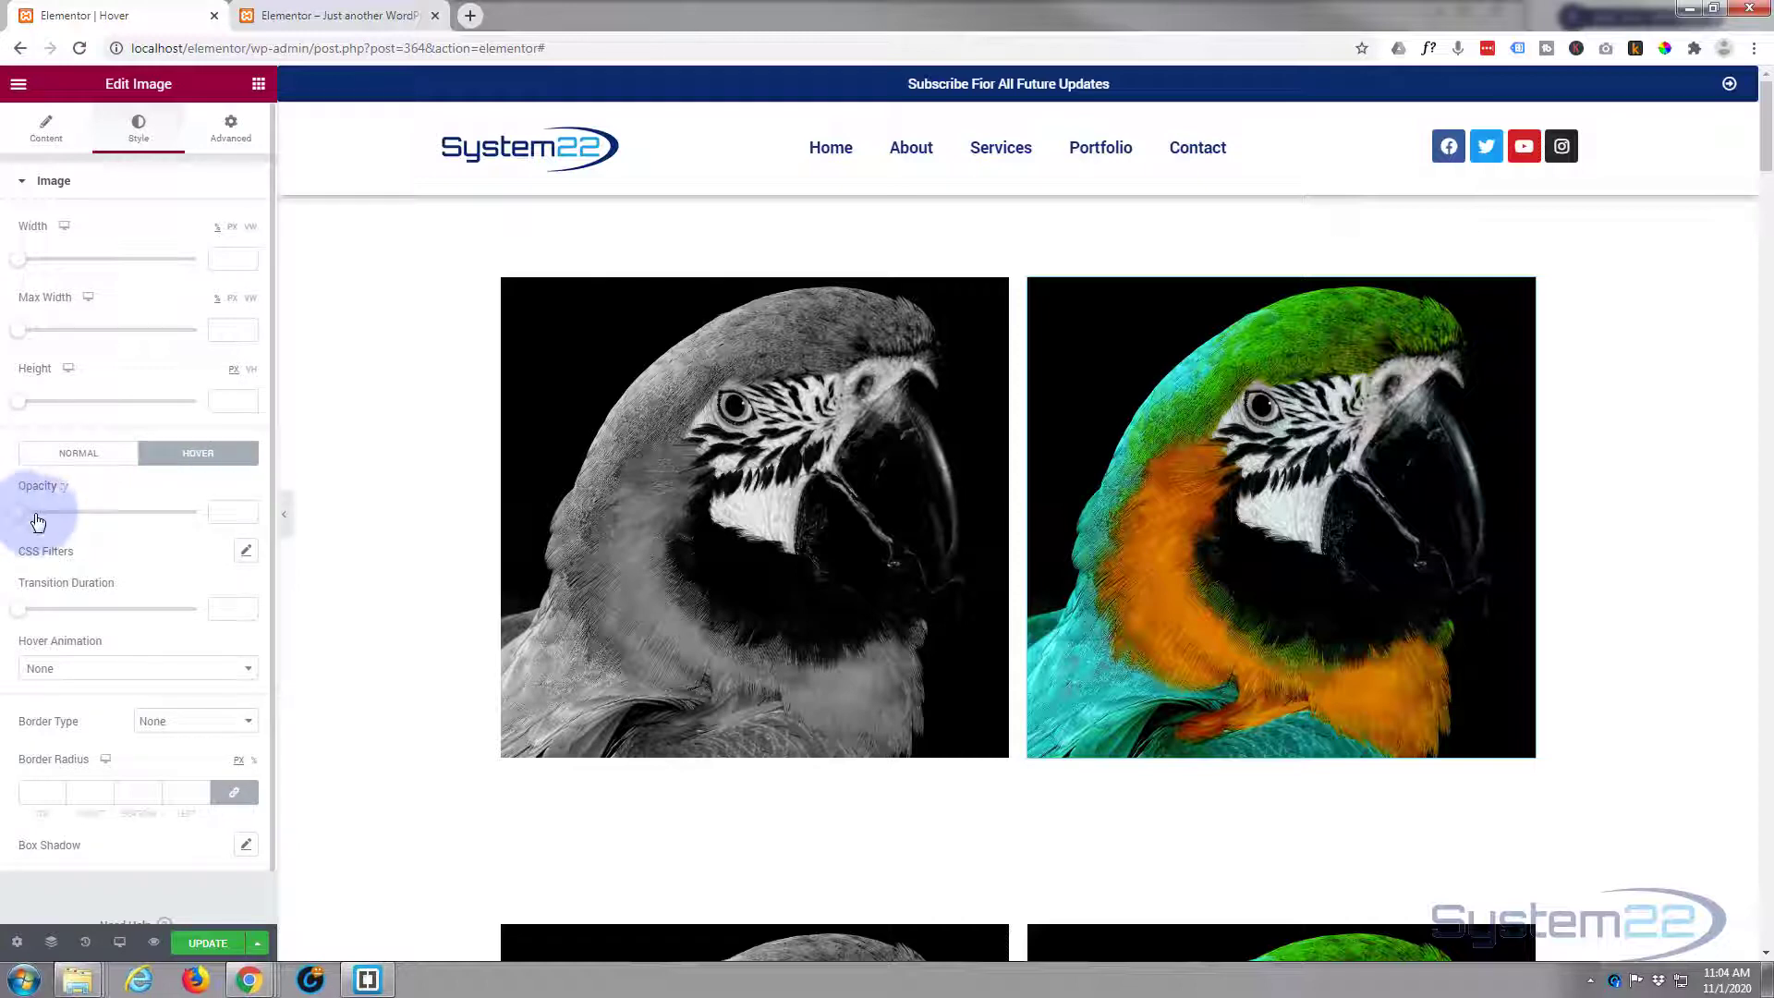
left_click_drag(22, 512, 44, 511)
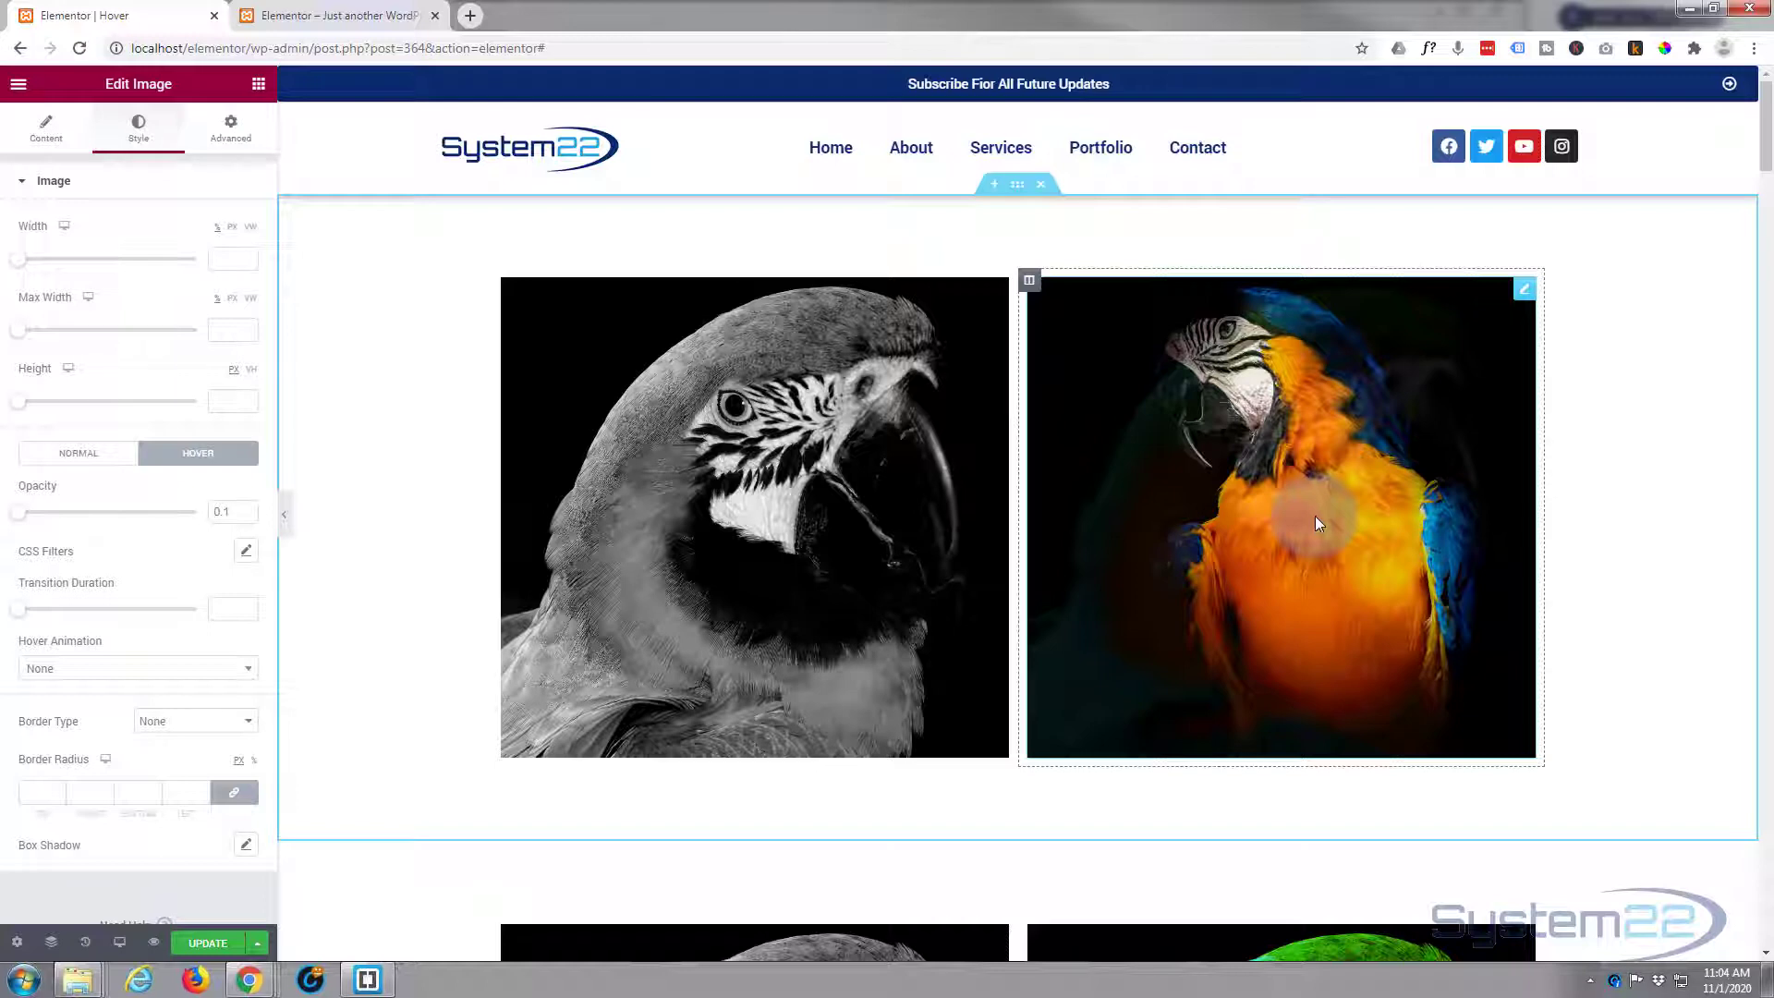
mouse_move(1606, 512)
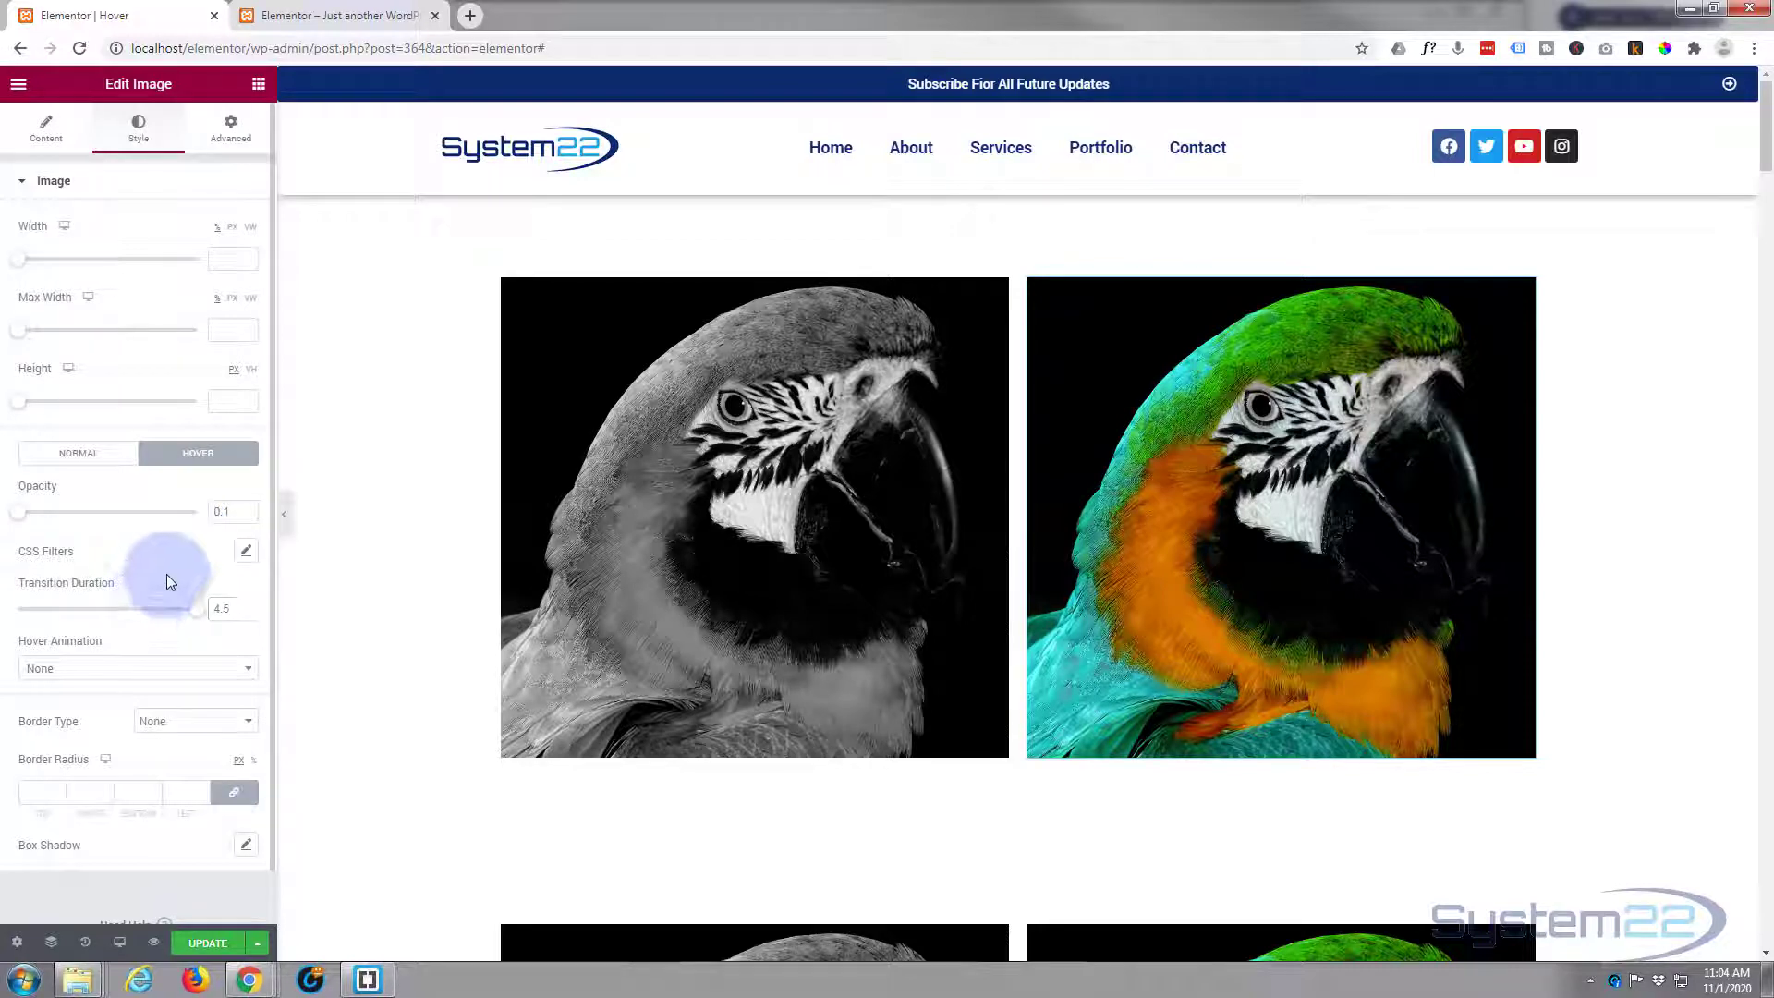
left_click(1232, 682)
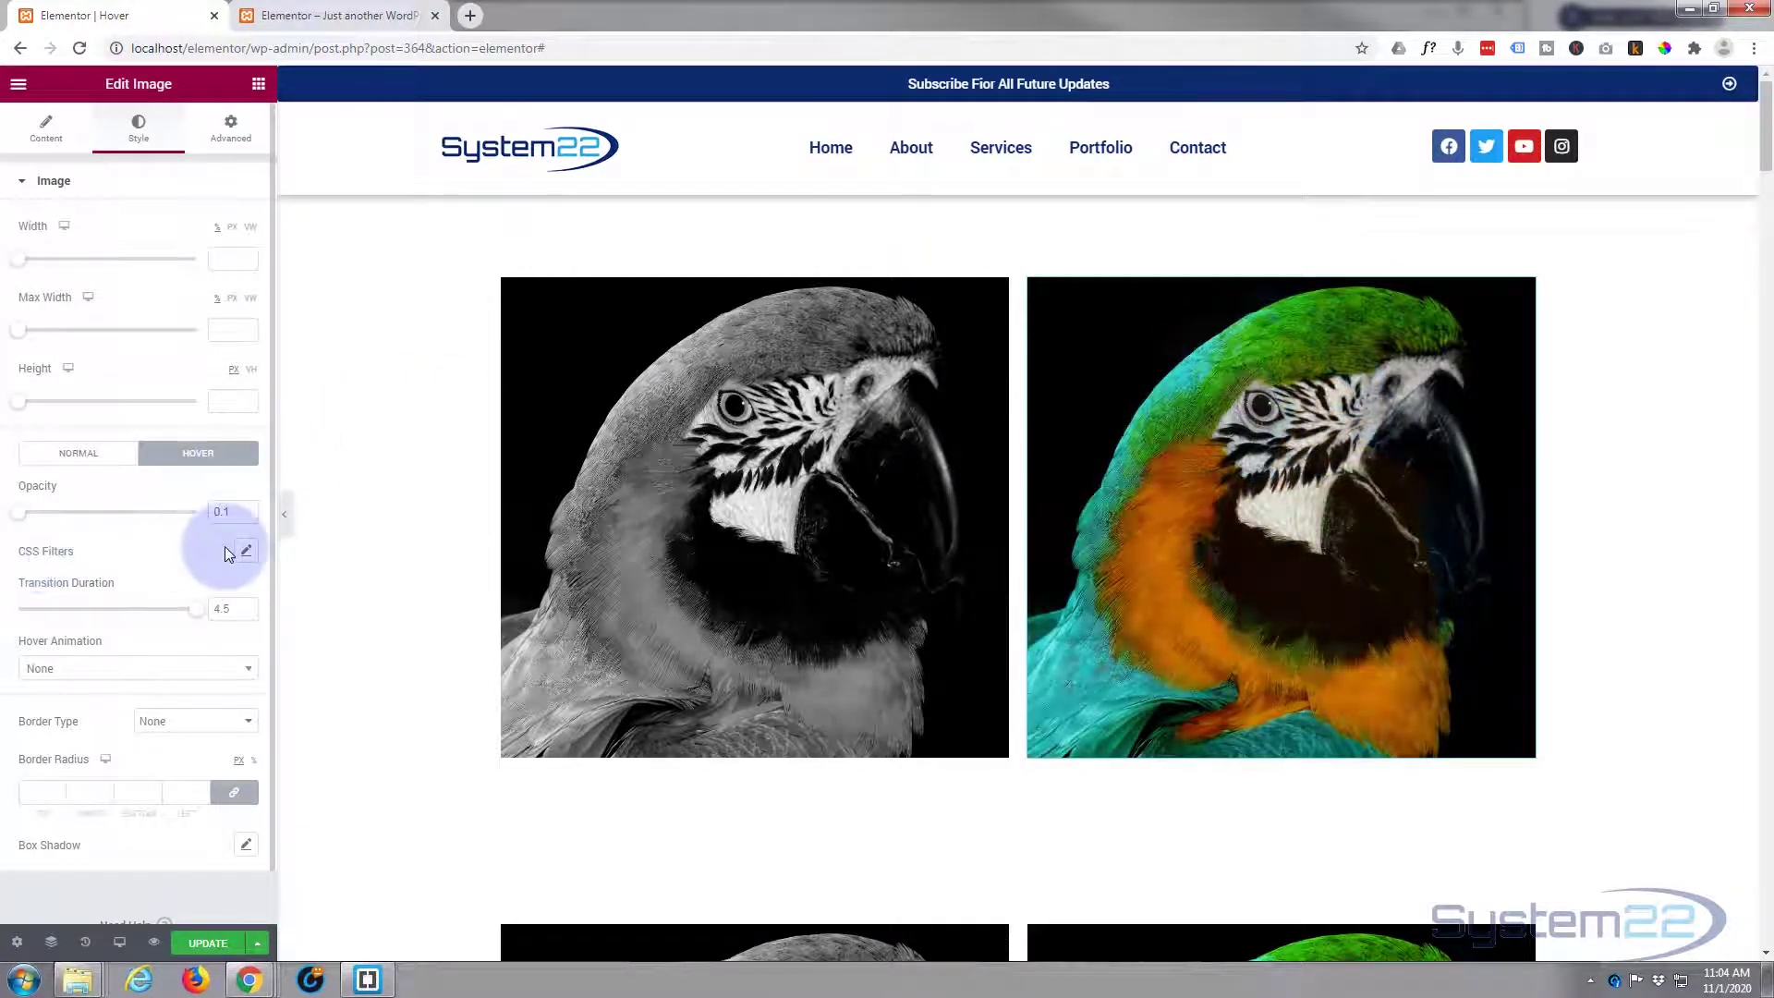
left_click(244, 550)
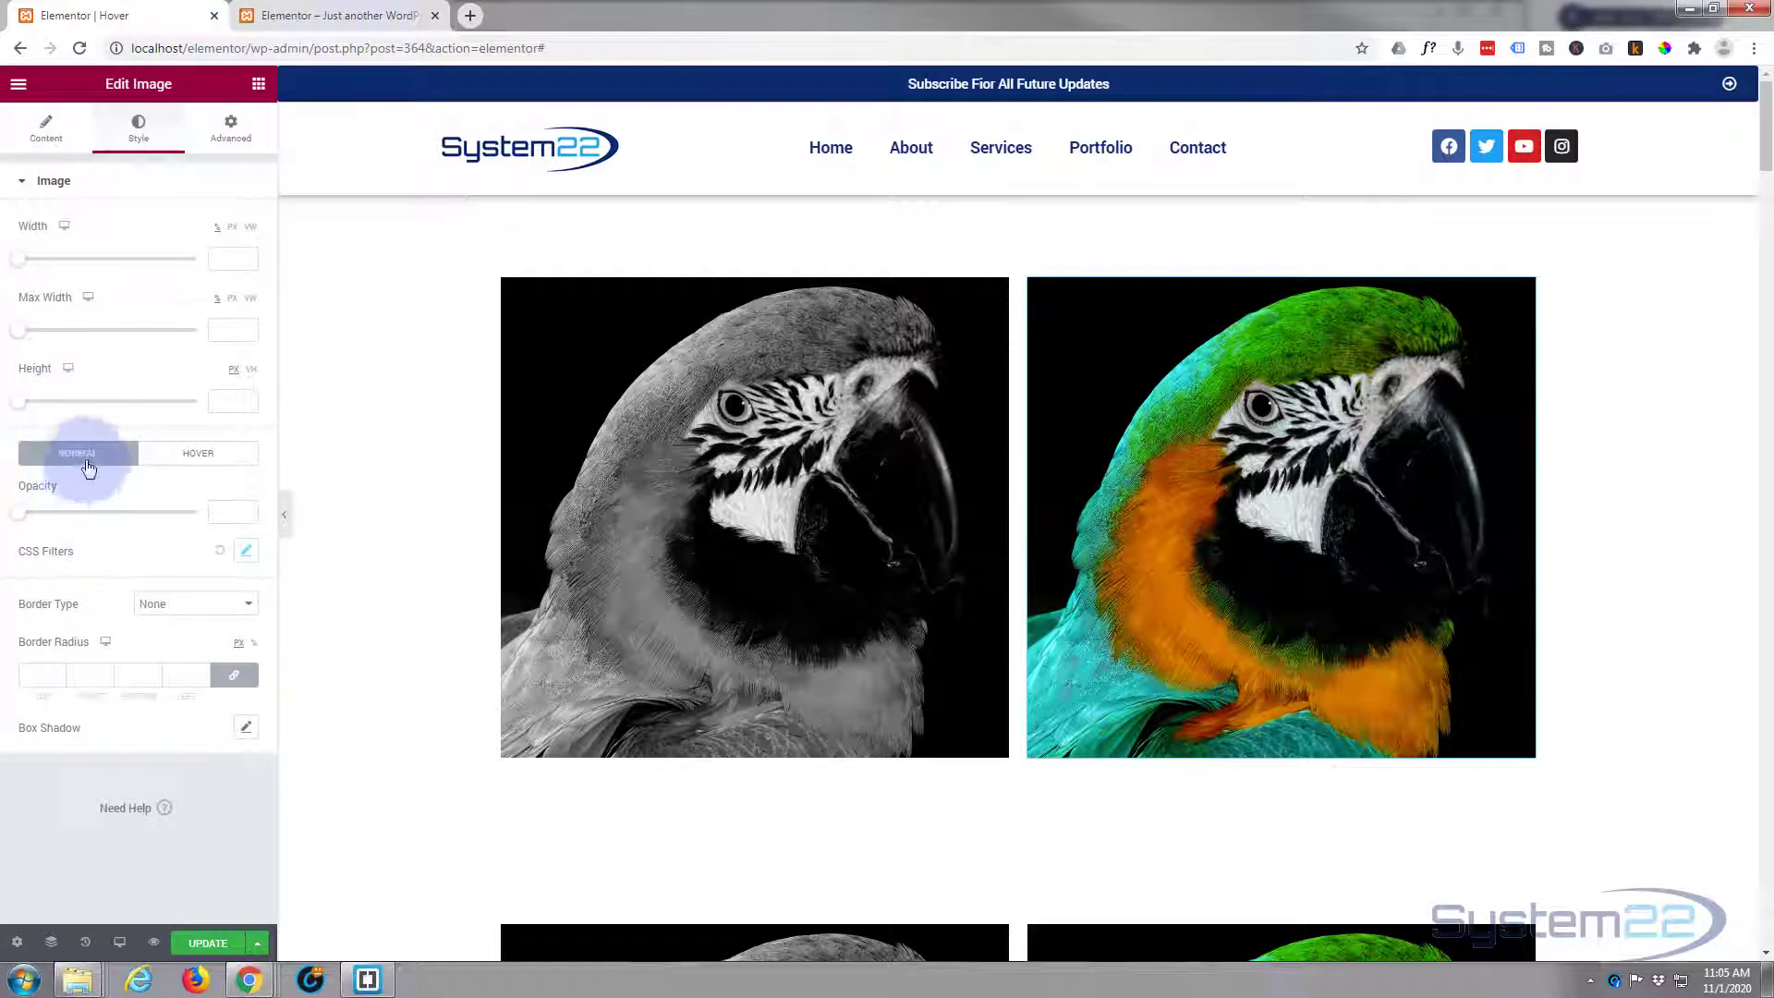
Step: Add hover CSS filters of blur 5.6 and saturation 189 to the right image
left_click(246, 550)
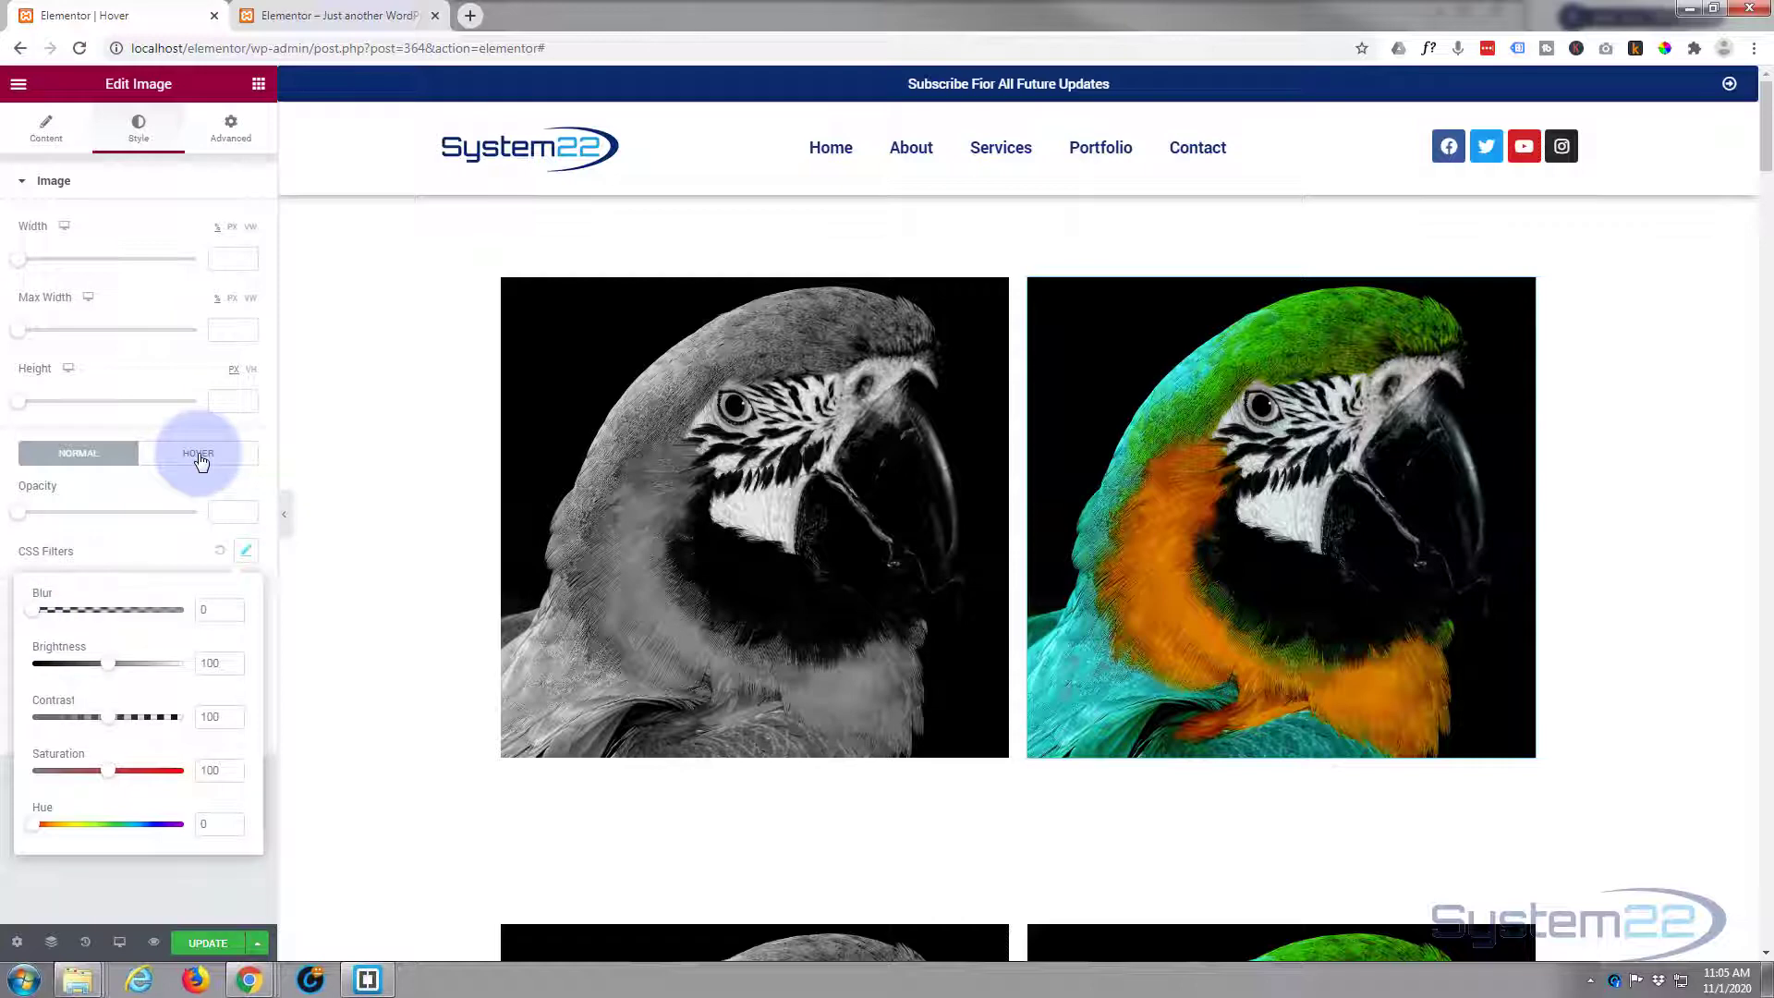
left_click(198, 453)
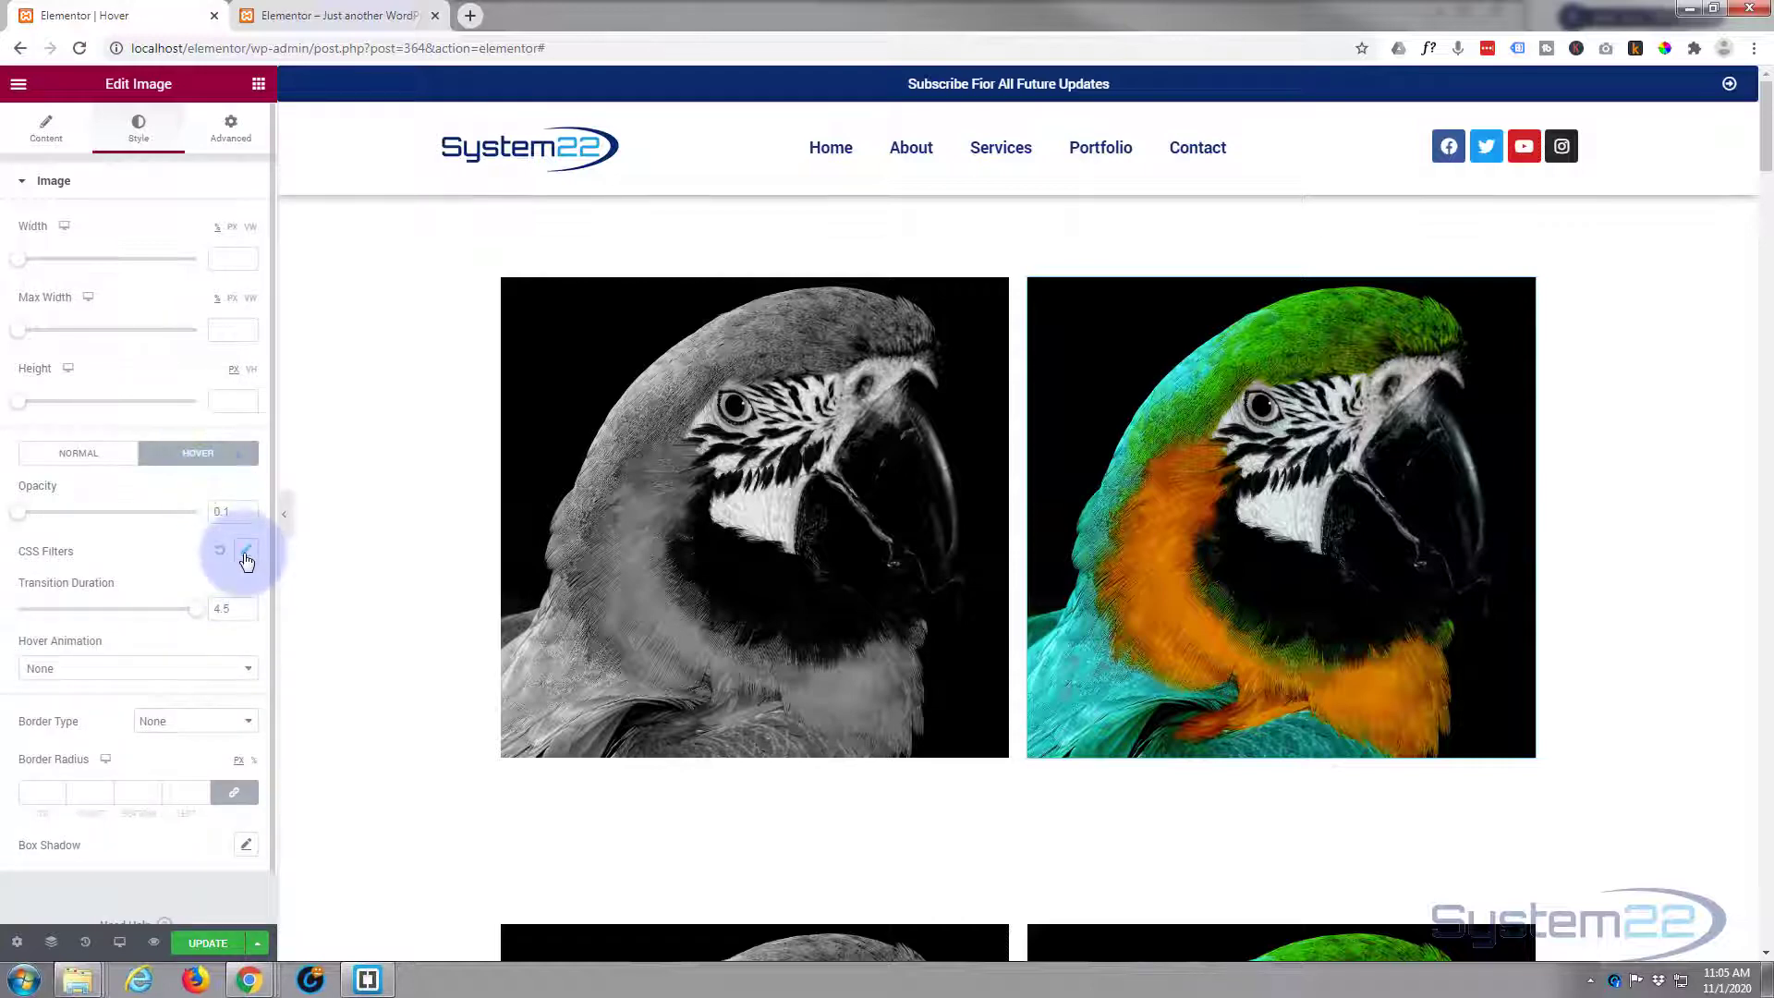
left_click(246, 551)
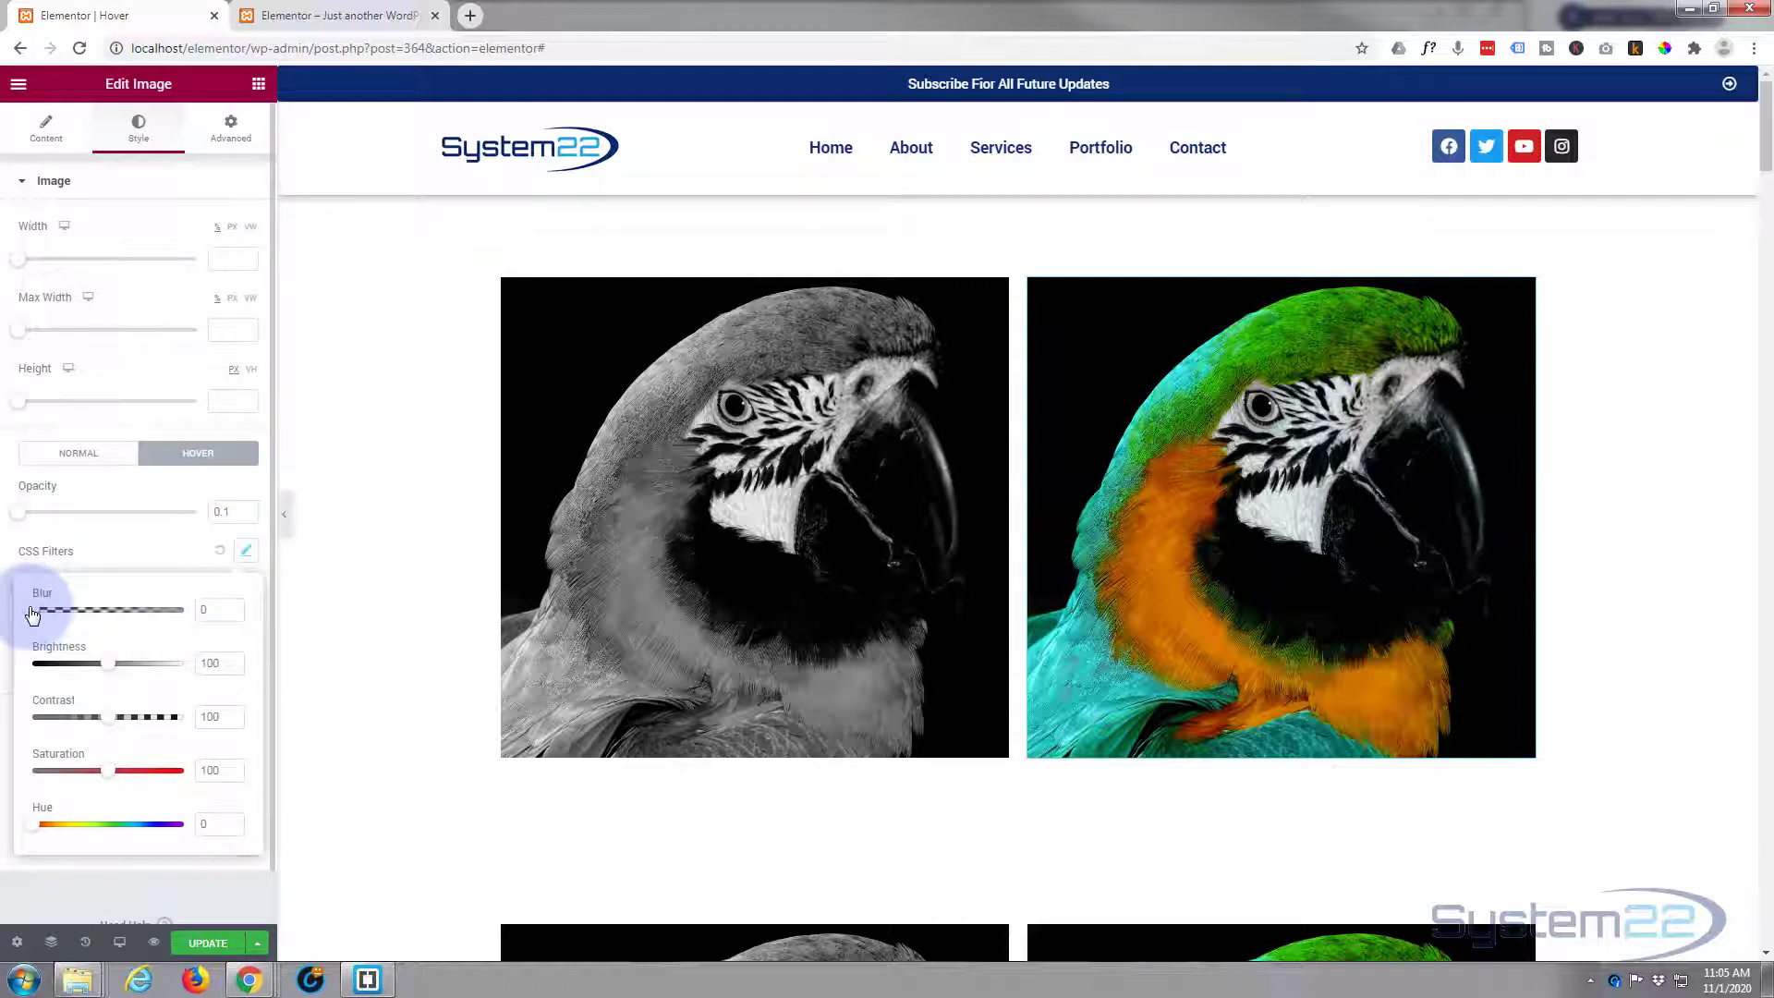
left_click_drag(21, 610, 118, 609)
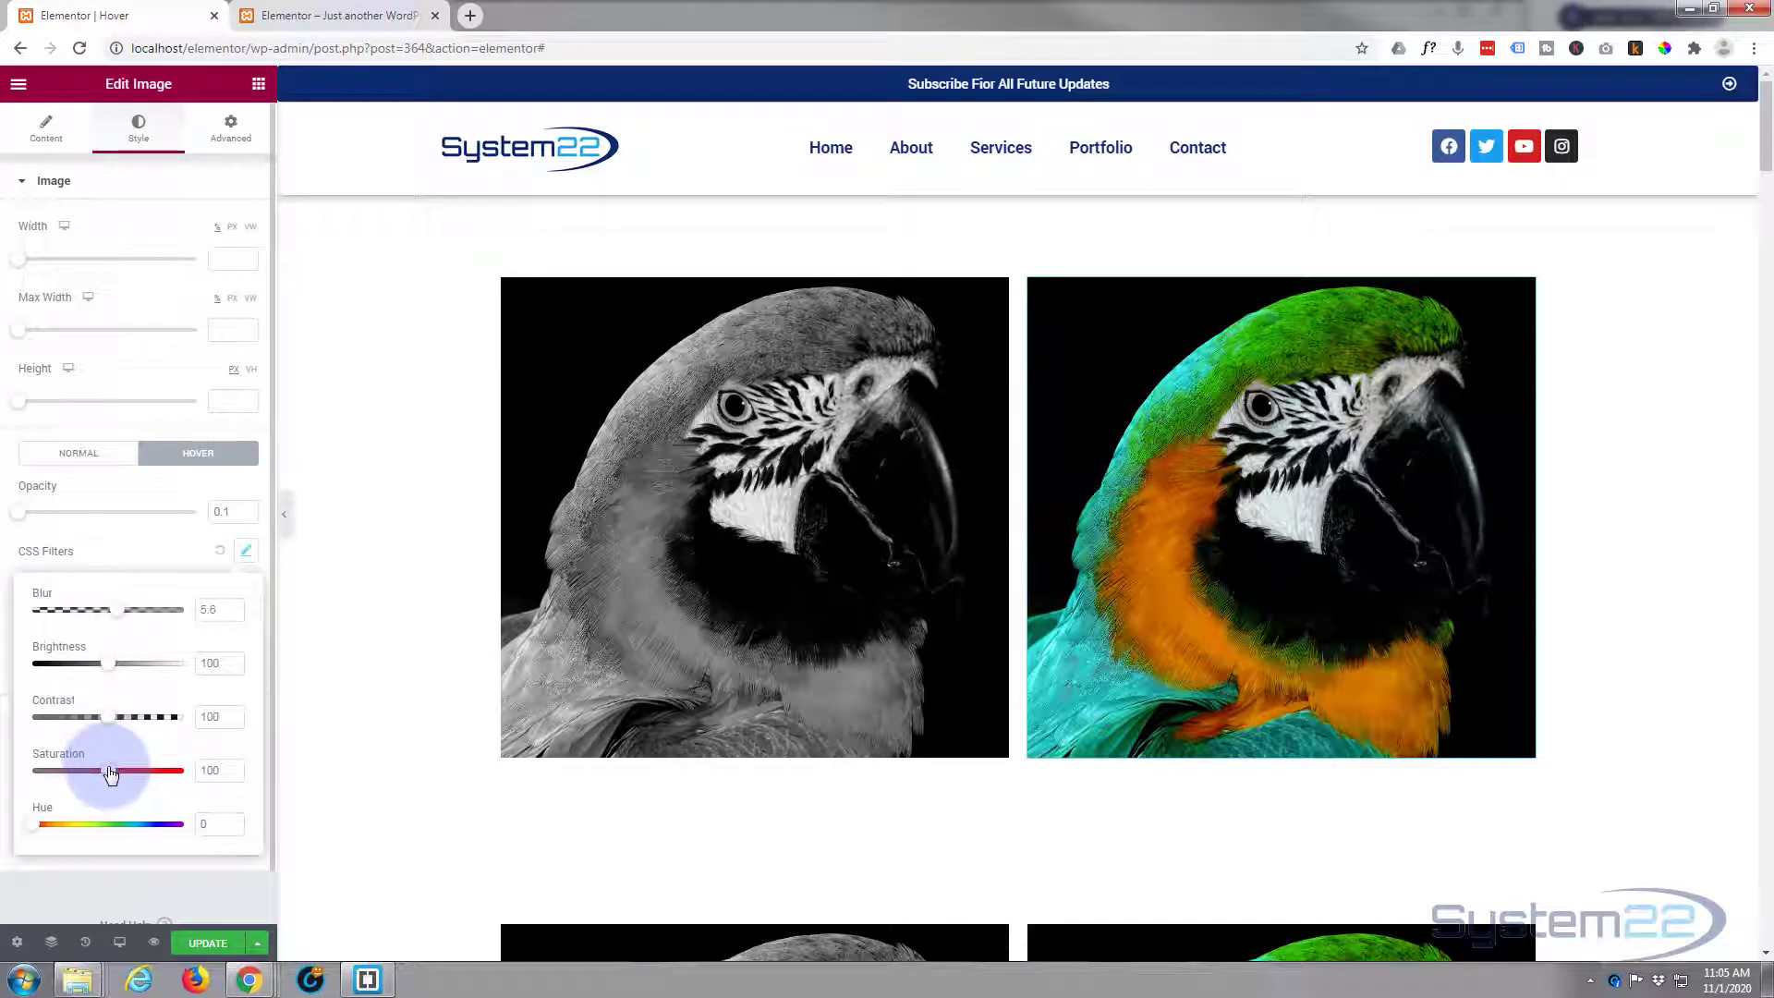
left_click_drag(108, 771, 175, 770)
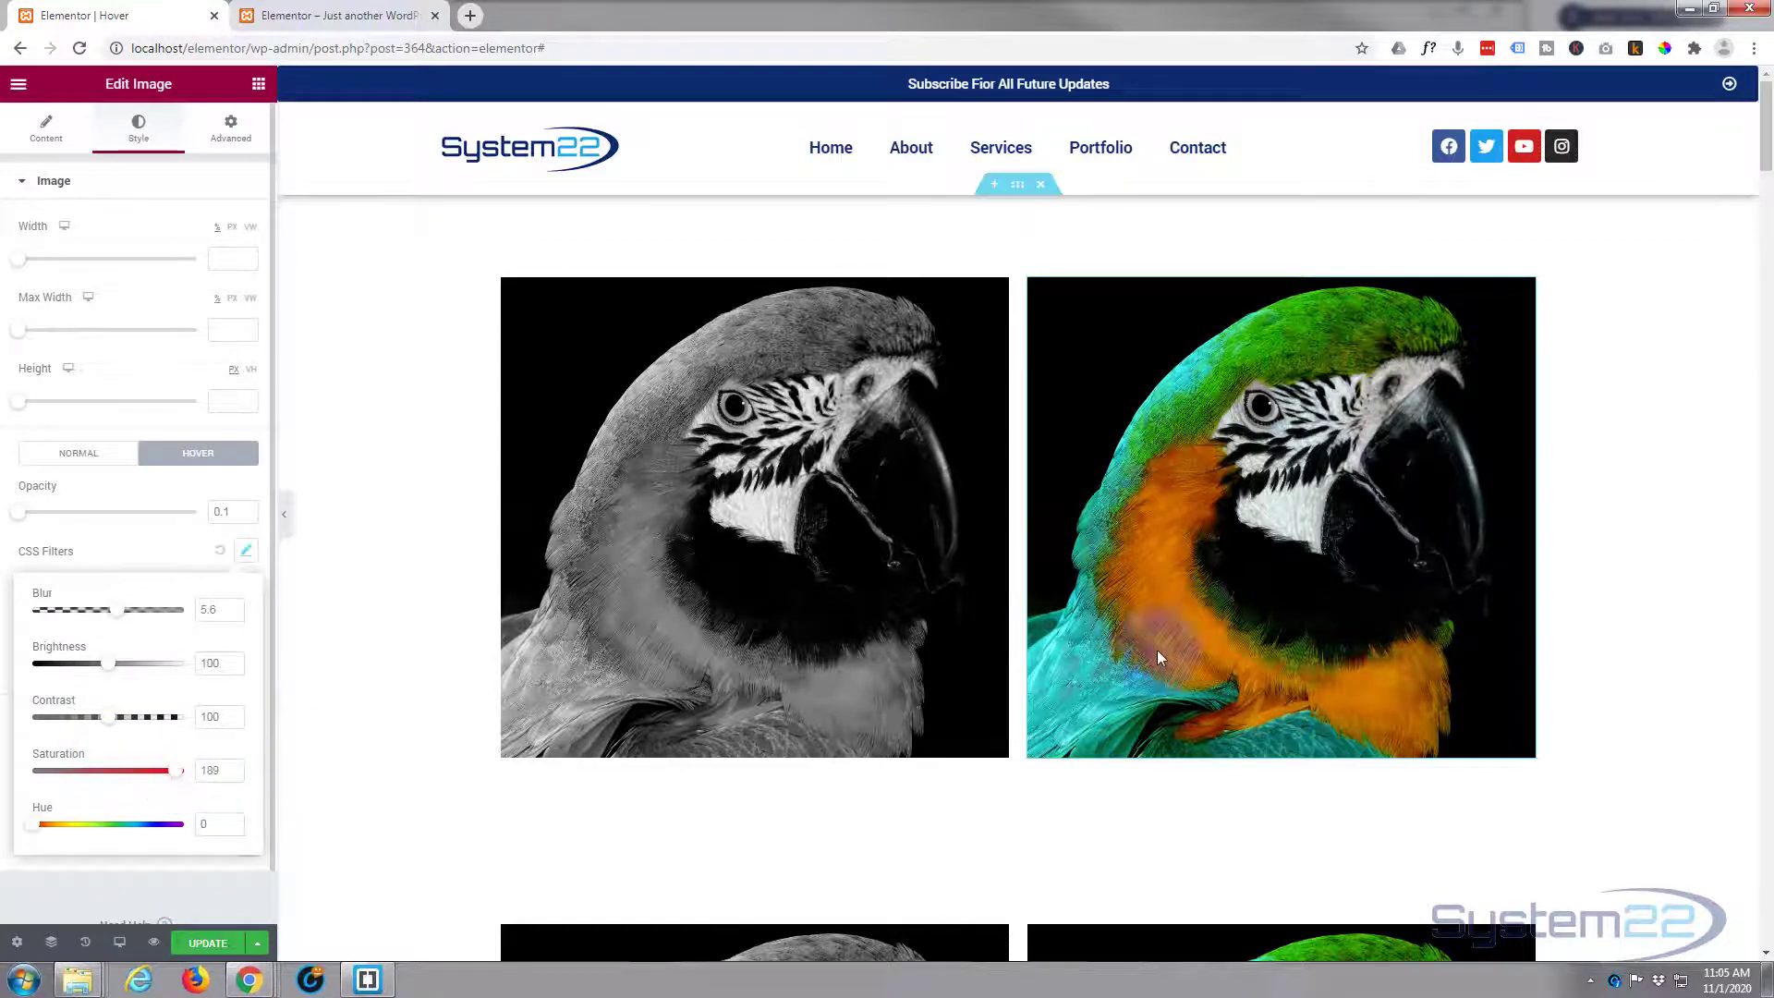
left_click(1279, 639)
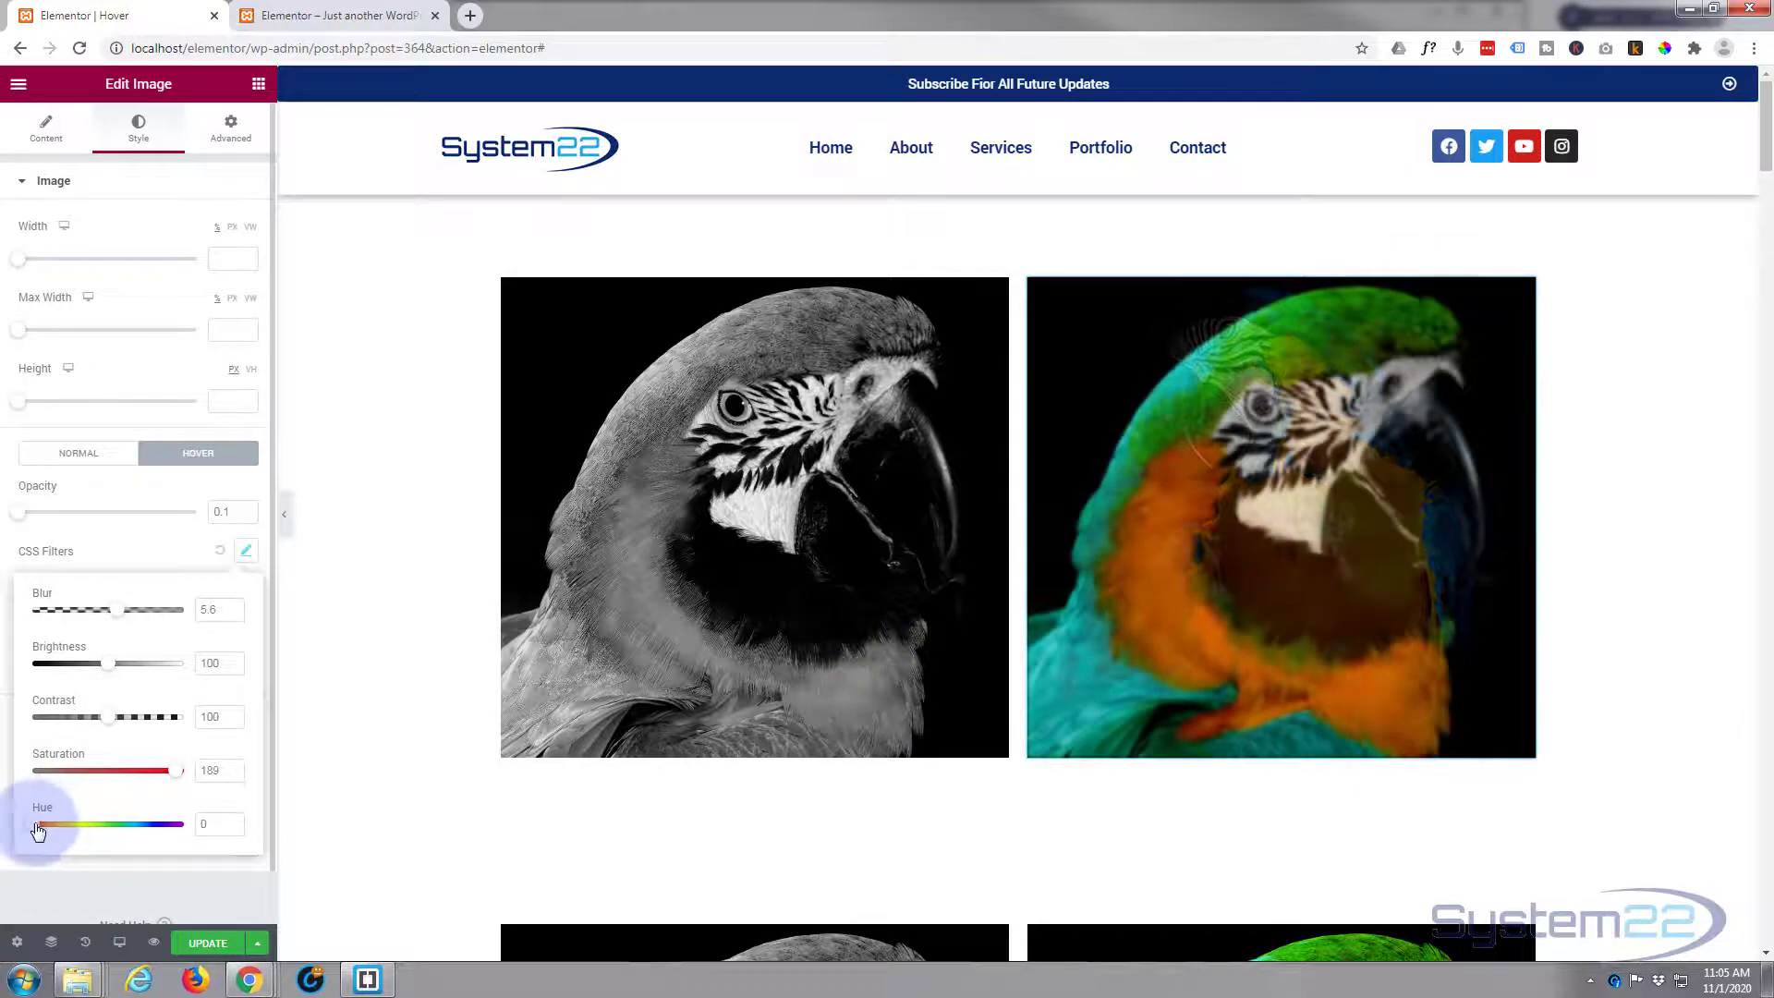
Step: Shift the right image's hover hue filter to 204
left_click_drag(37, 825, 122, 824)
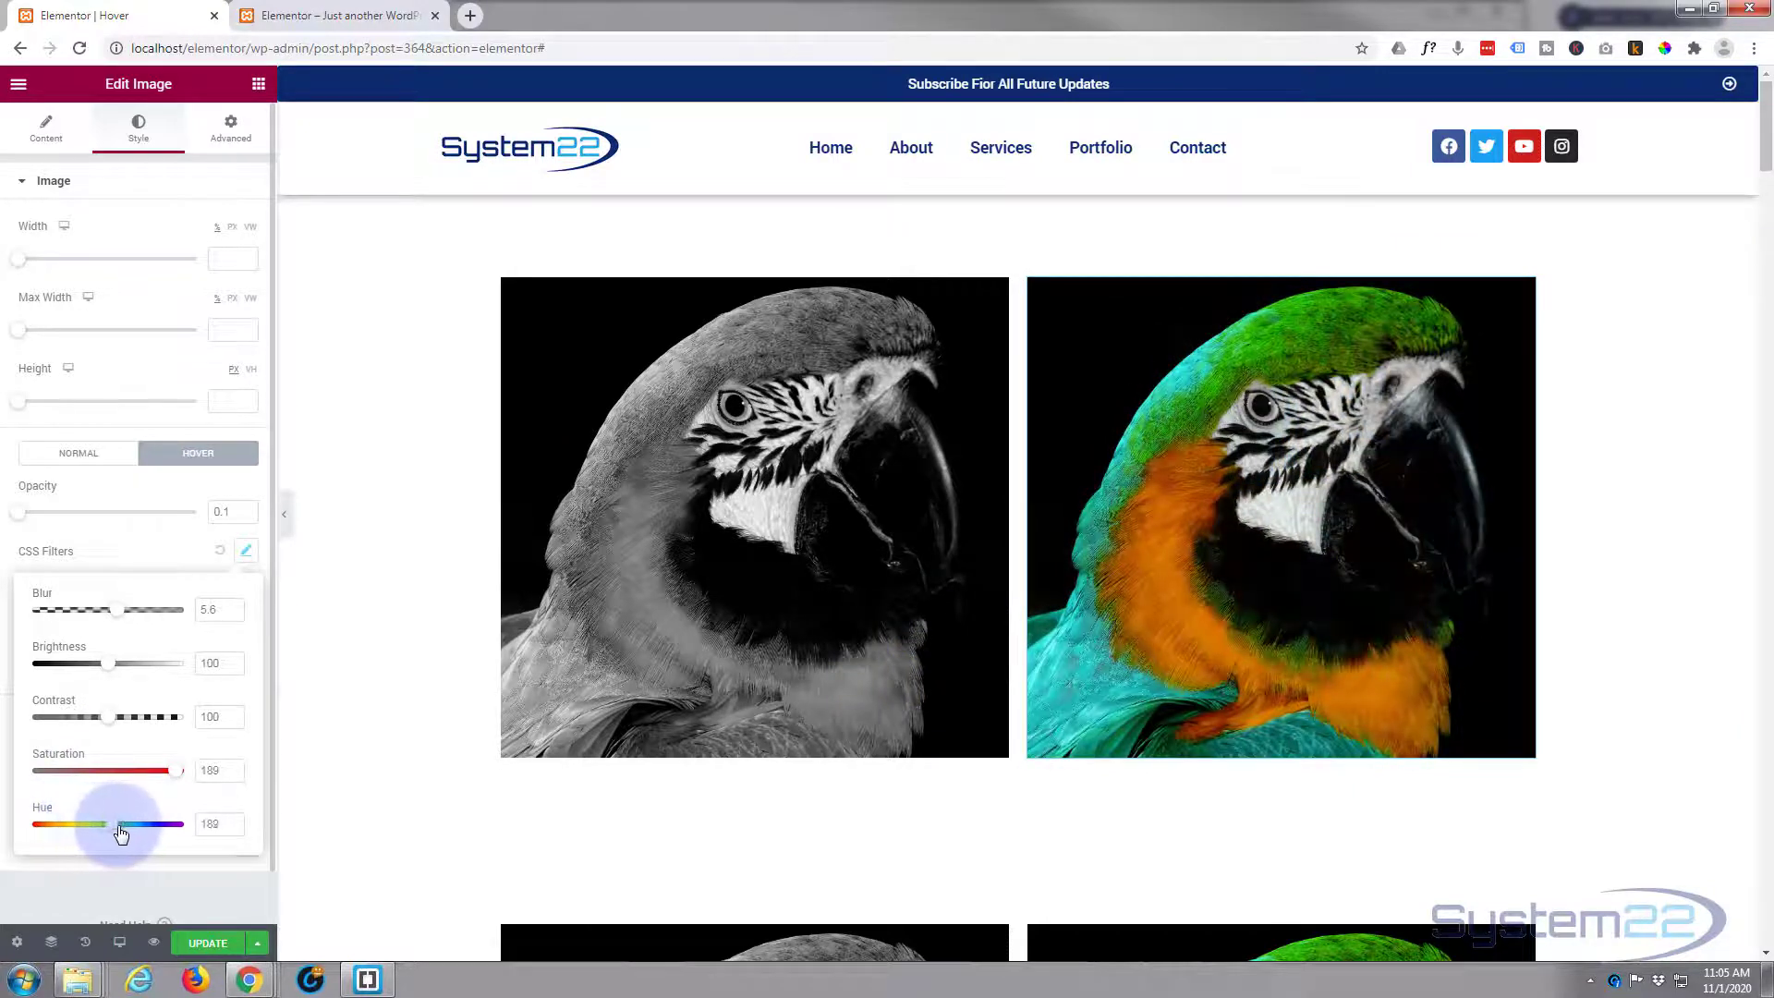
left_click_drag(118, 824, 128, 824)
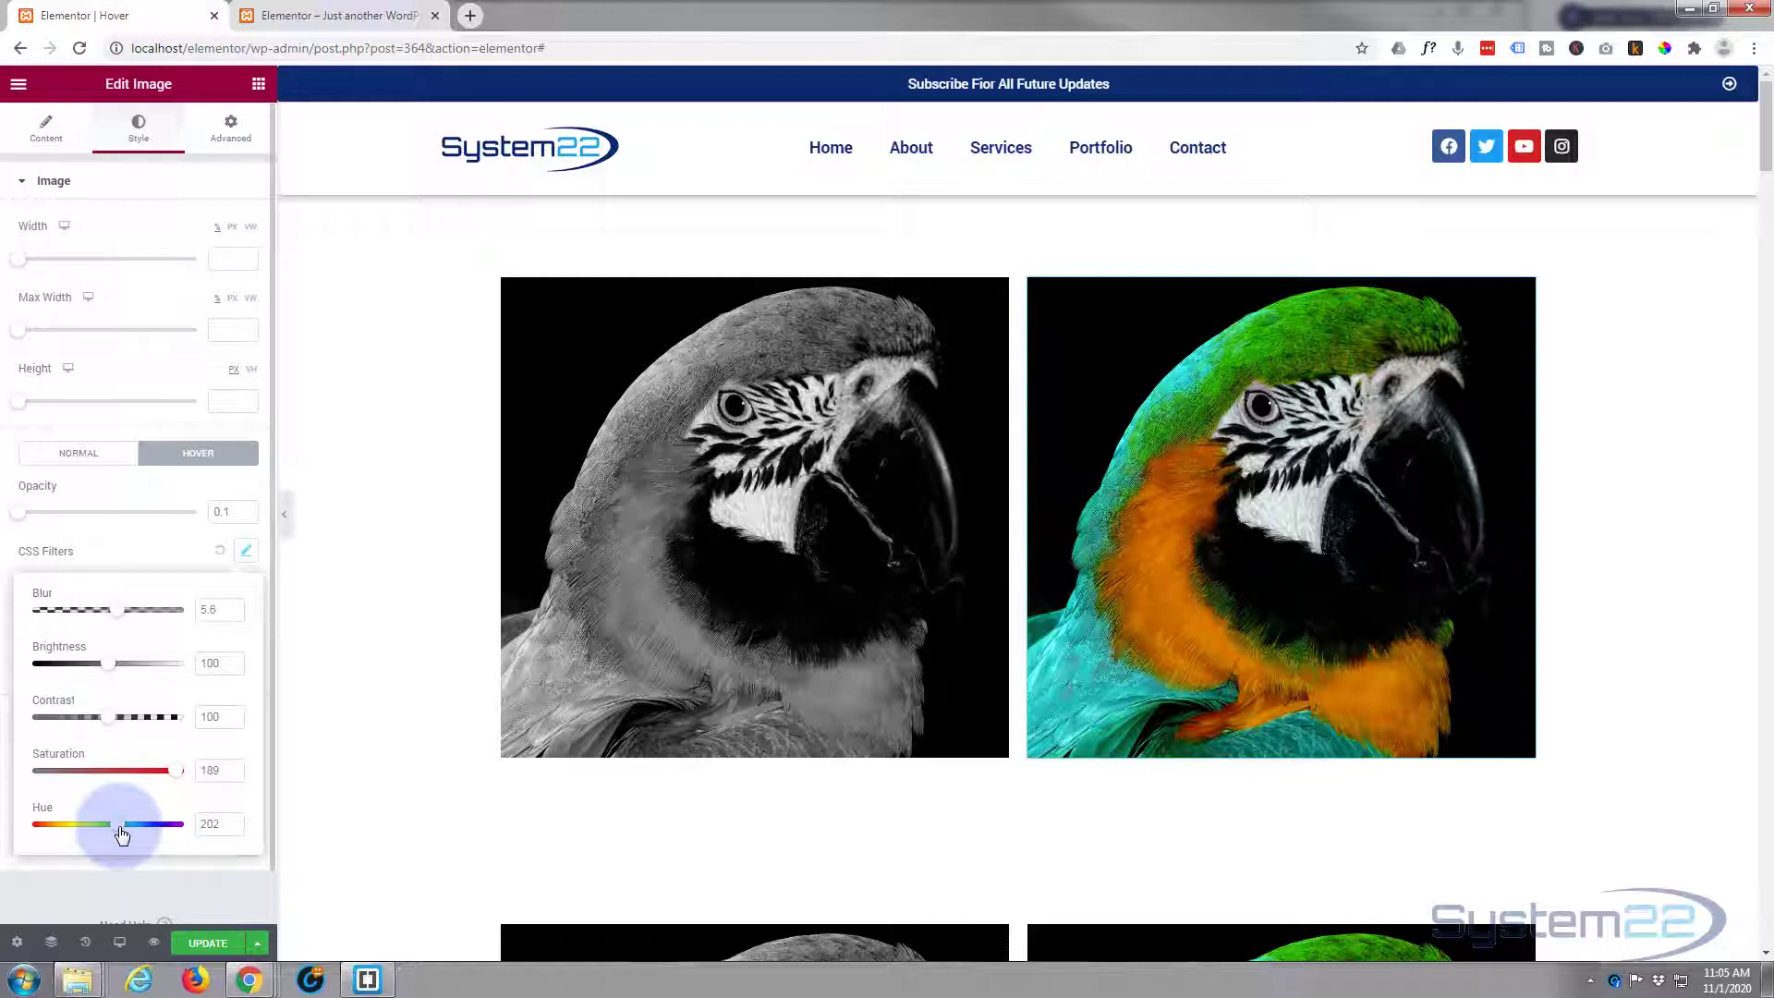
left_click_drag(119, 824, 123, 825)
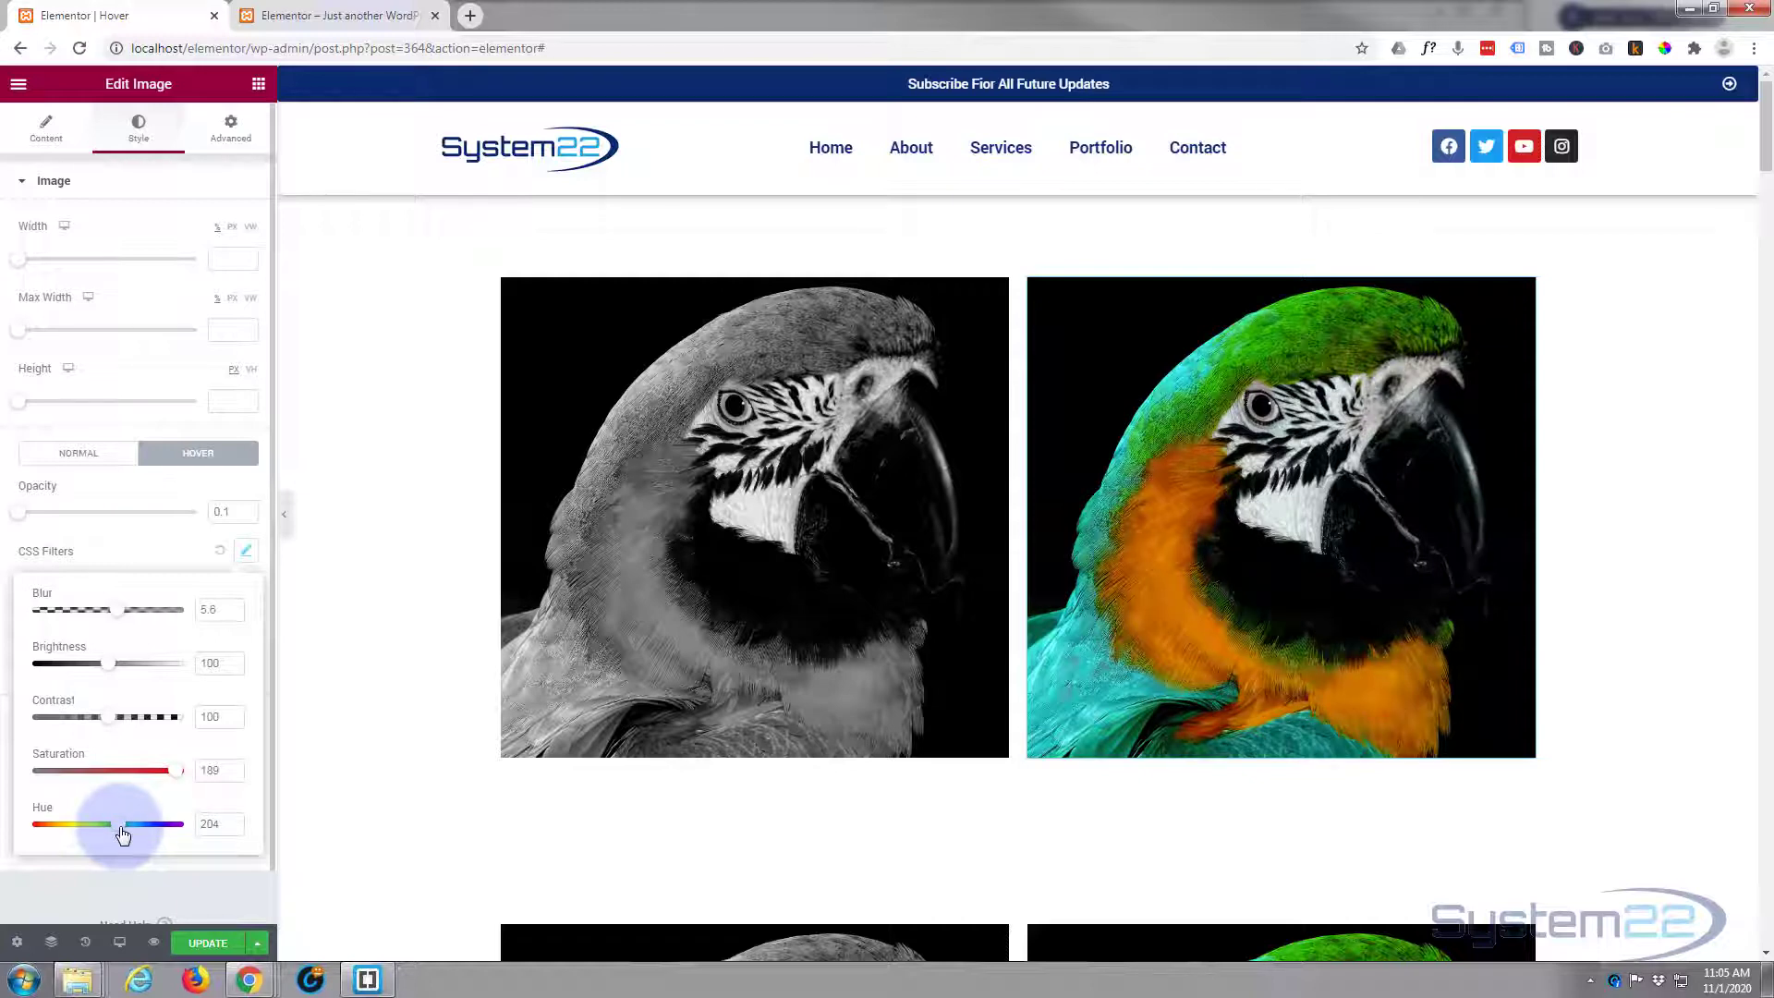
left_click_drag(122, 824, 122, 825)
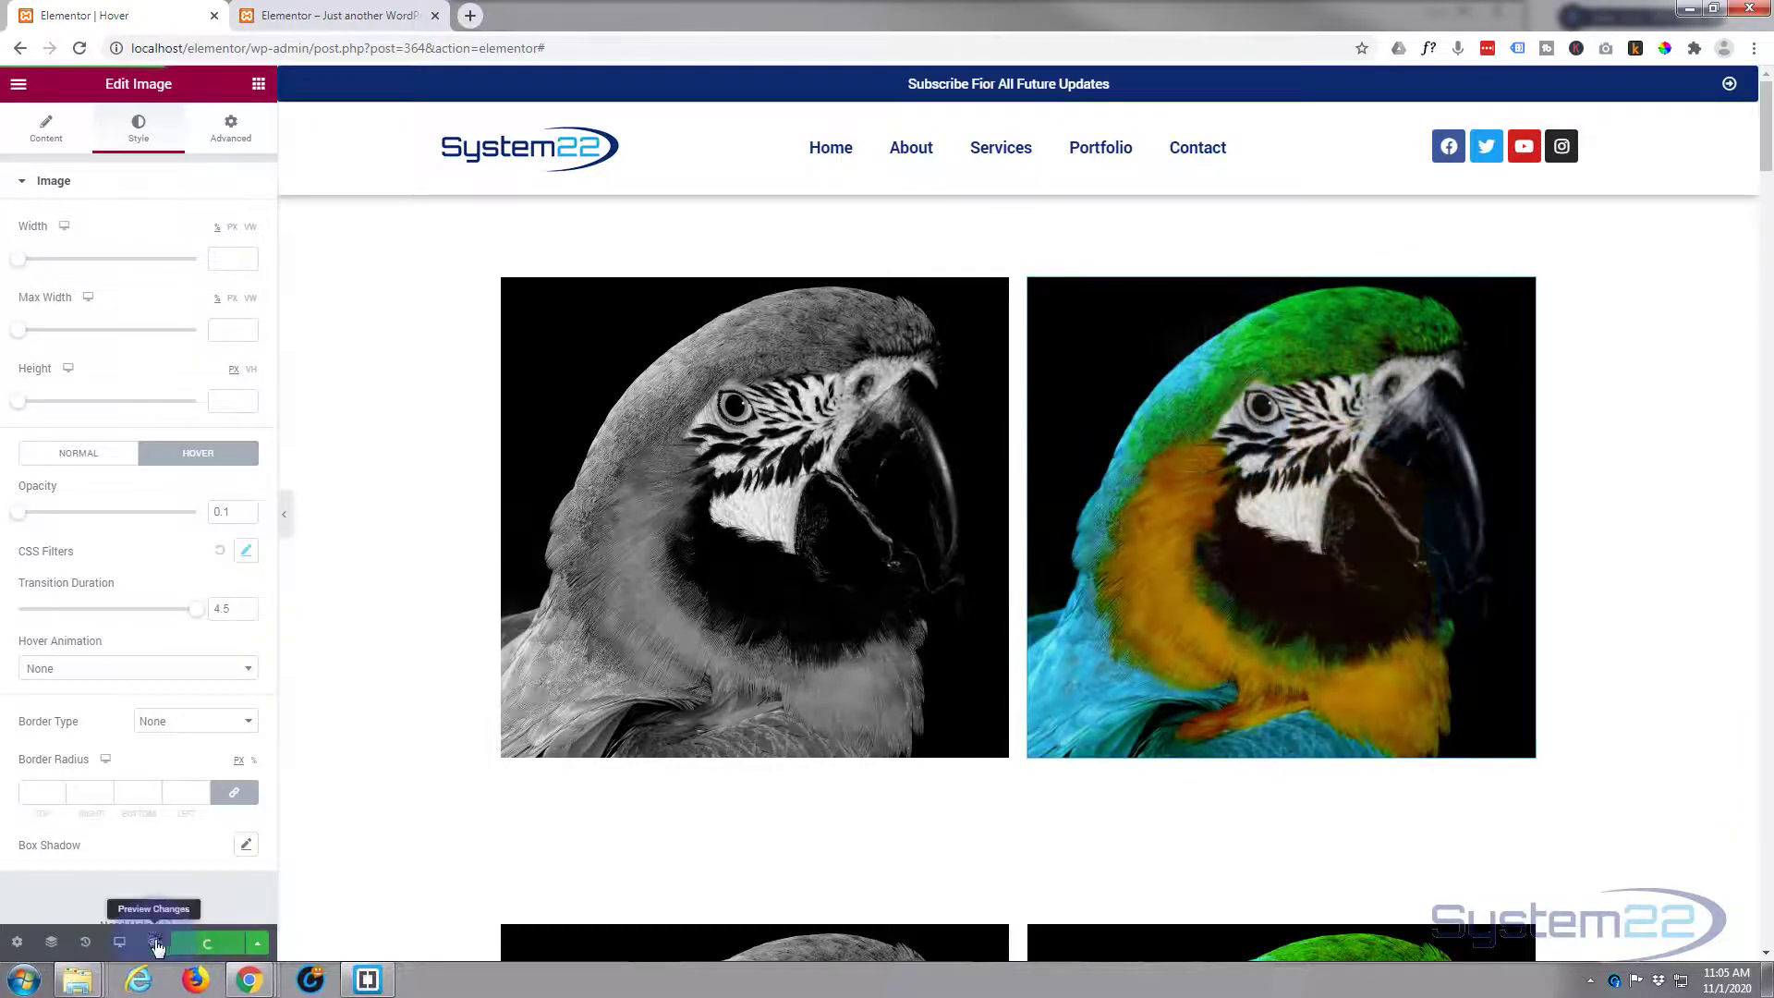
Step: Preview the page and hover each parrot to verify the grayscale-to-color and morph effects
left_click(153, 944)
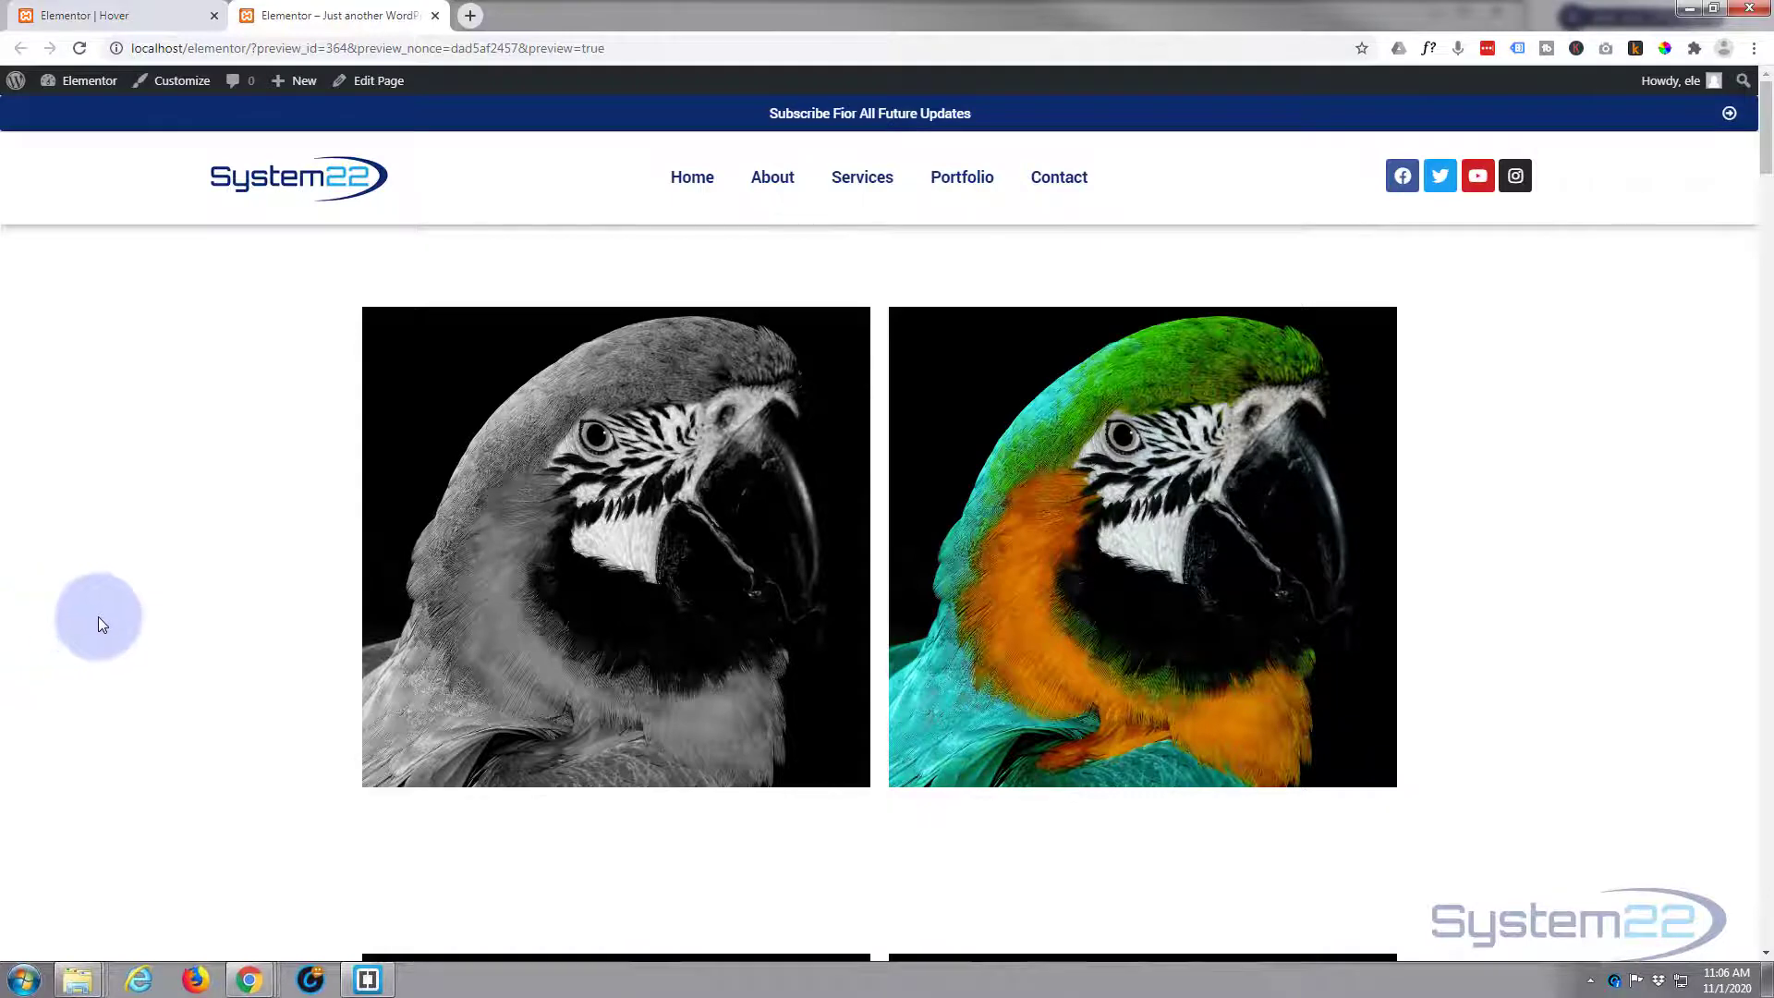
mouse_move(512, 606)
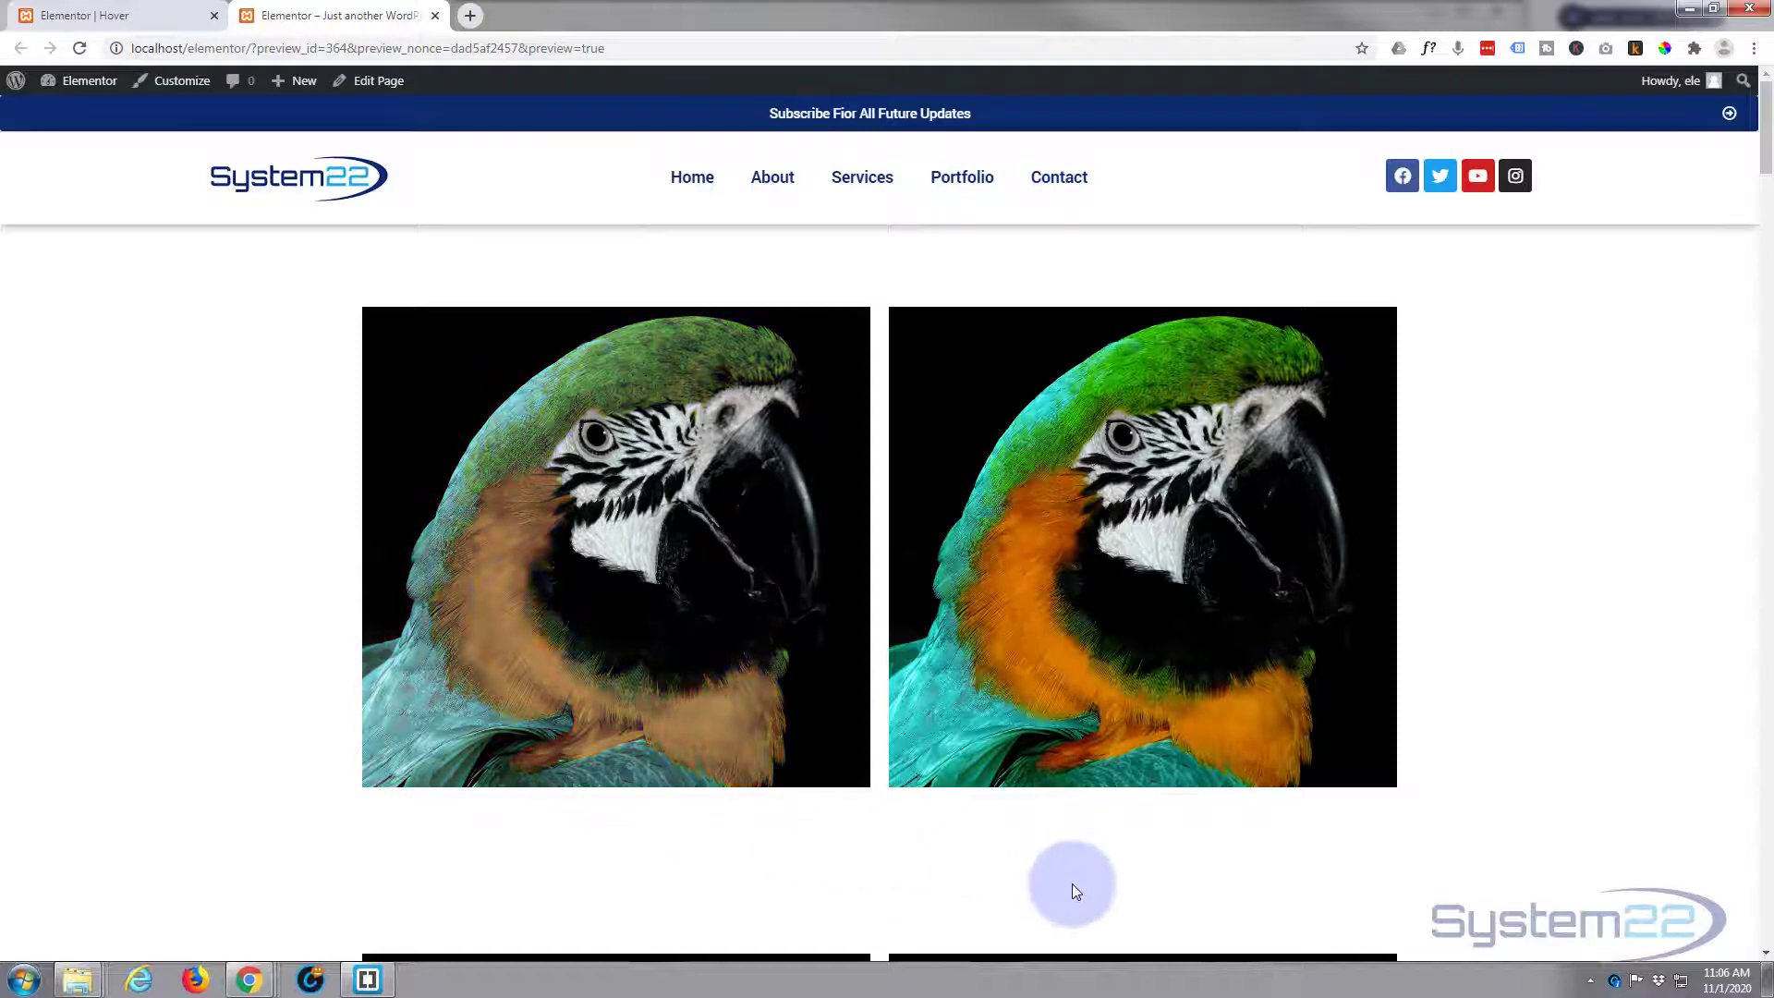
mouse_move(1244, 554)
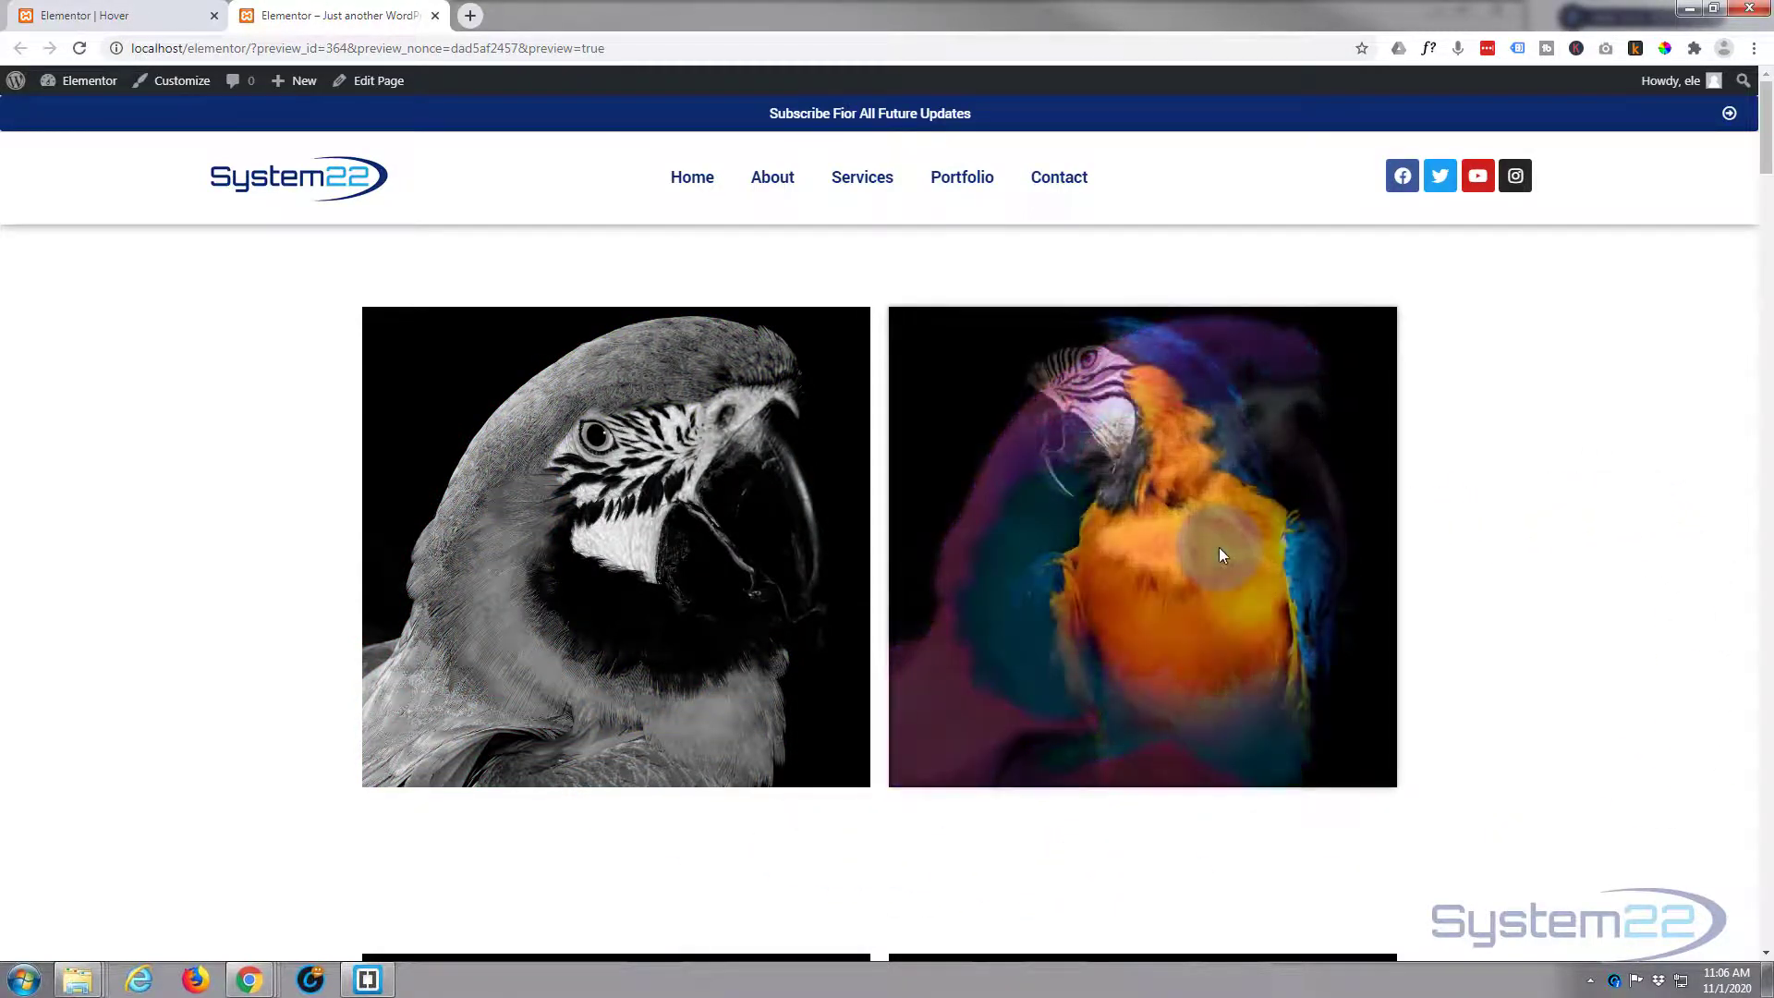
mouse_move(1535, 523)
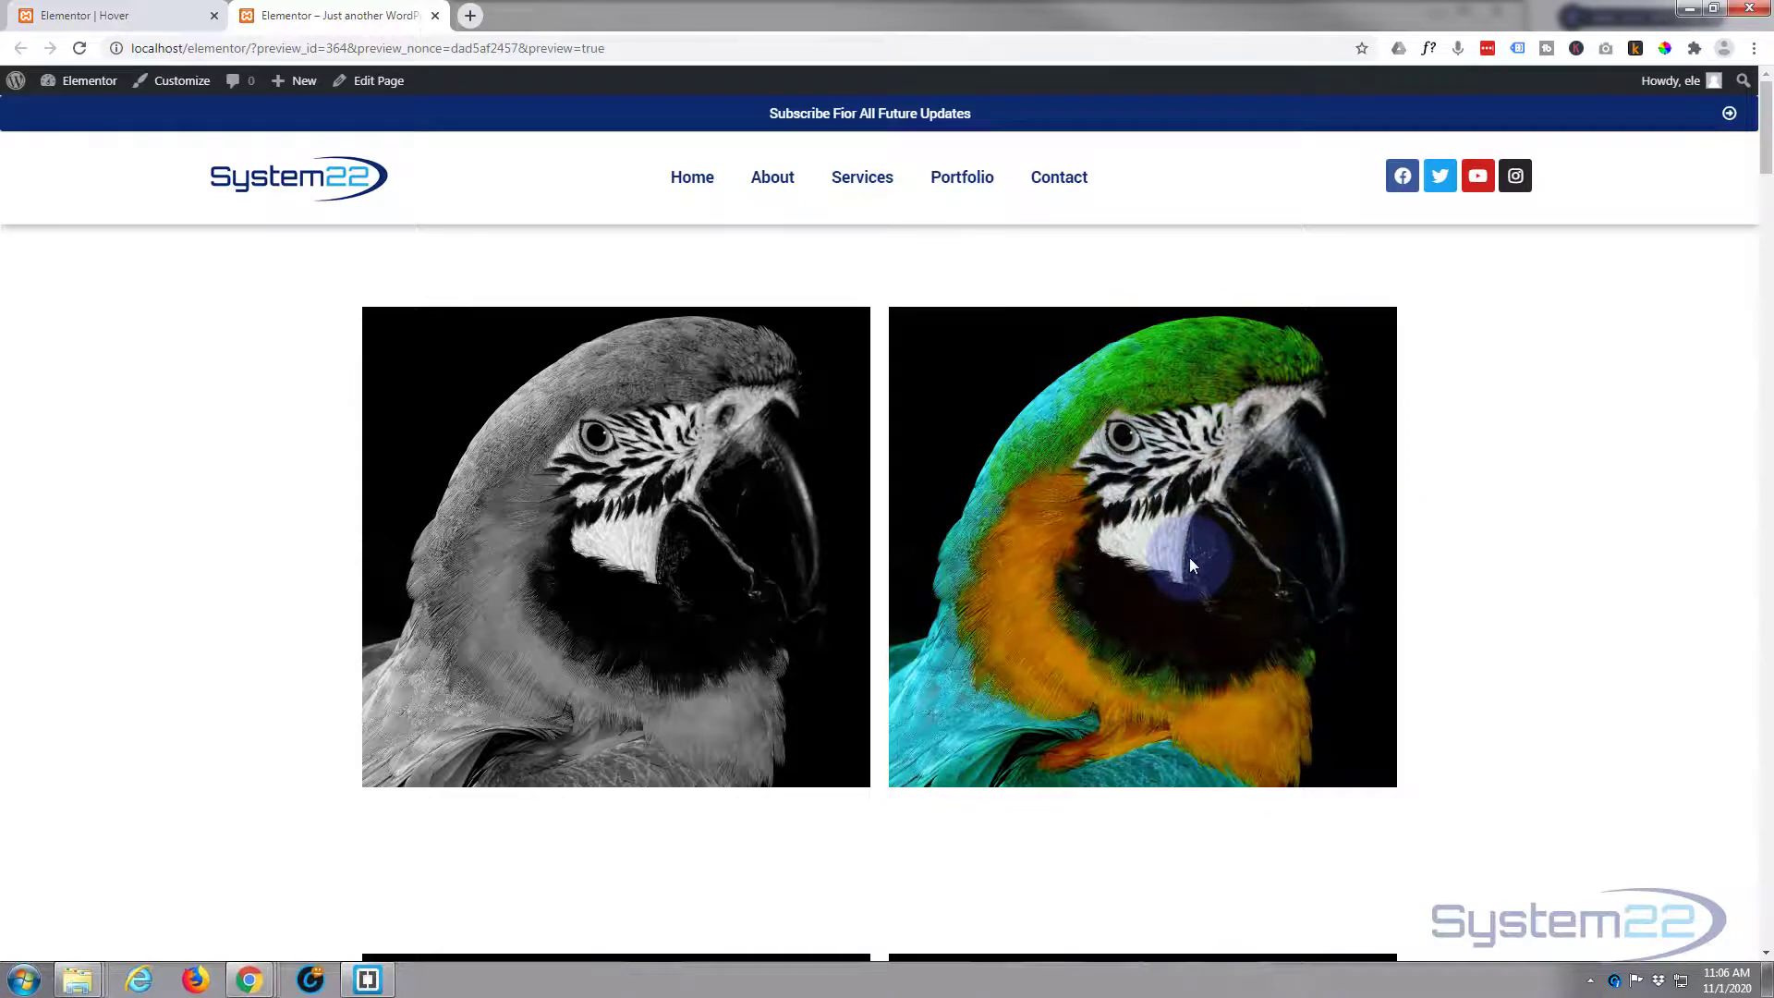
mouse_move(724, 571)
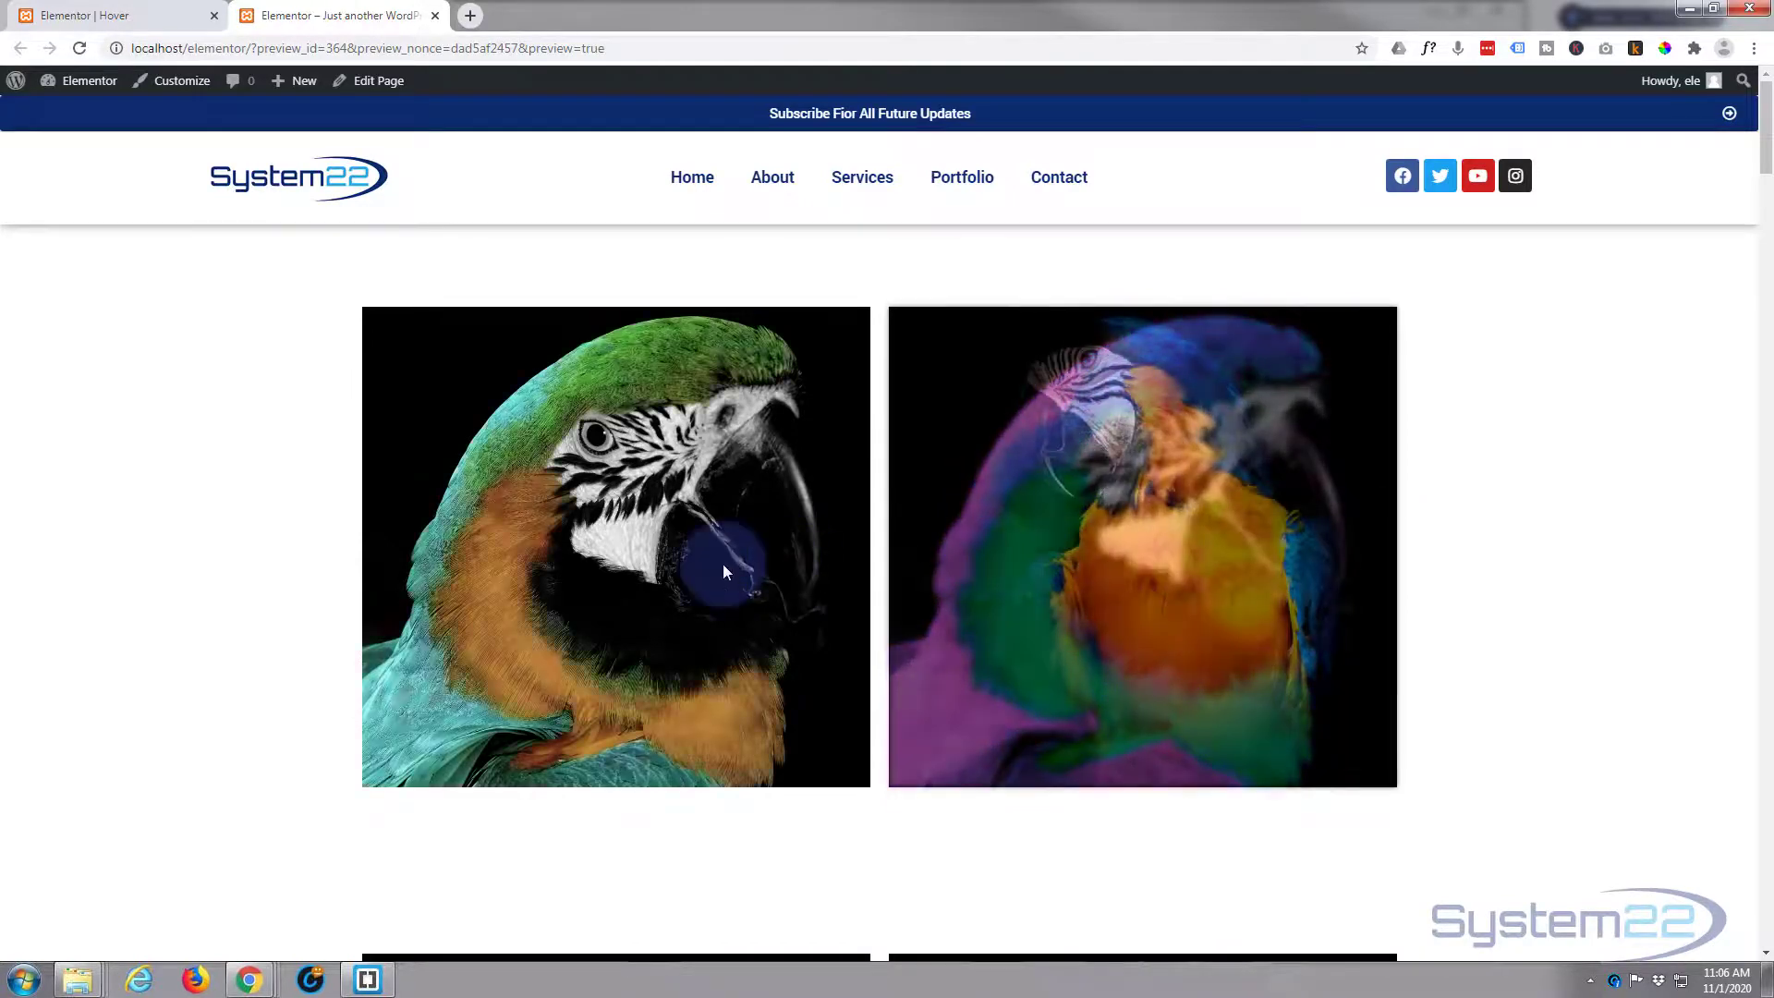